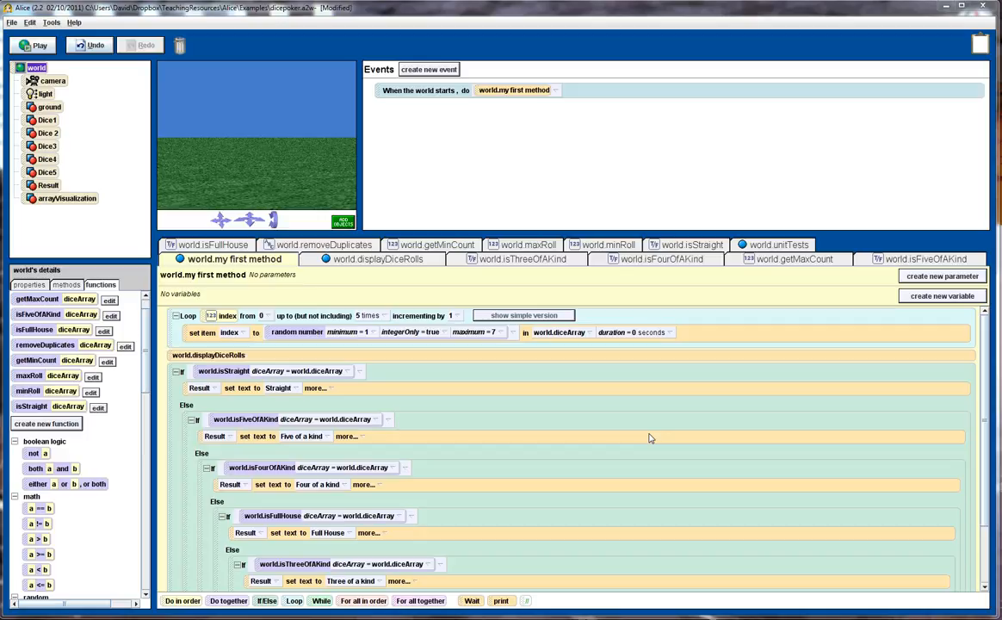
mouse_move(361, 351)
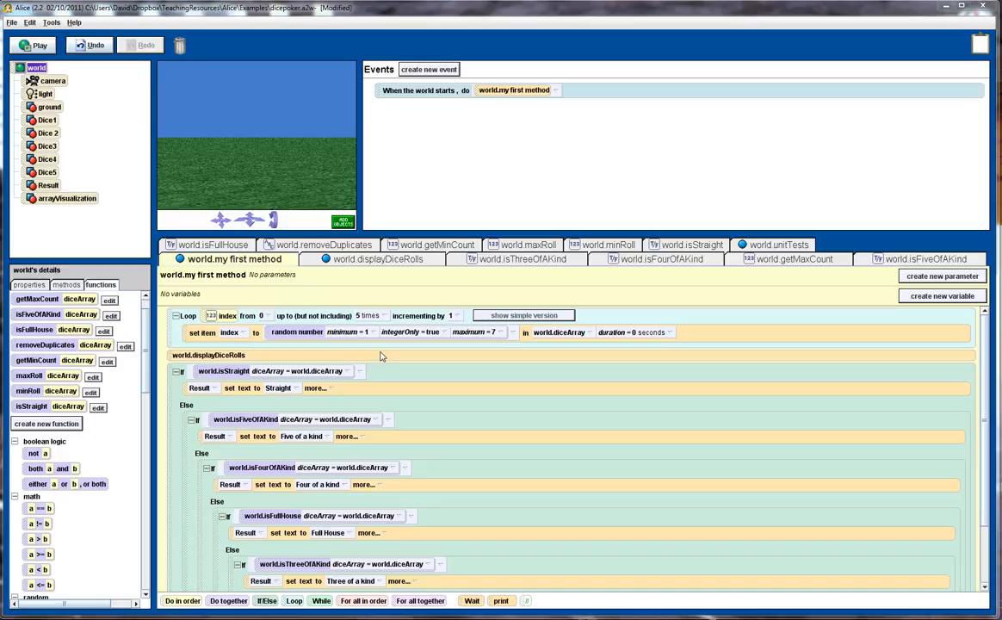
mouse_move(362, 348)
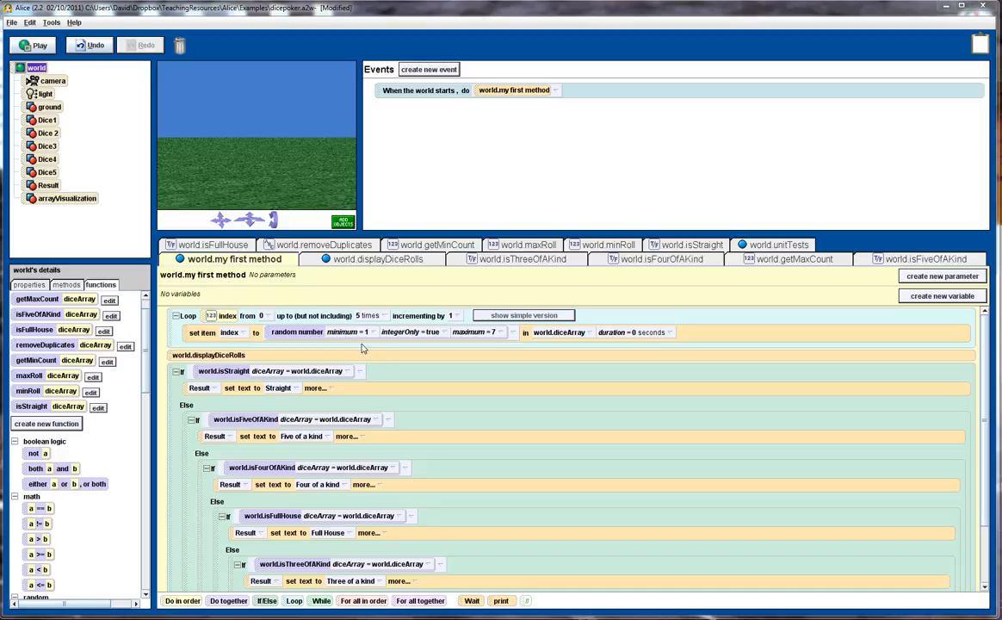
mouse_move(365, 348)
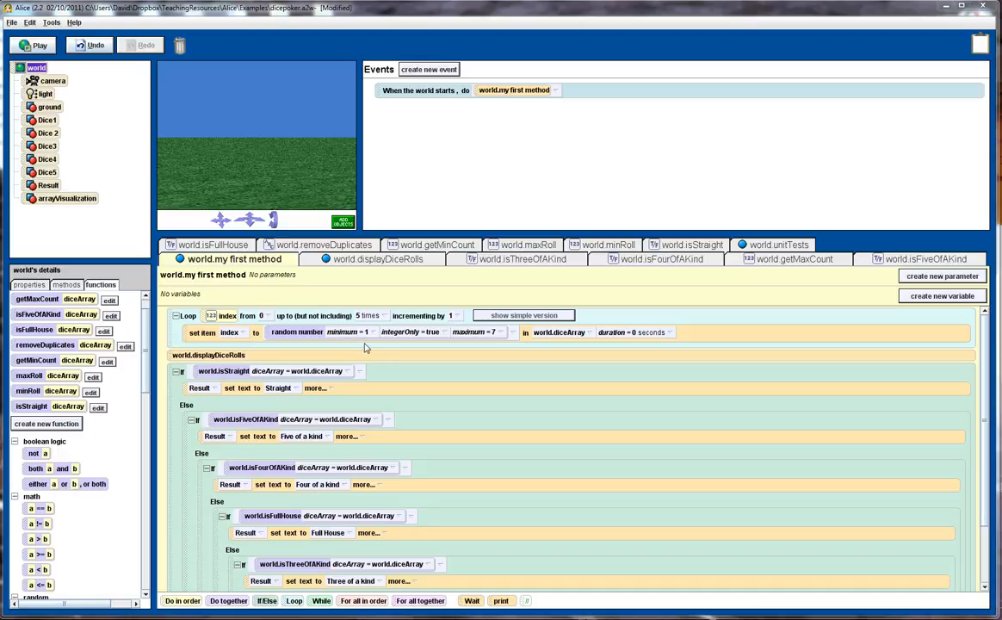
mouse_move(369, 348)
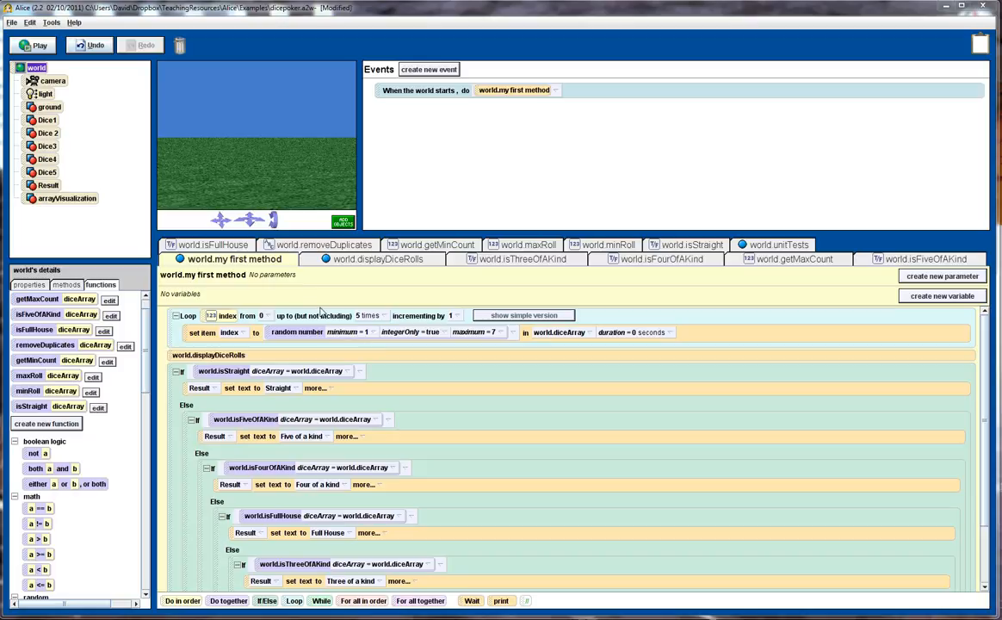
Play the world and restart it repeatedly for new rolls, the latest 3 2 3 3 4 scoring Three of a kind
click(33, 45)
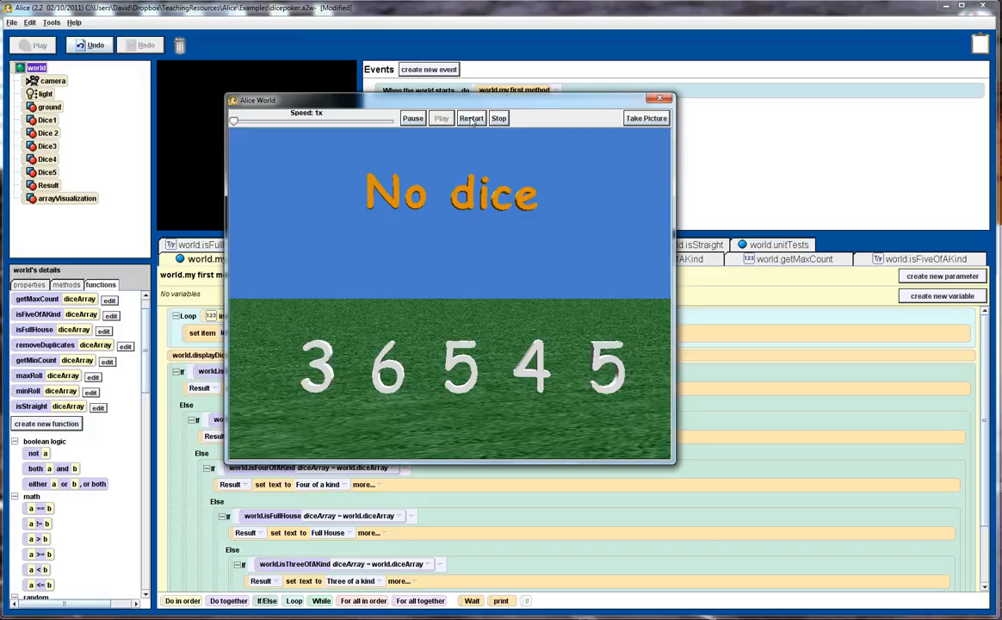
click(472, 117)
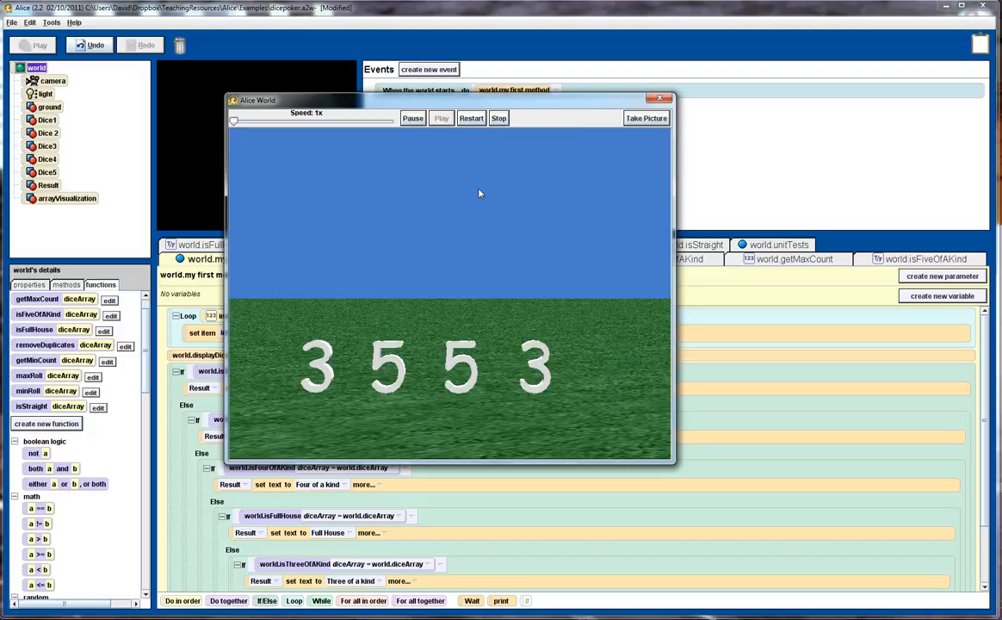
click(472, 117)
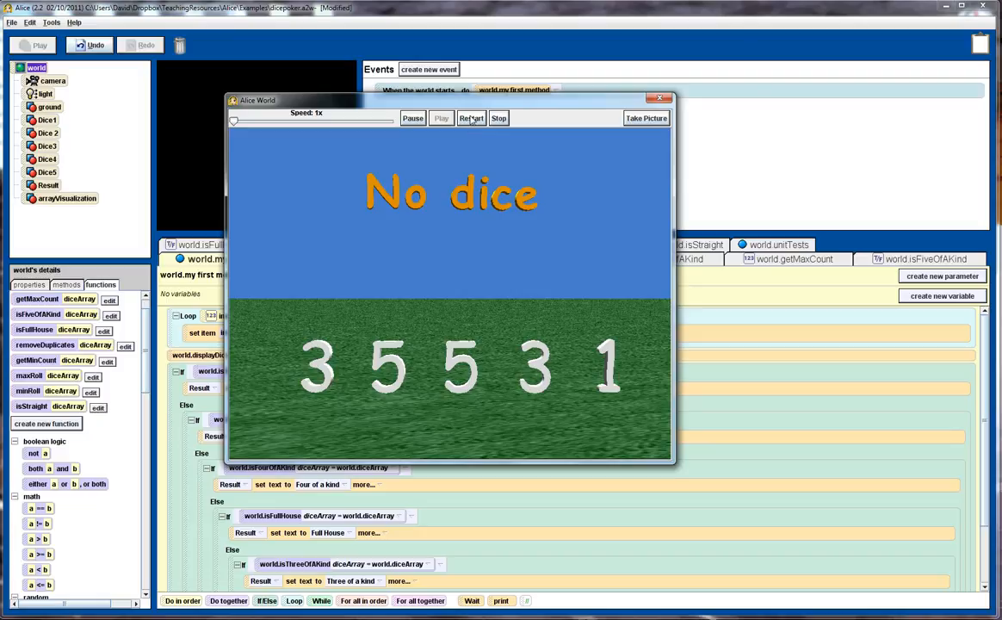
click(472, 117)
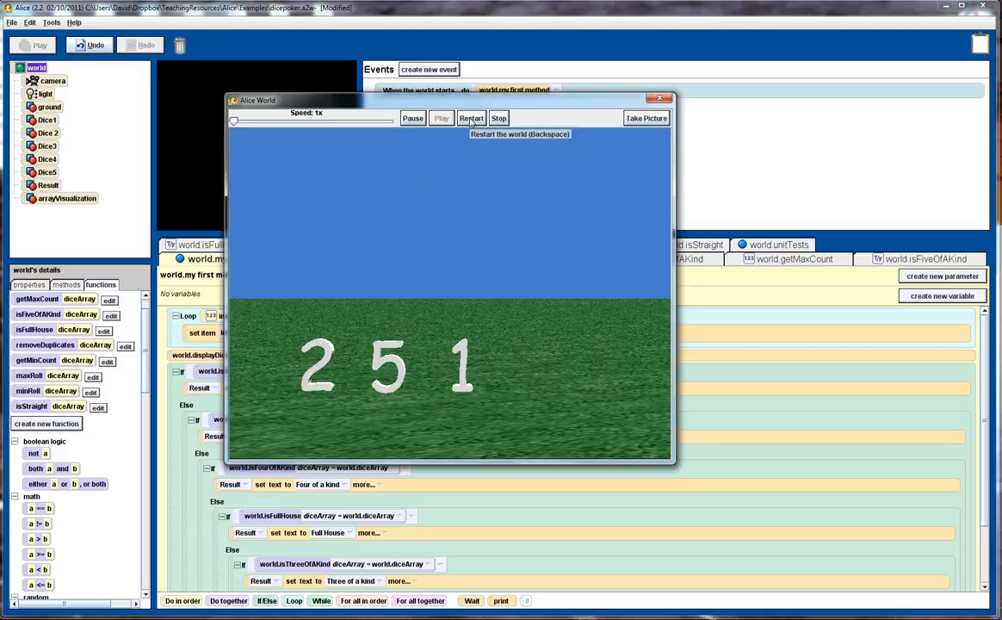
click(472, 117)
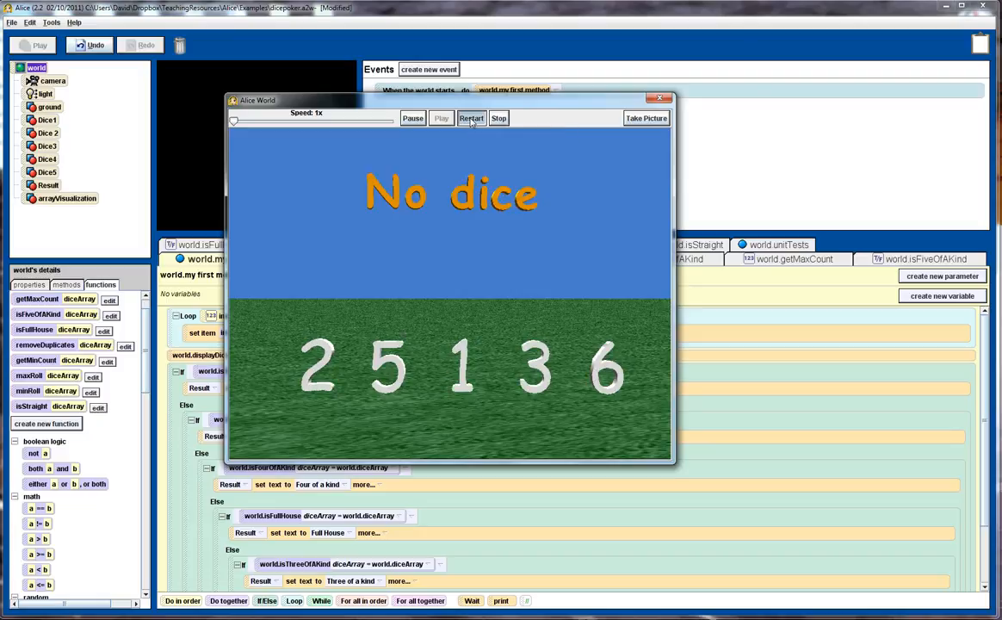
click(472, 117)
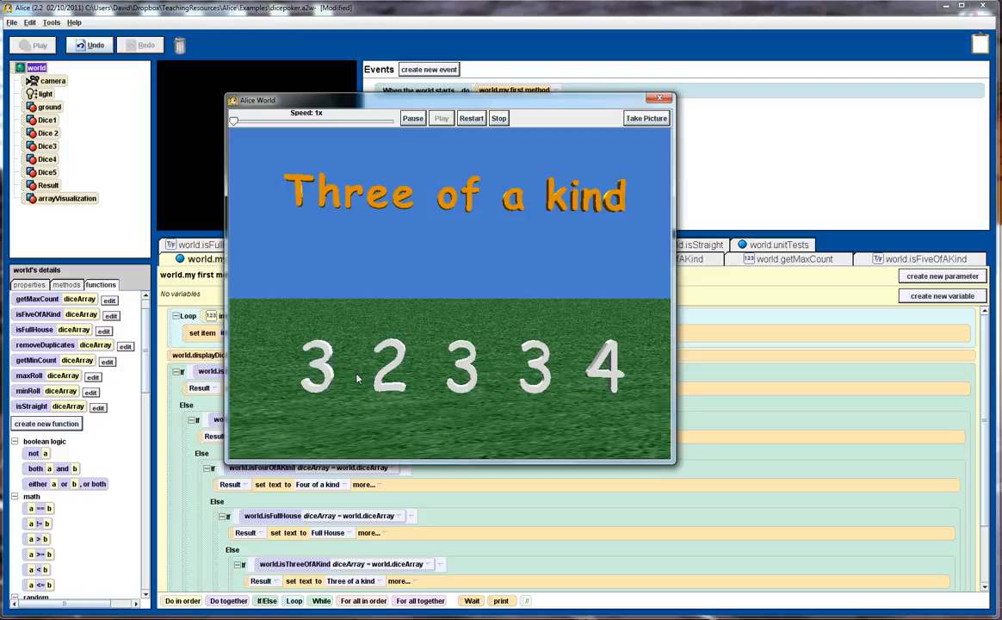
mouse_move(592, 190)
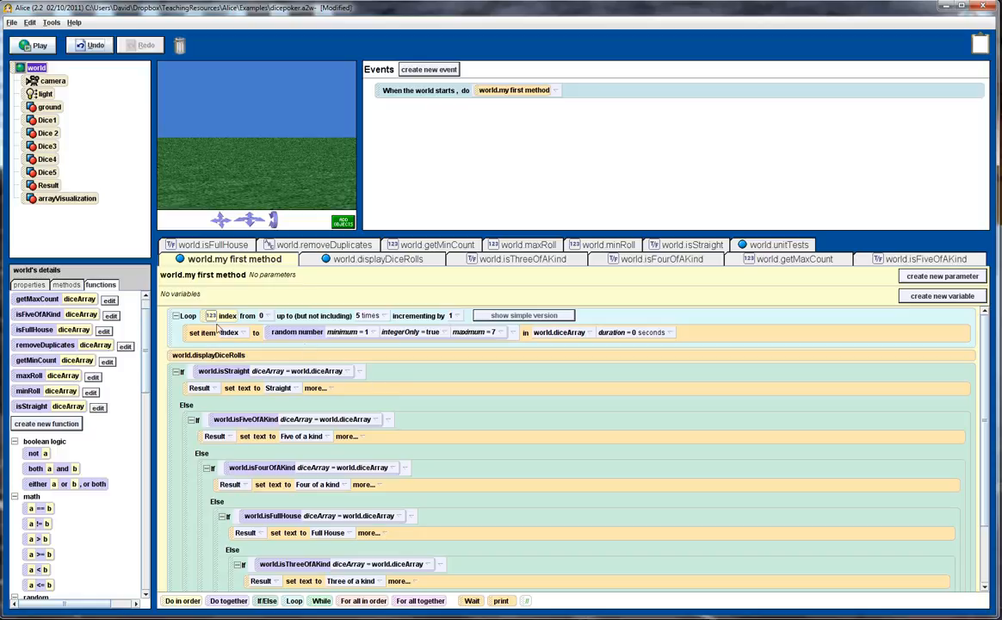
mouse_move(151, 336)
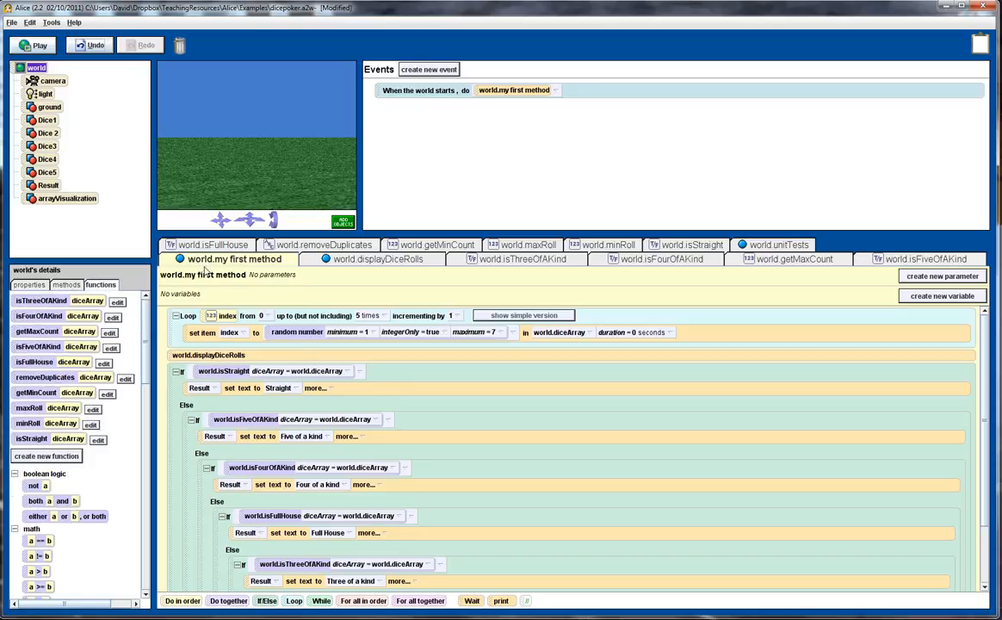
mouse_move(255, 268)
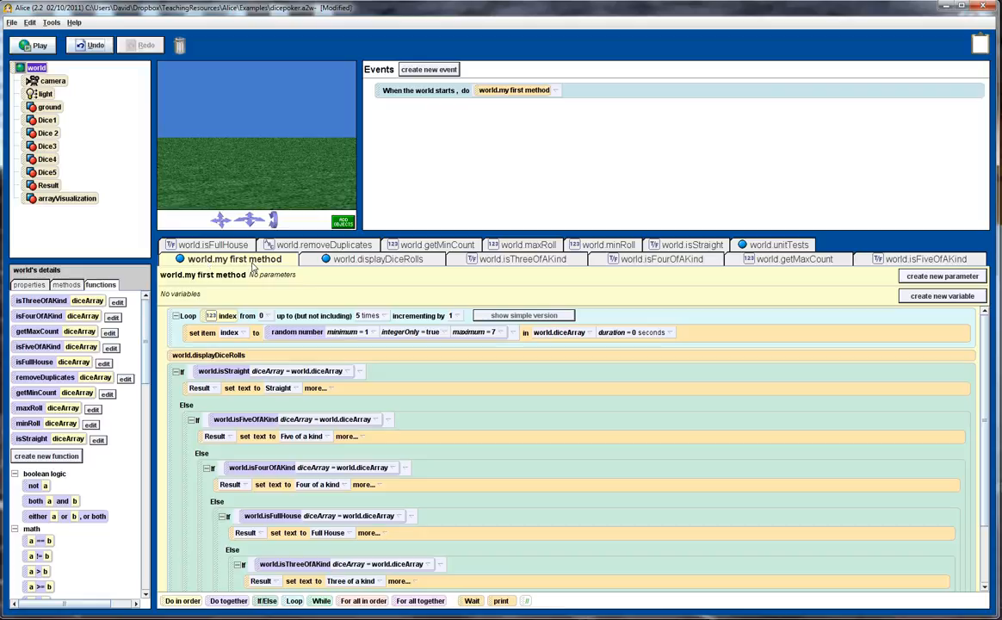
mouse_move(255, 272)
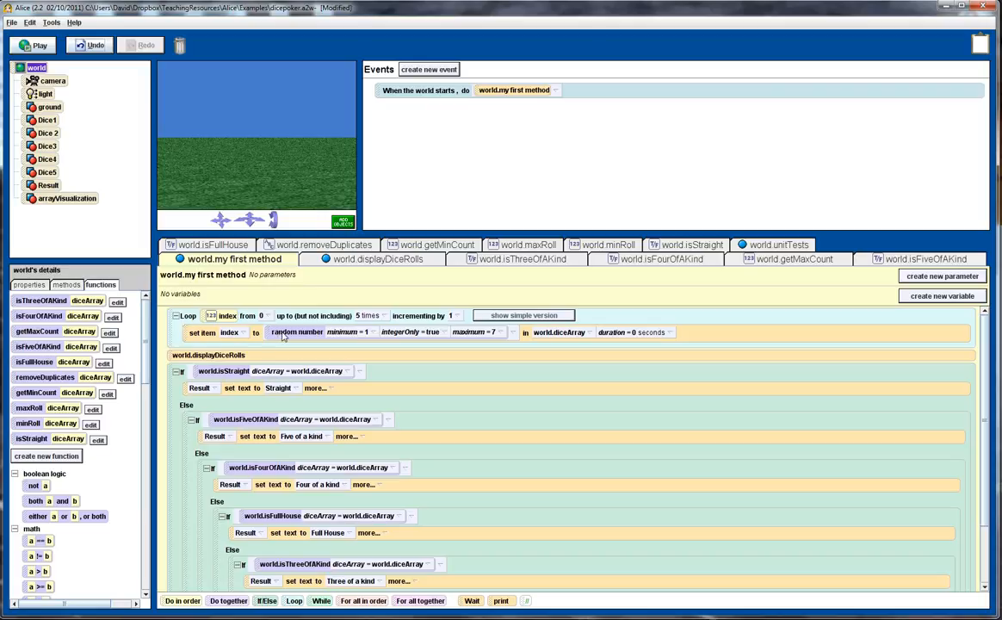
mouse_move(313, 336)
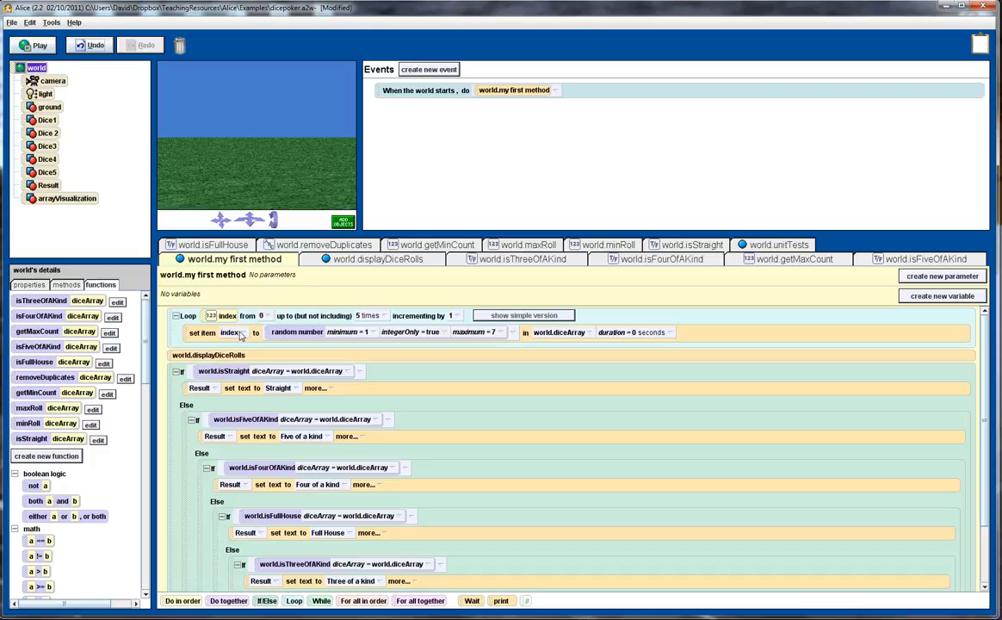
mouse_move(301, 335)
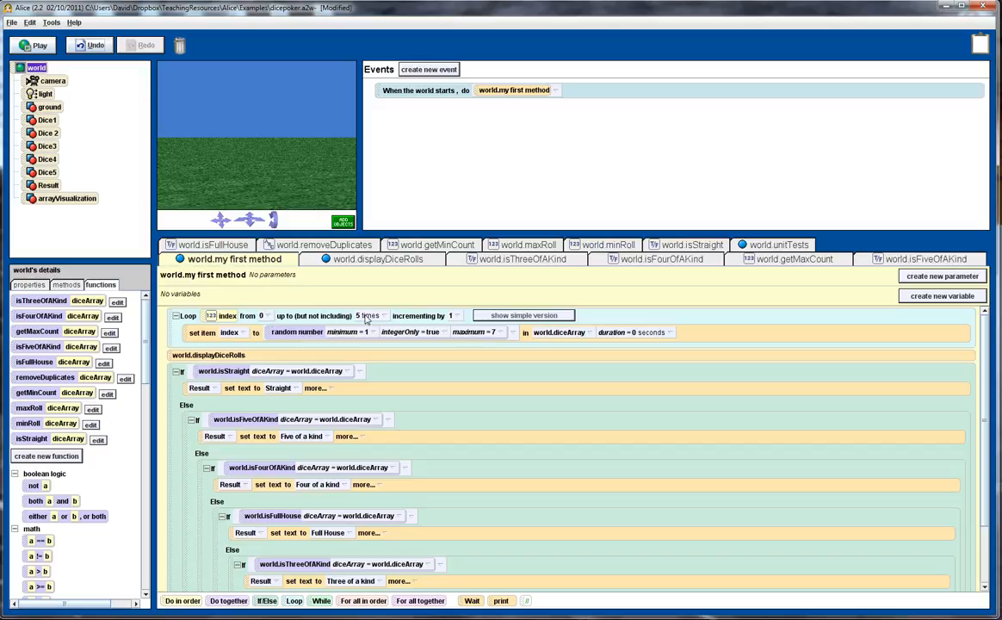
mouse_move(303, 338)
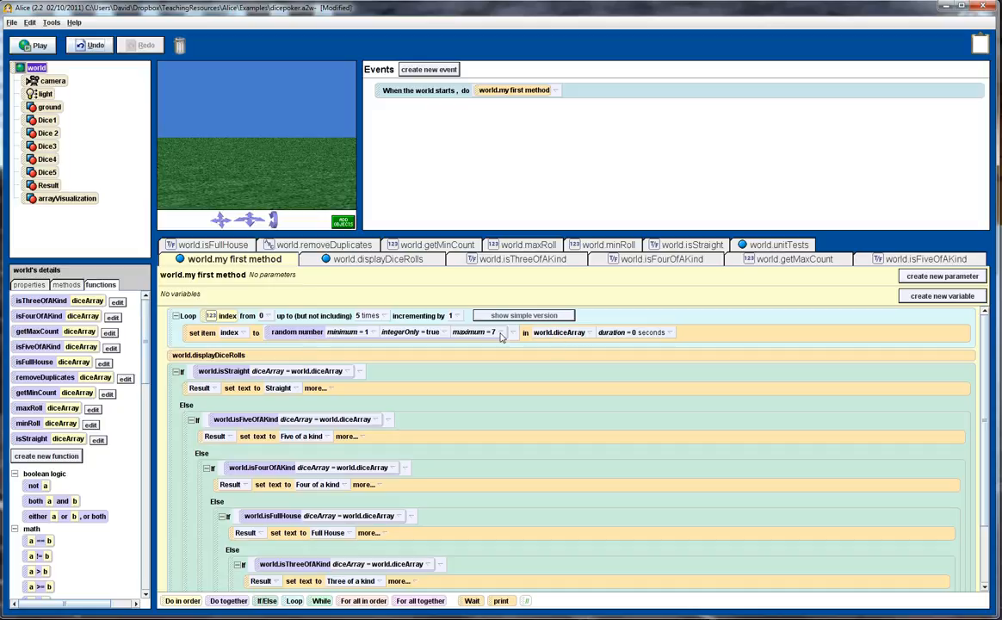
mouse_move(371, 337)
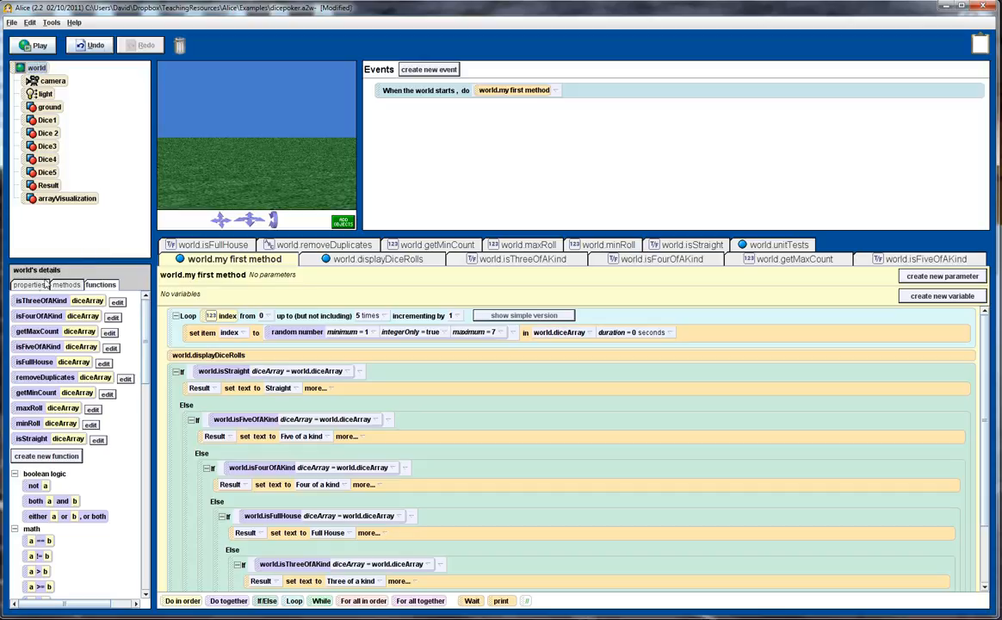
Show the world's properties with diceArray, then view world.displayDiceRolls setting each die's text
click(27, 286)
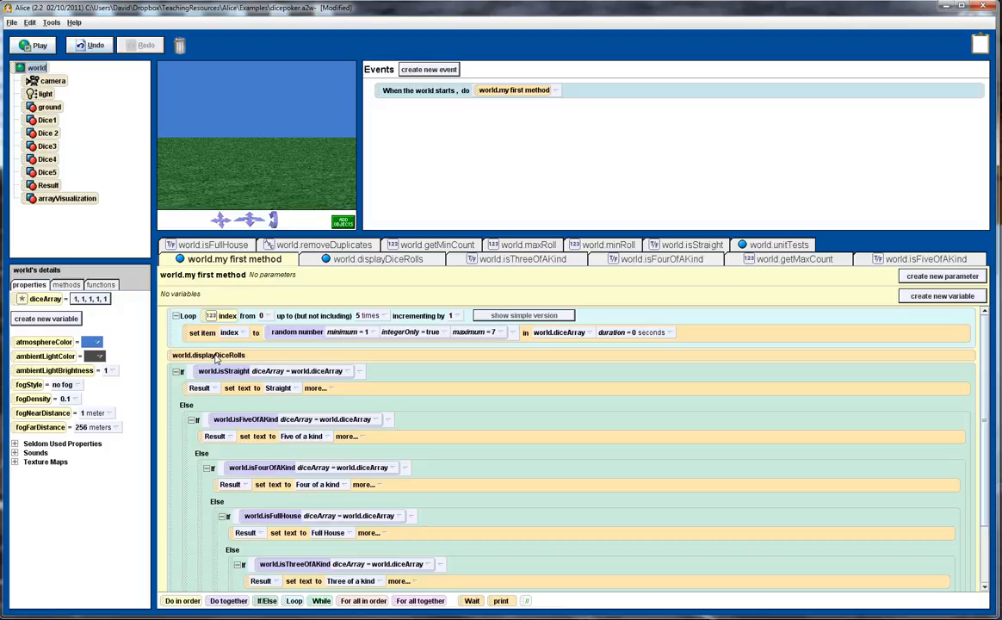
click(377, 258)
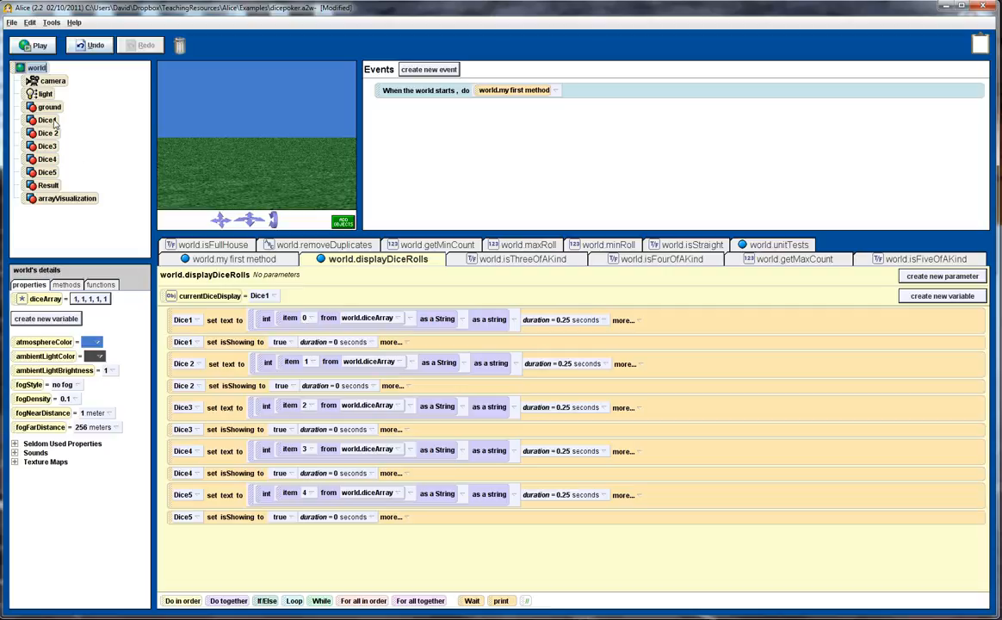
Select Dice1 in the object tree to inspect its properties beside displayDiceRolls
click(47, 147)
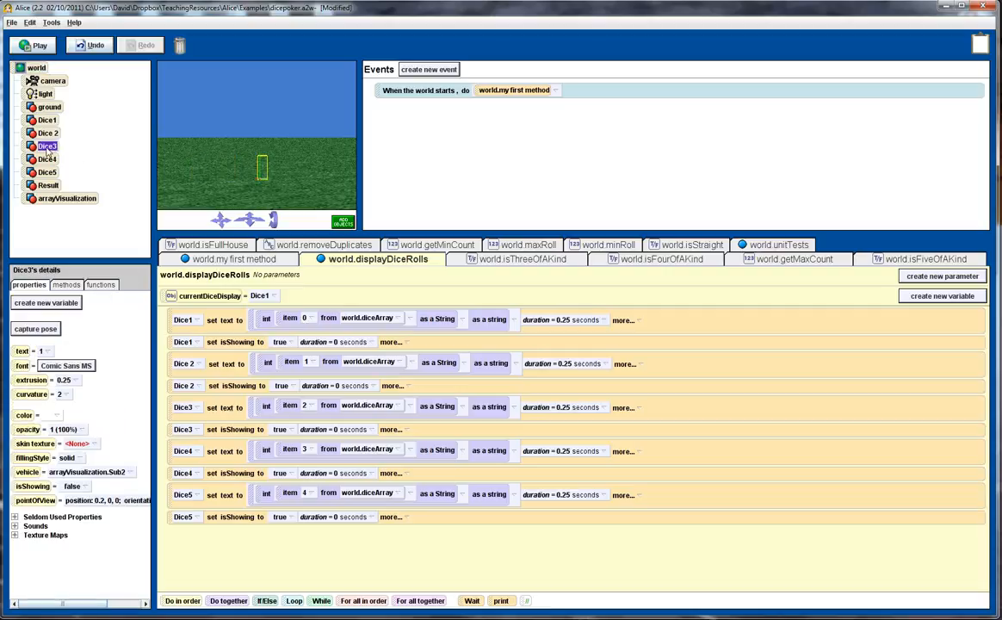
mouse_move(48, 120)
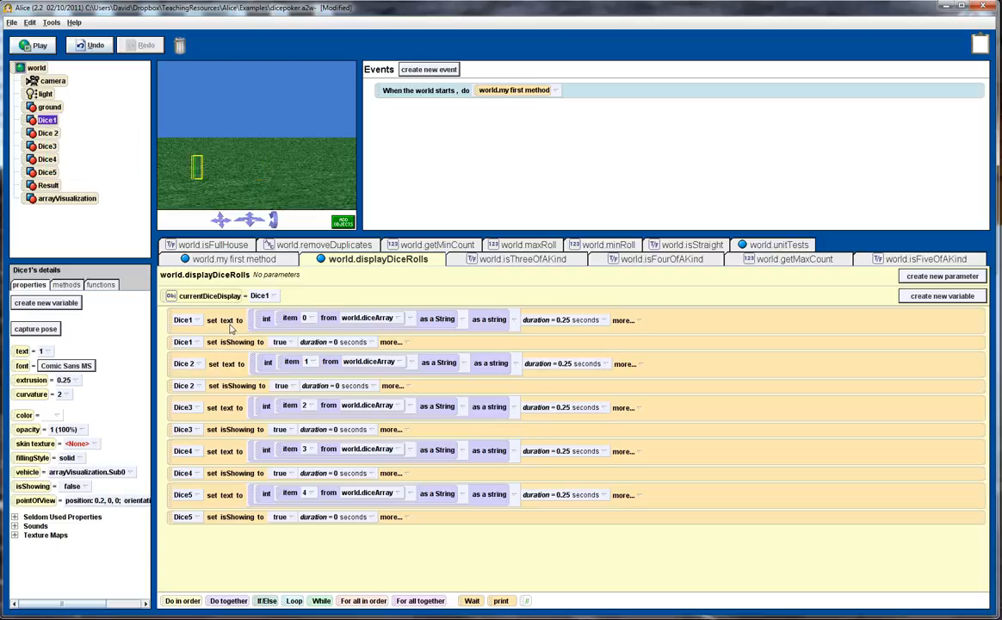
mouse_move(222, 310)
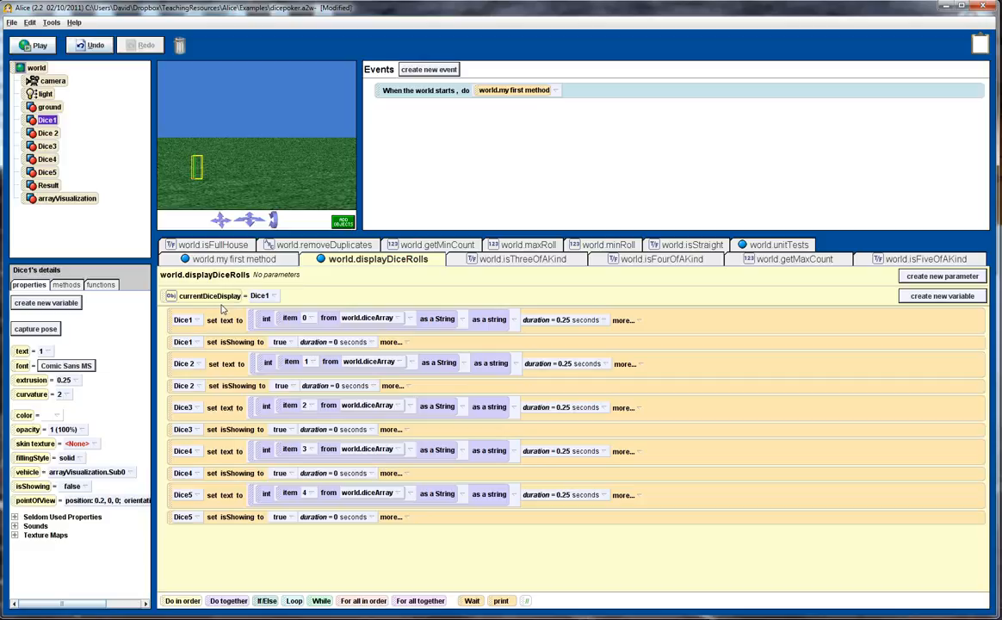
mouse_move(376, 320)
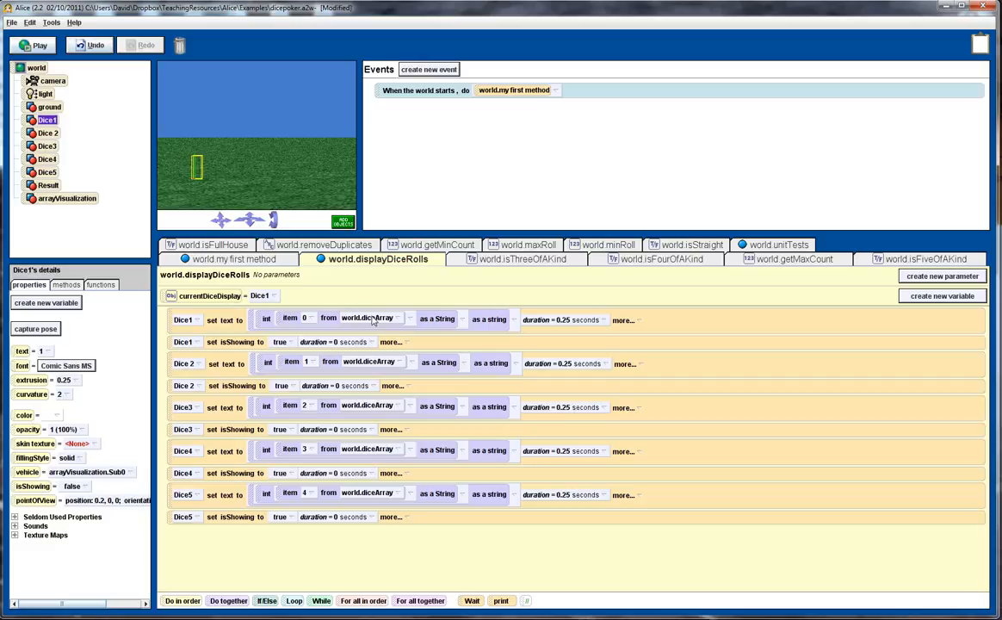
mouse_move(386, 324)
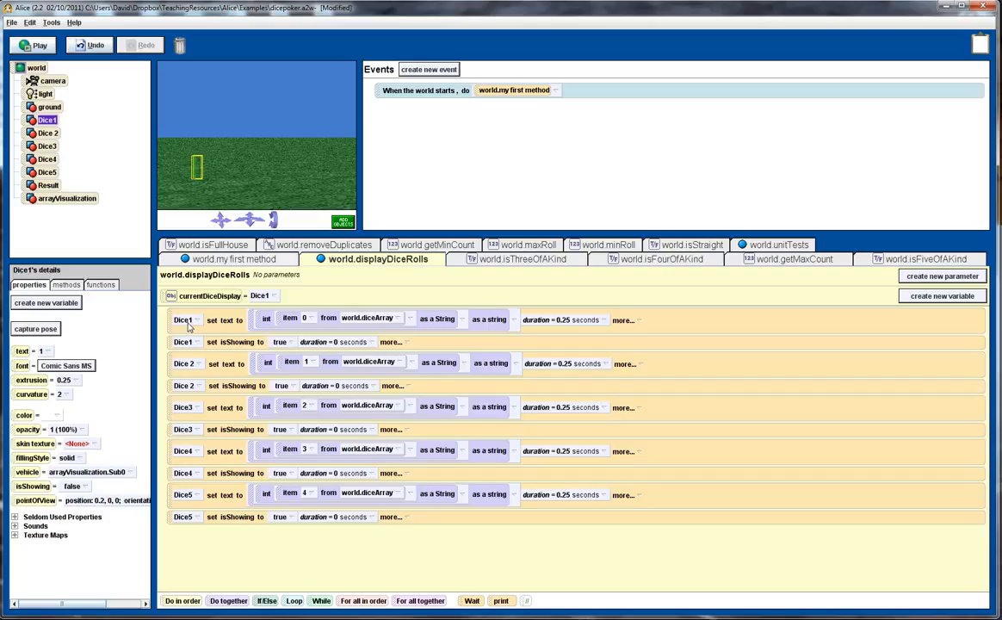
mouse_move(355, 324)
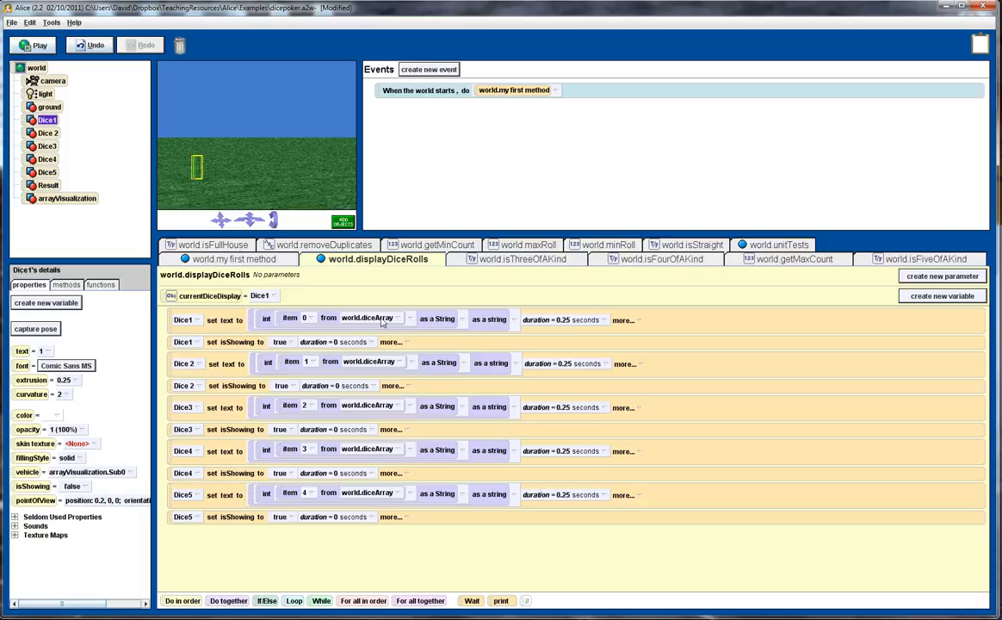
mouse_move(389, 322)
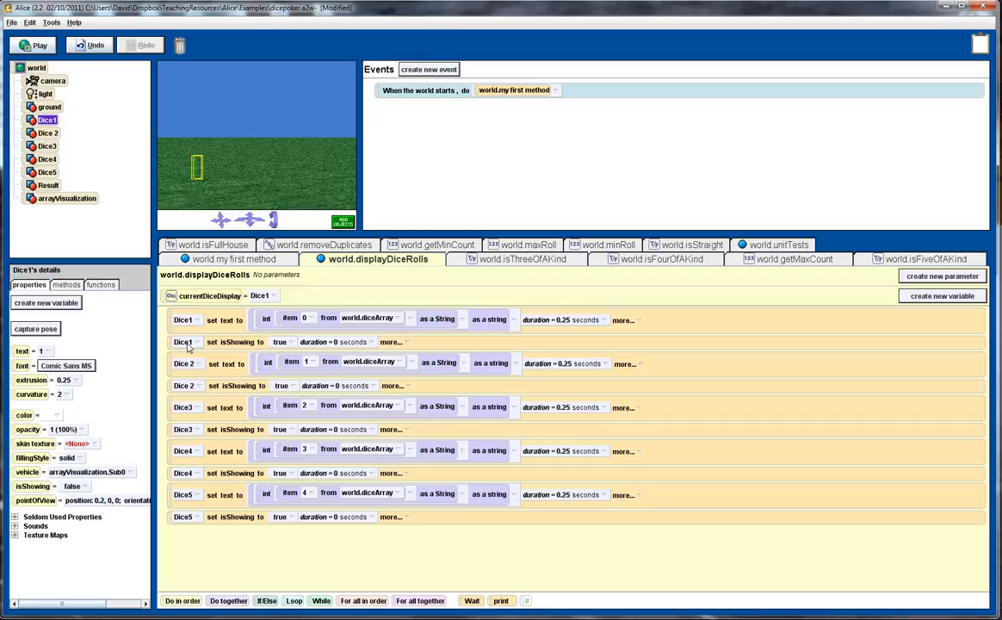
mouse_move(196, 171)
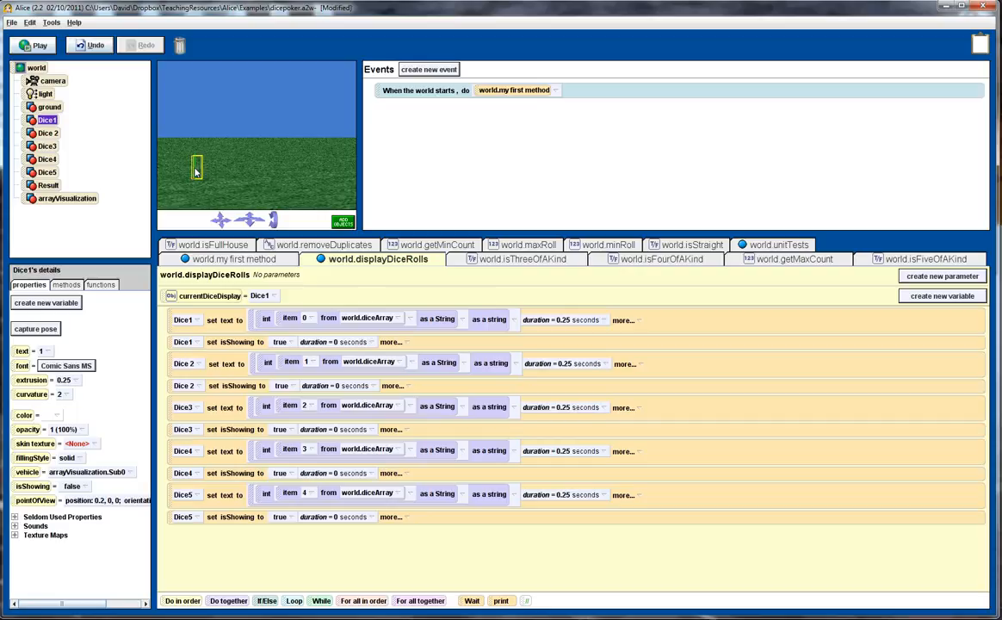
mouse_move(219, 360)
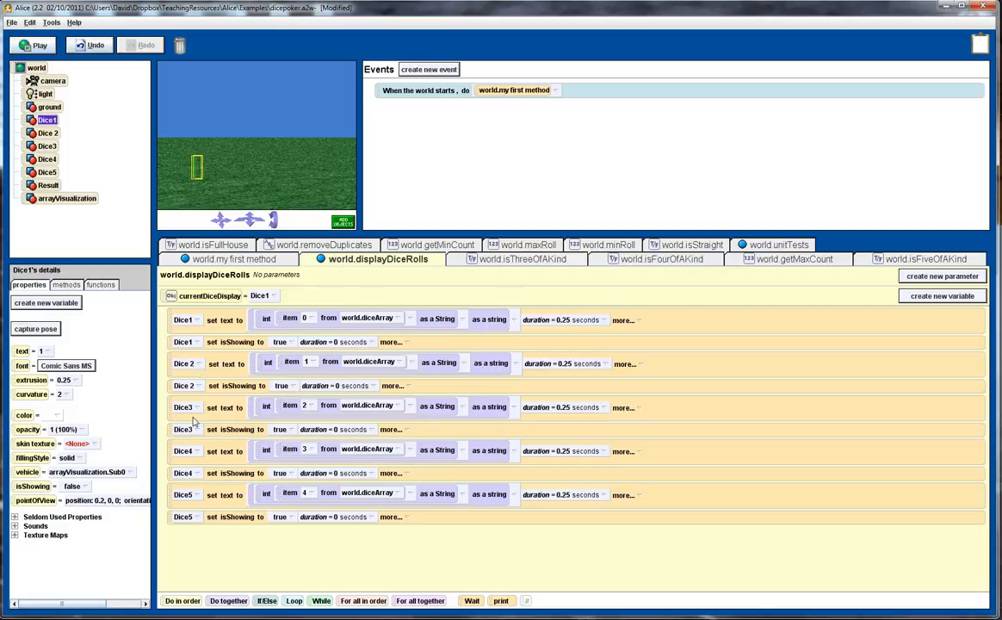
mouse_move(124, 270)
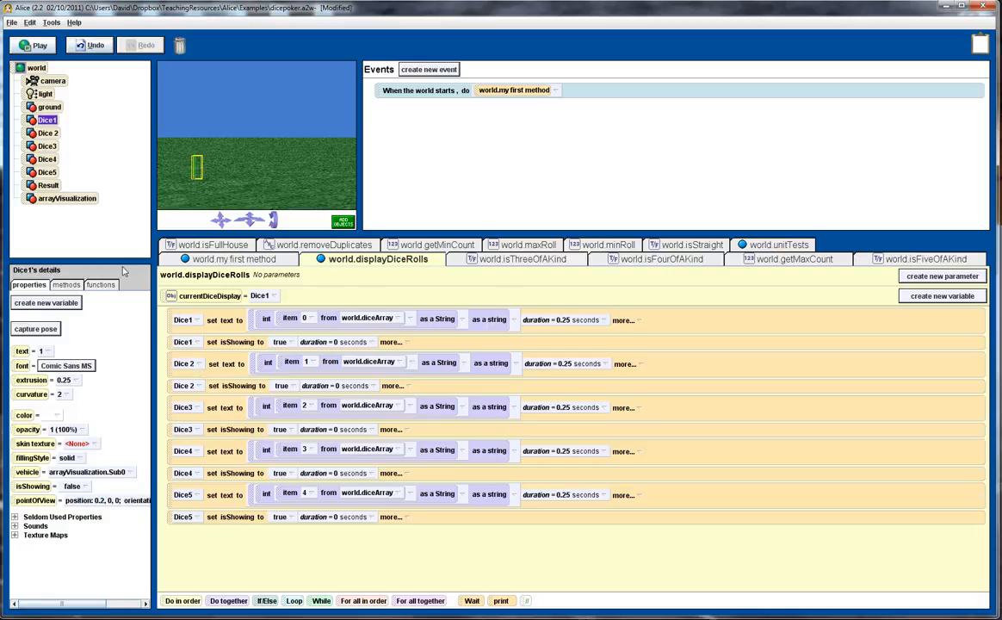
mouse_move(75, 203)
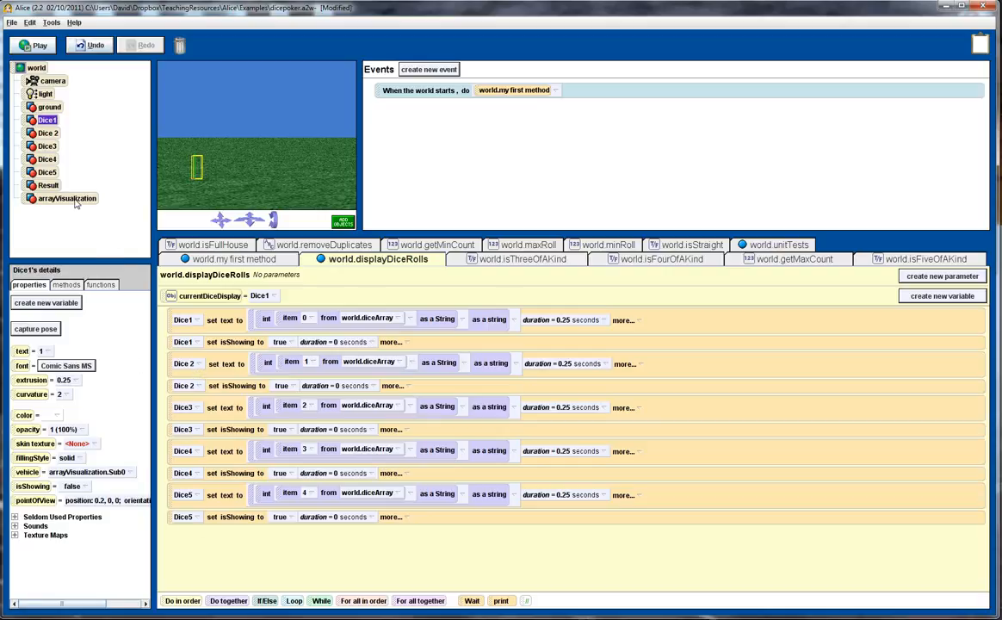
Inspect arrayVisualization's properties, its elements listing Dice1, Dice 2, Dice3 with isShowing true
click(65, 198)
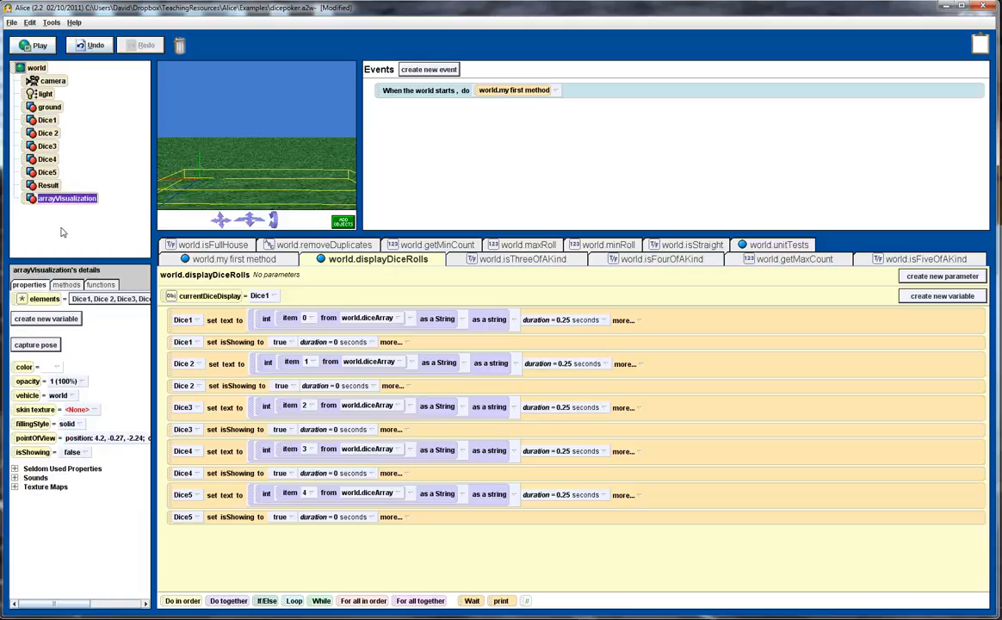
click(72, 451)
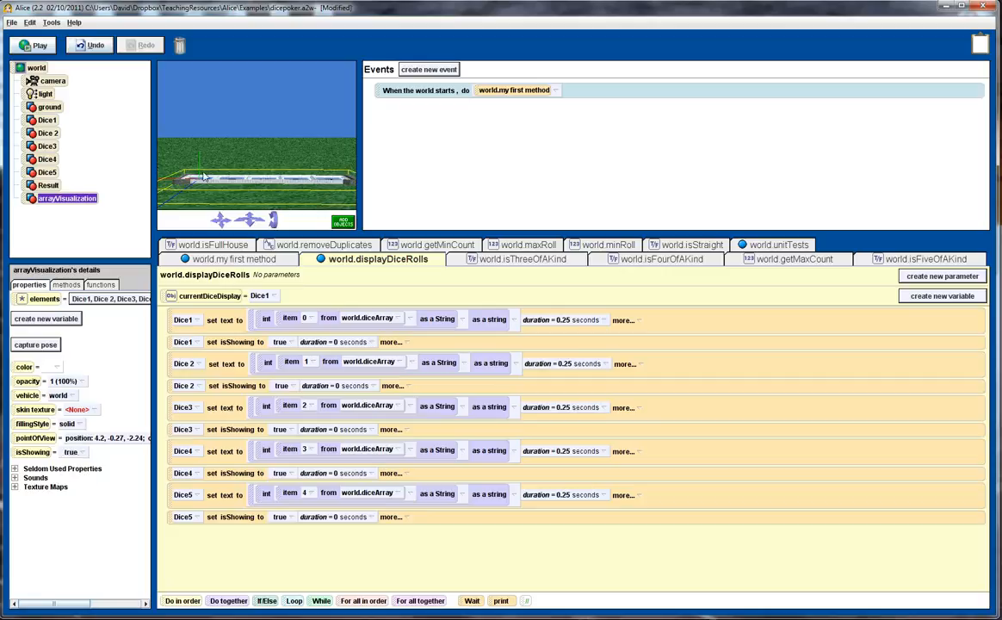
mouse_move(337, 181)
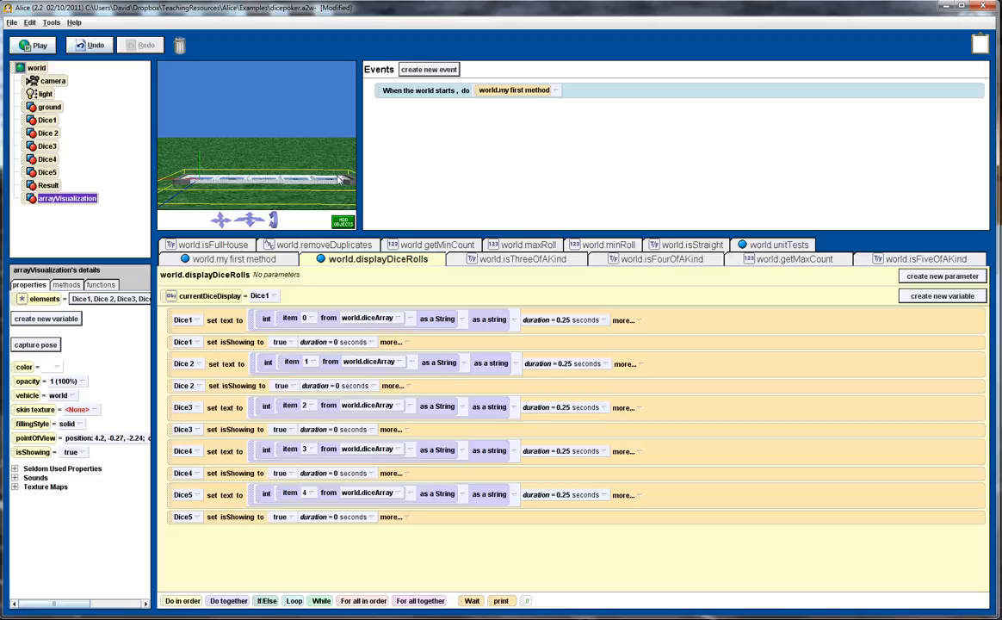
mouse_move(329, 182)
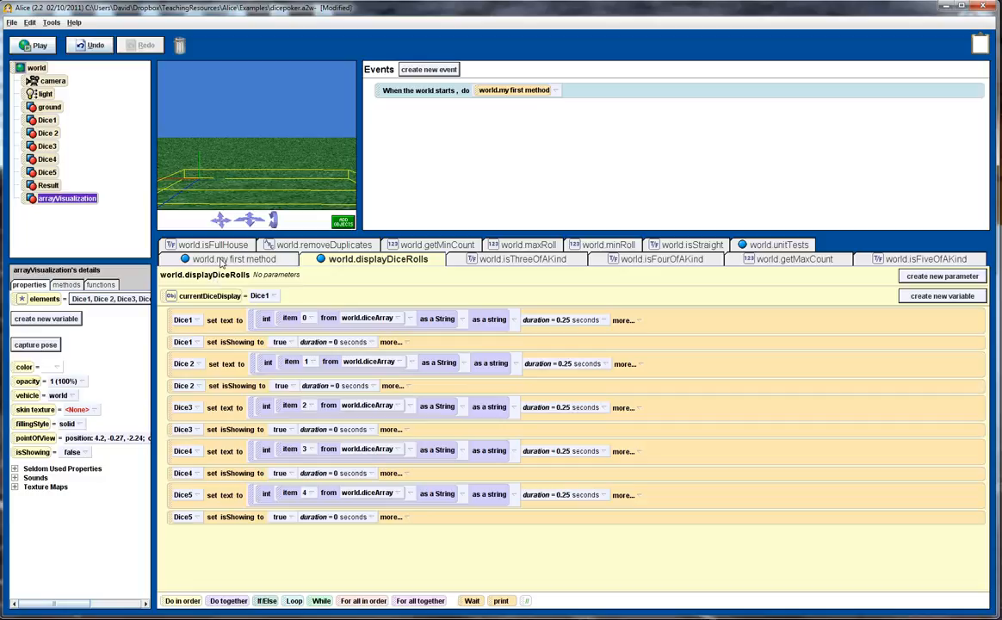
Review world.my first method's nested If/Else scoring chain, then the world's diceArray at 1, 1, 1, 1, 1
click(232, 258)
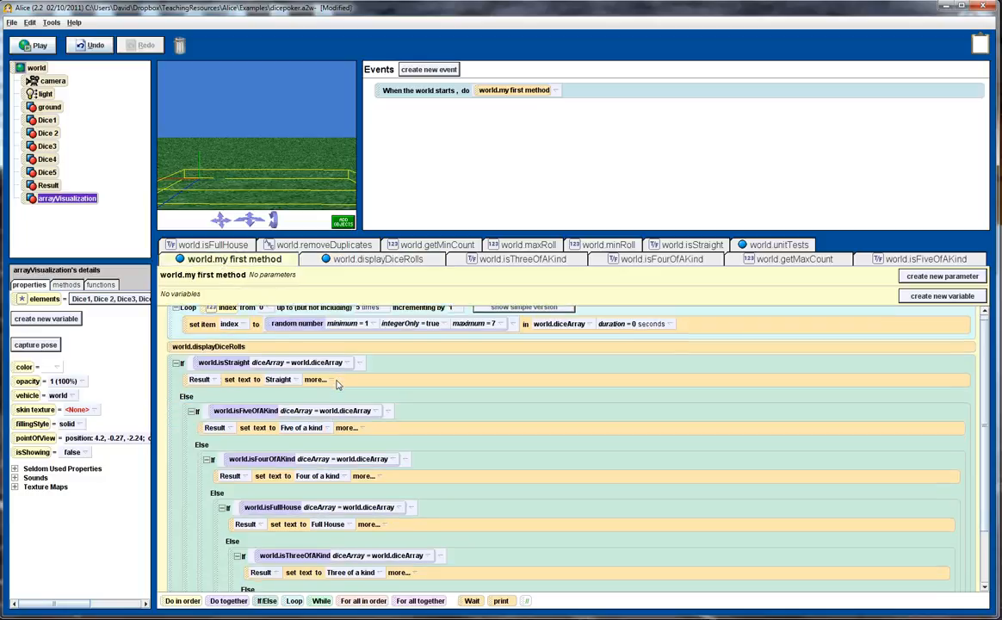
scroll(down, 3)
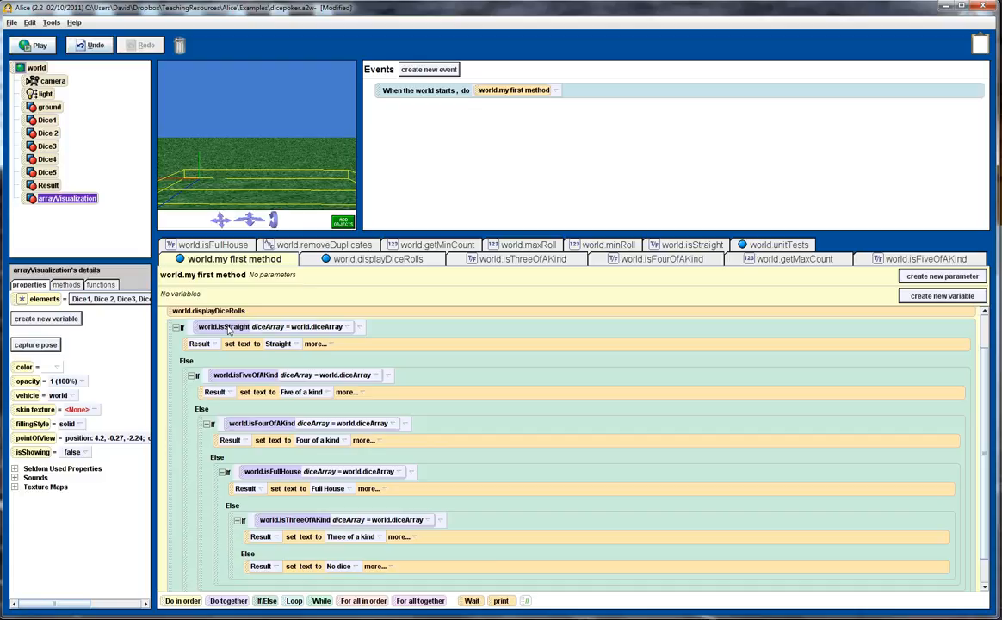
mouse_move(282, 330)
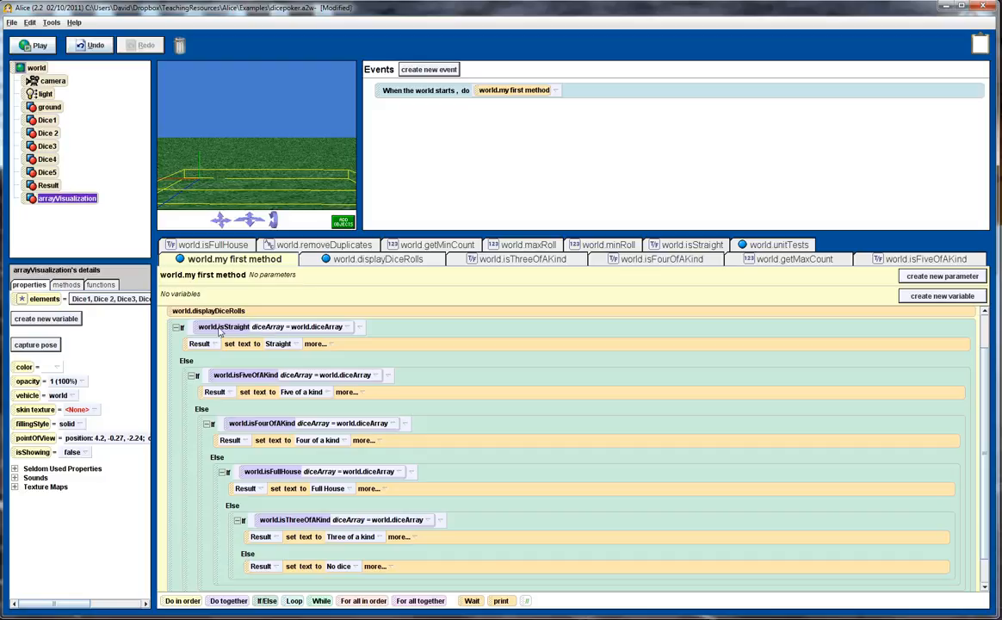
mouse_move(214, 352)
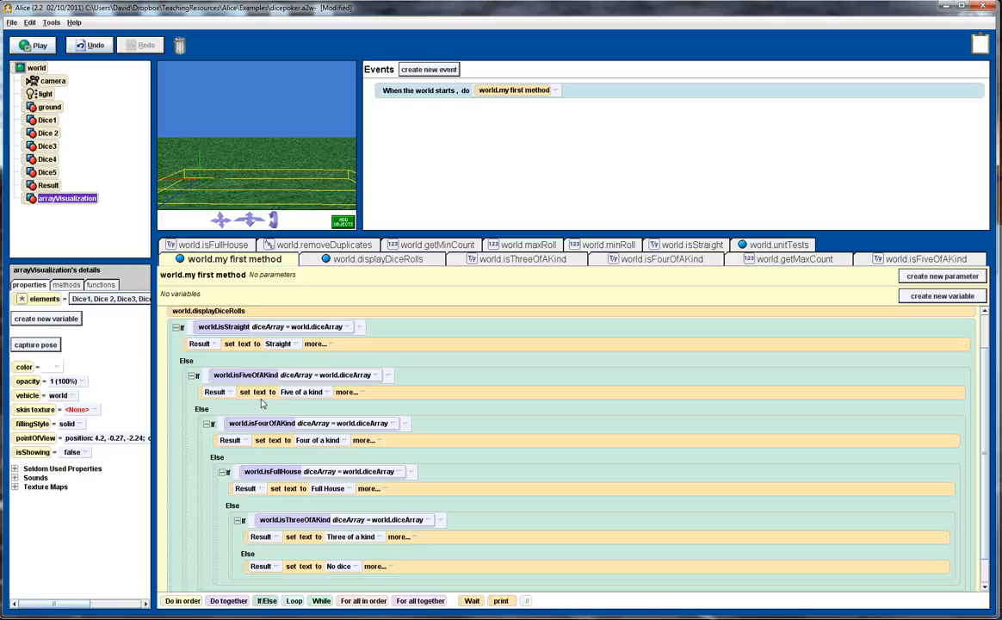
mouse_move(273, 451)
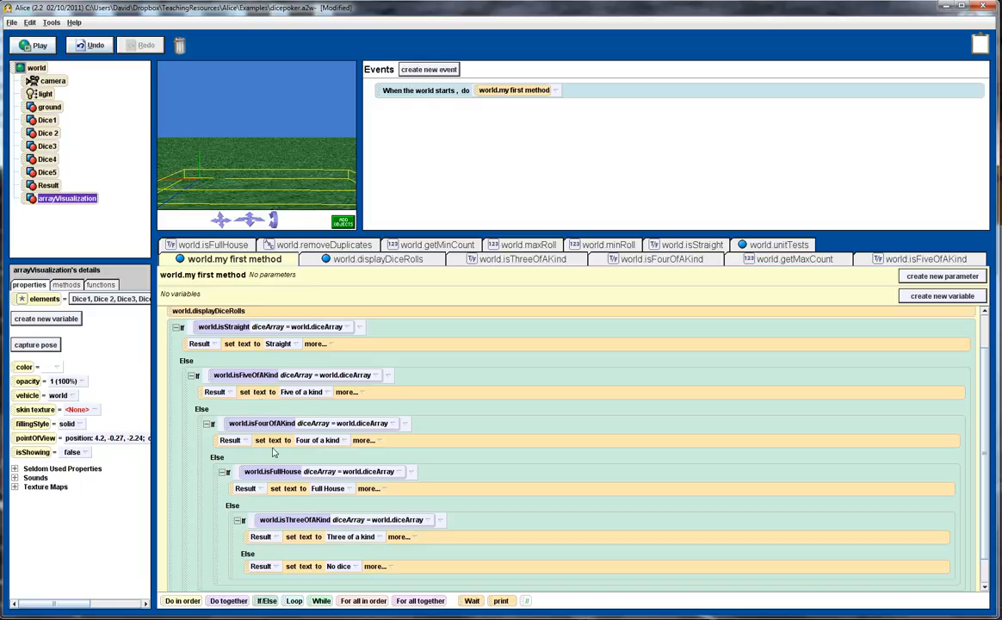
mouse_move(310, 475)
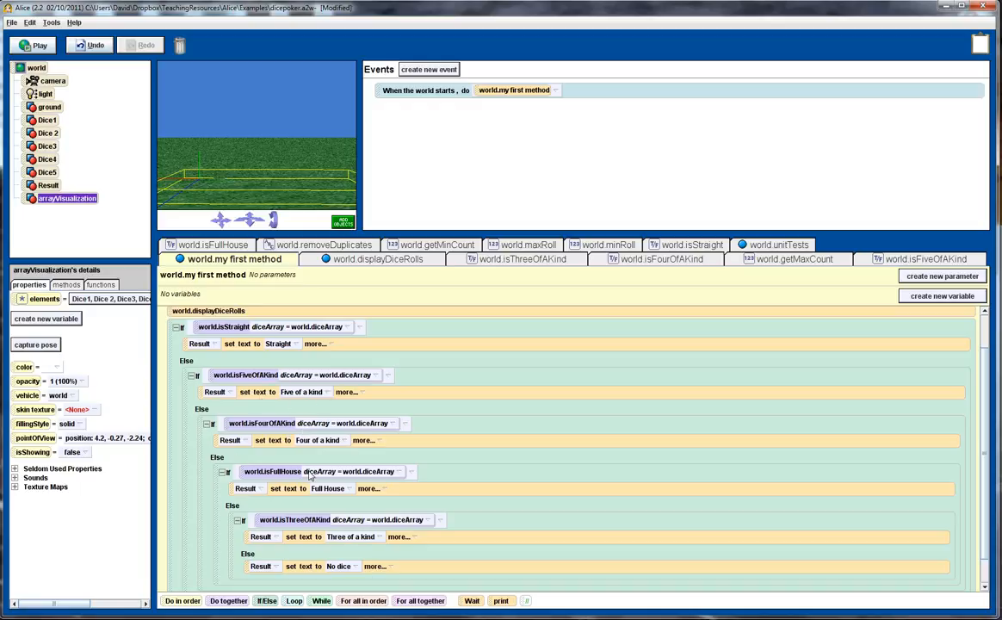
mouse_move(310, 513)
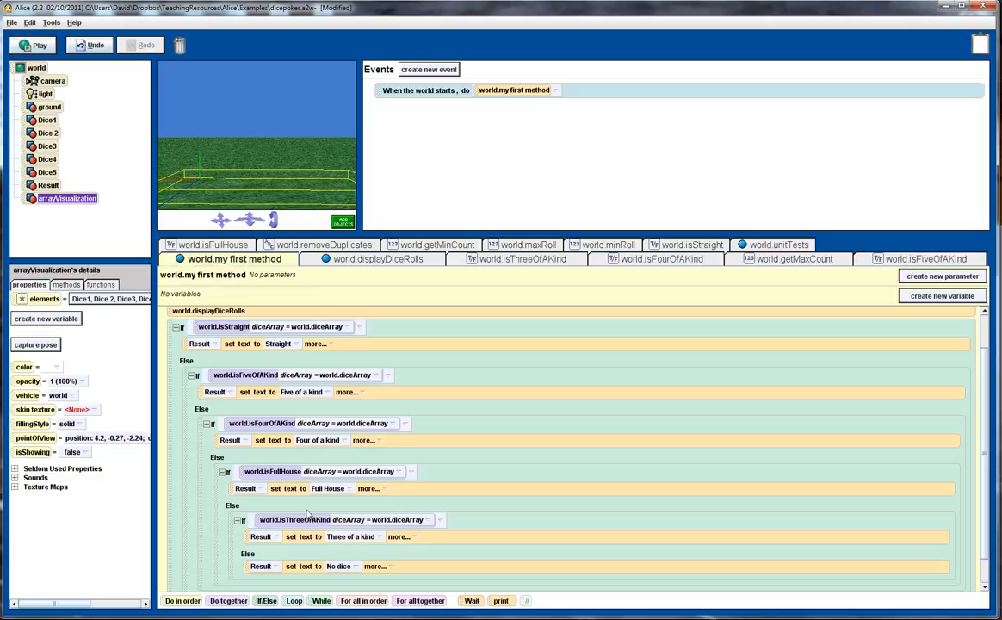
mouse_move(301, 510)
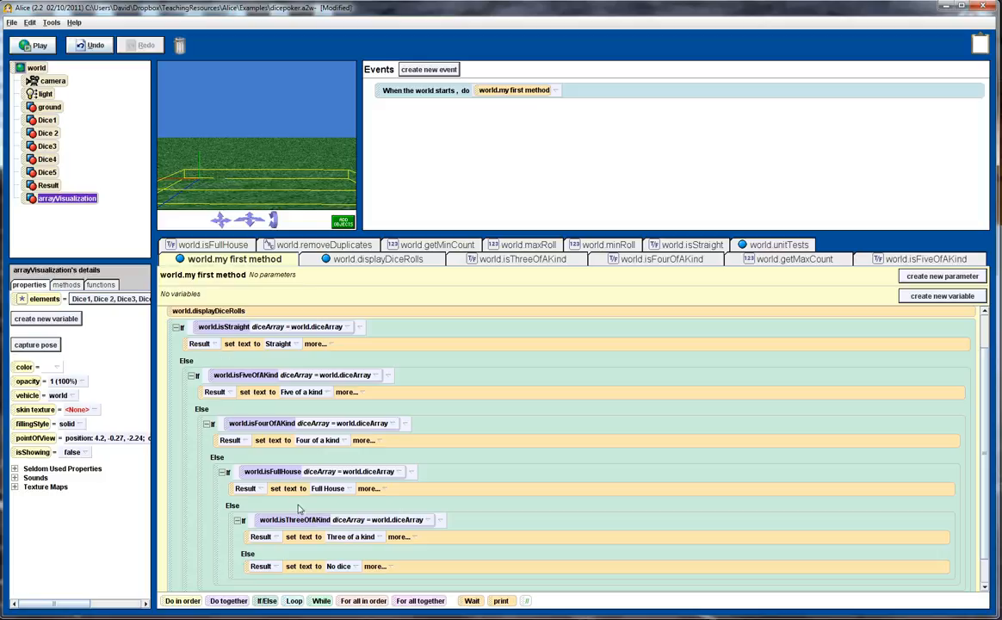
mouse_move(241, 405)
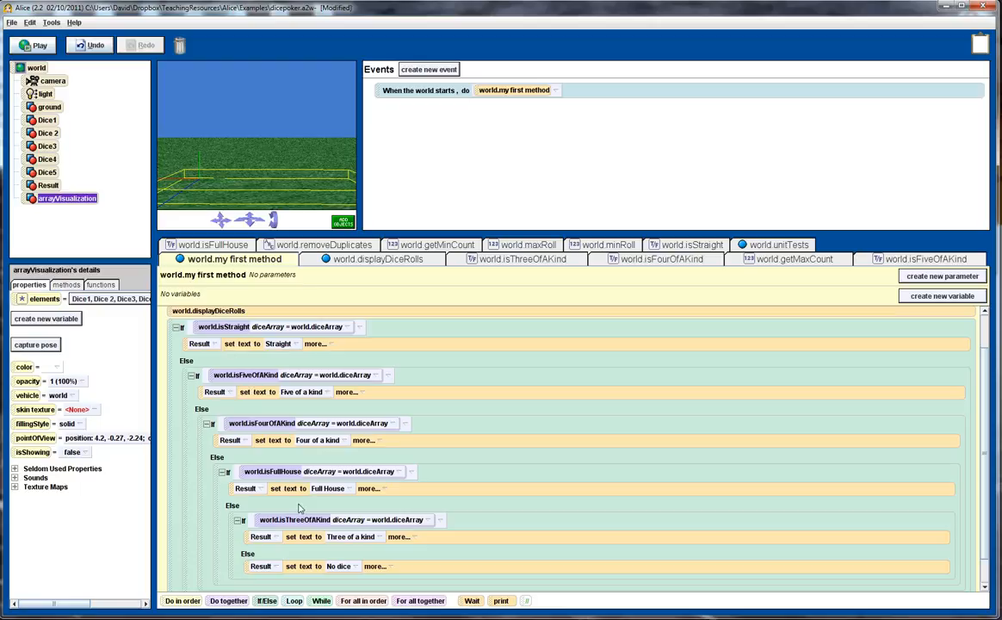
mouse_move(298, 506)
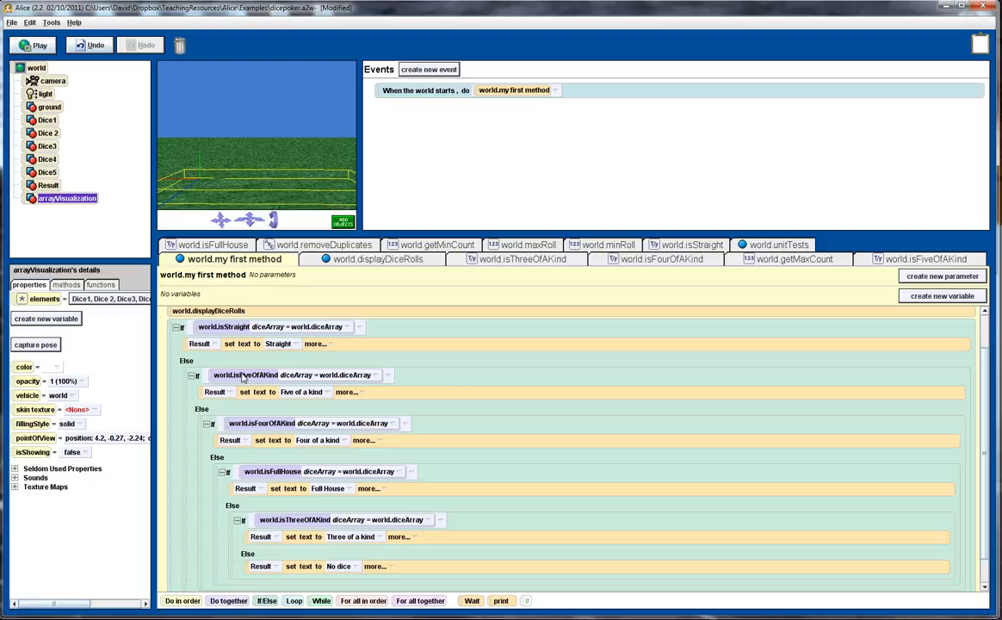
mouse_move(308, 465)
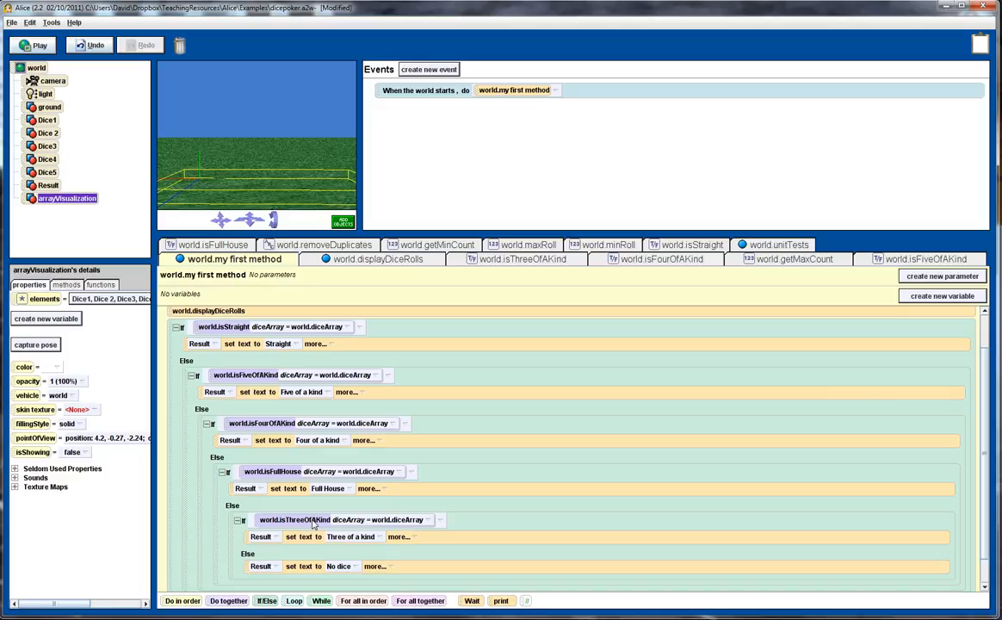
mouse_move(276, 381)
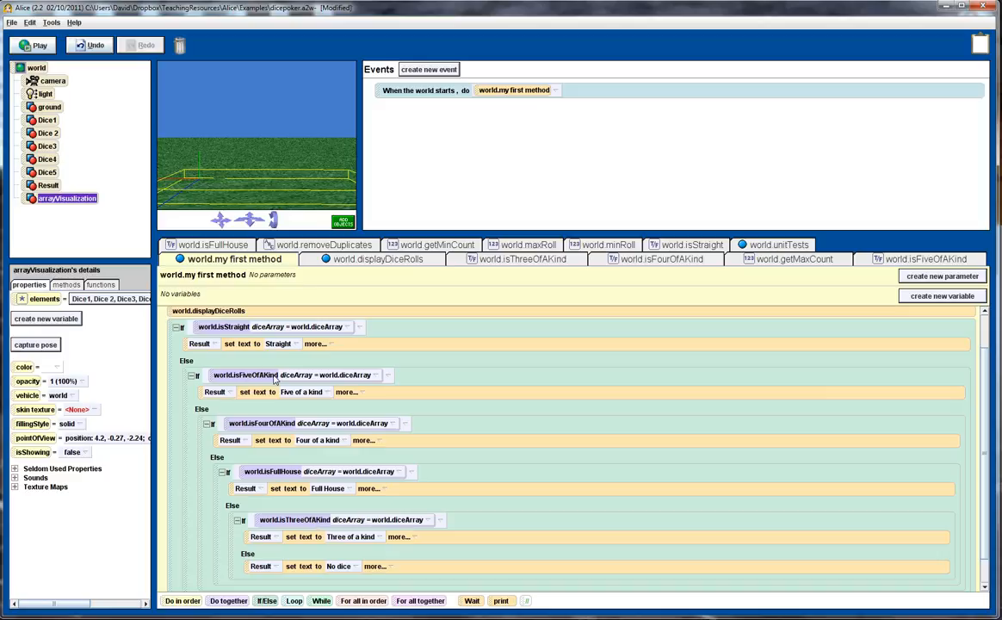
mouse_move(311, 524)
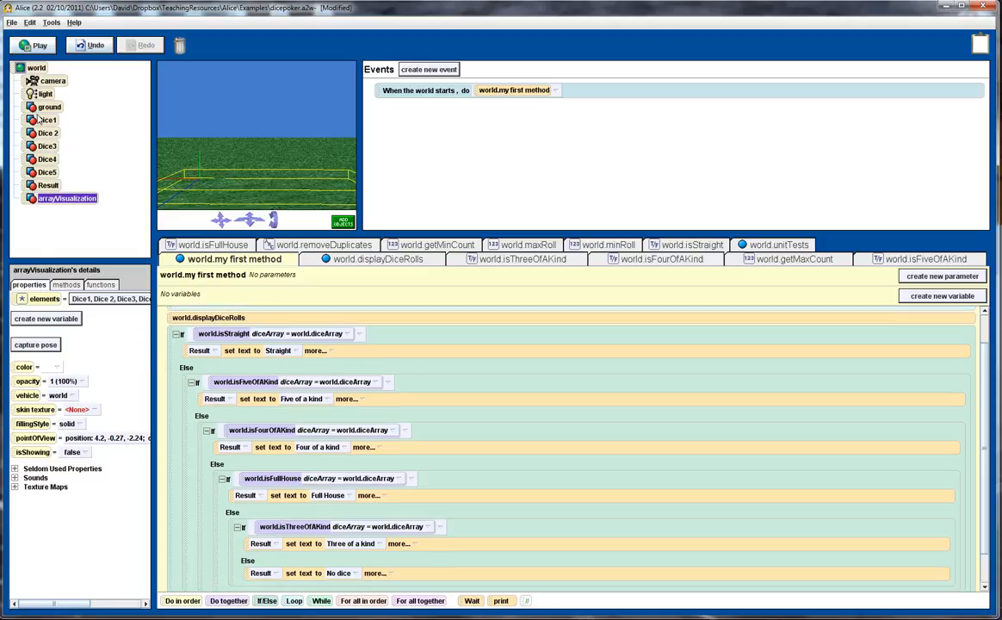
click(36, 67)
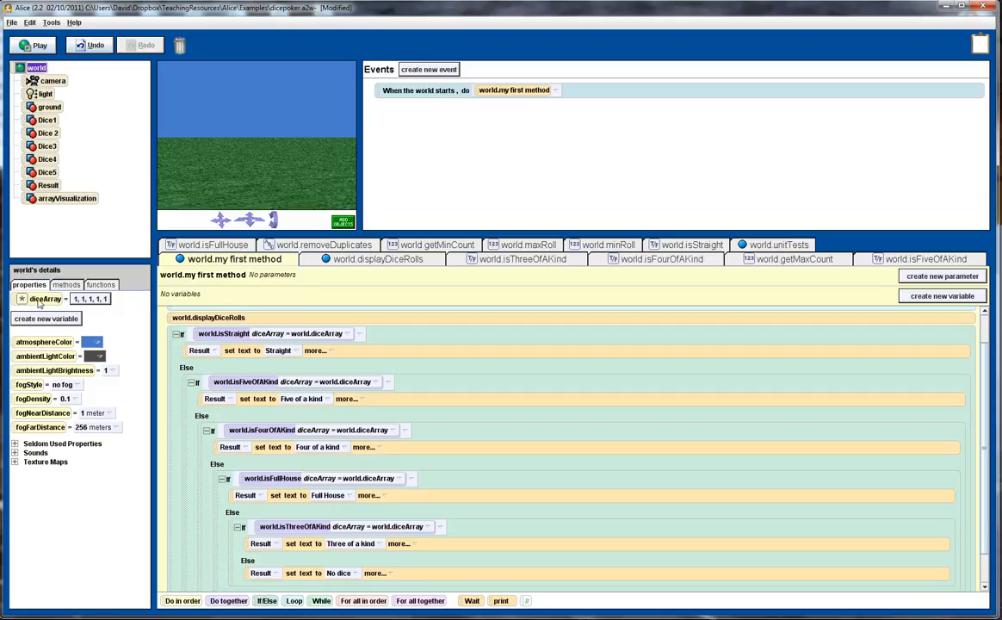
mouse_move(385, 318)
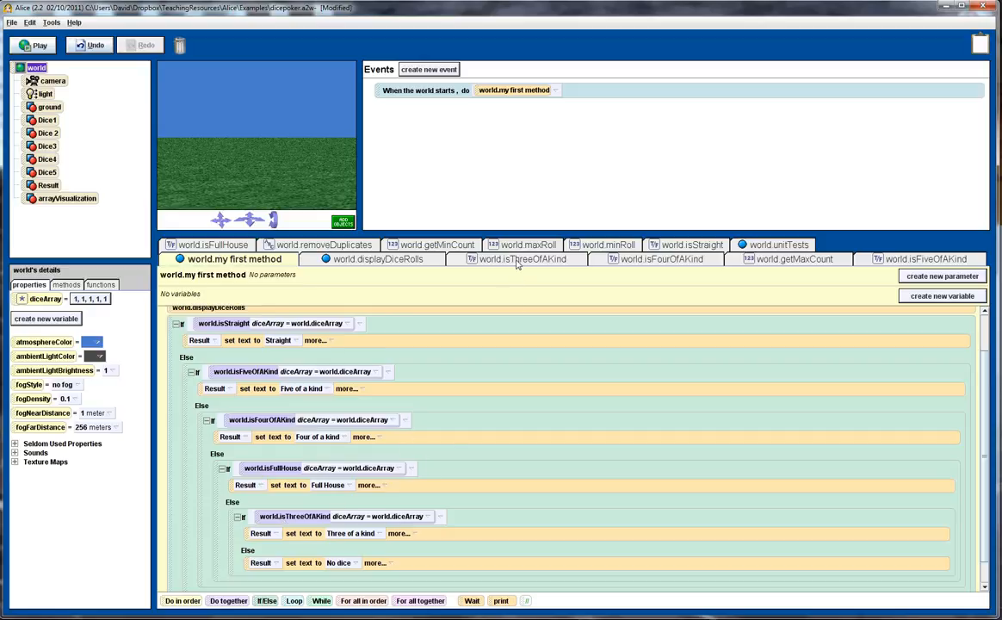
click(520, 258)
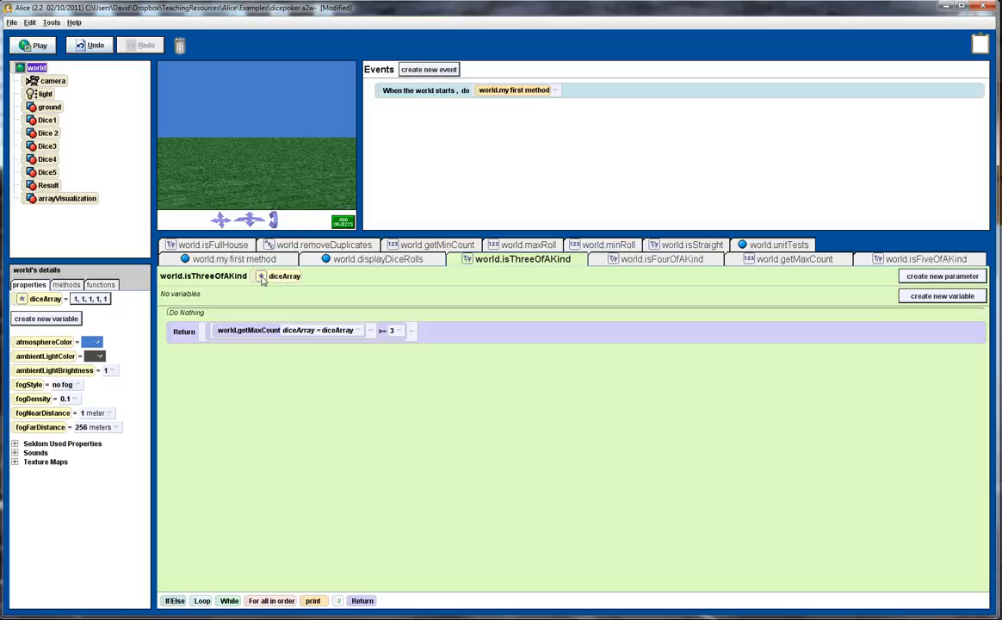
mouse_move(289, 282)
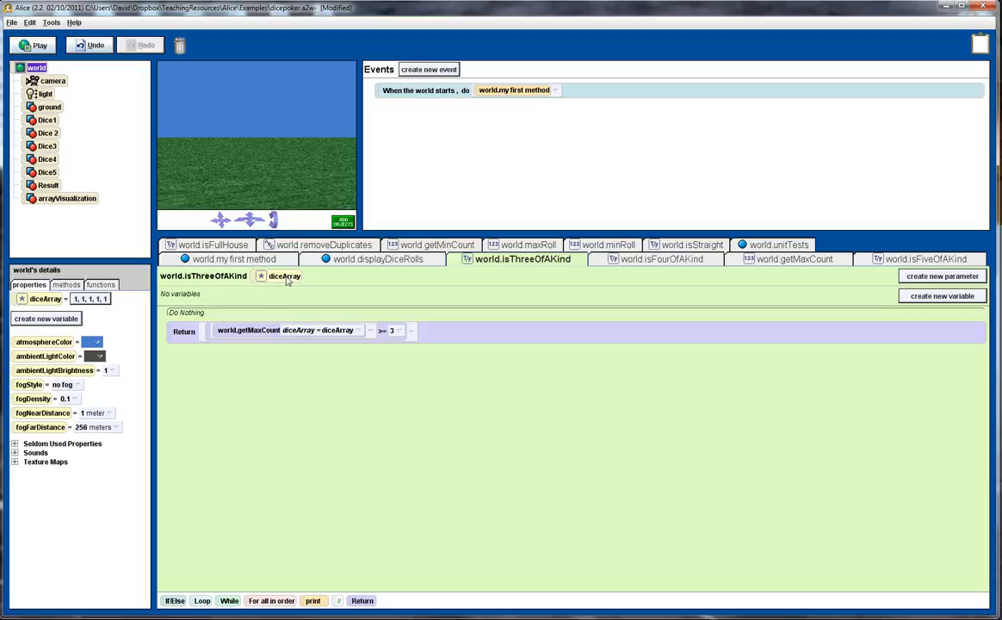
mouse_move(172, 329)
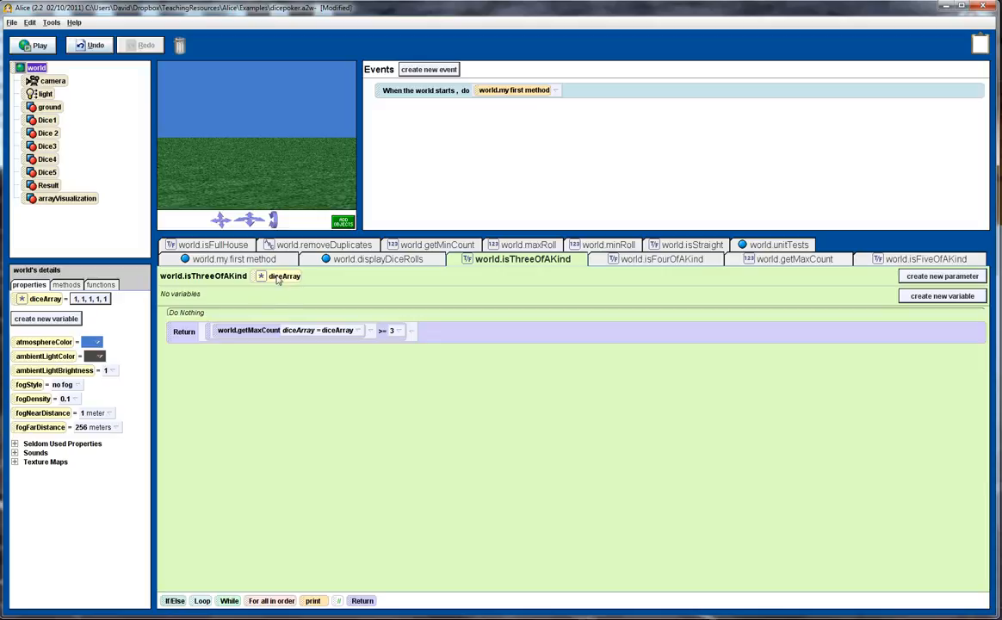
mouse_move(268, 282)
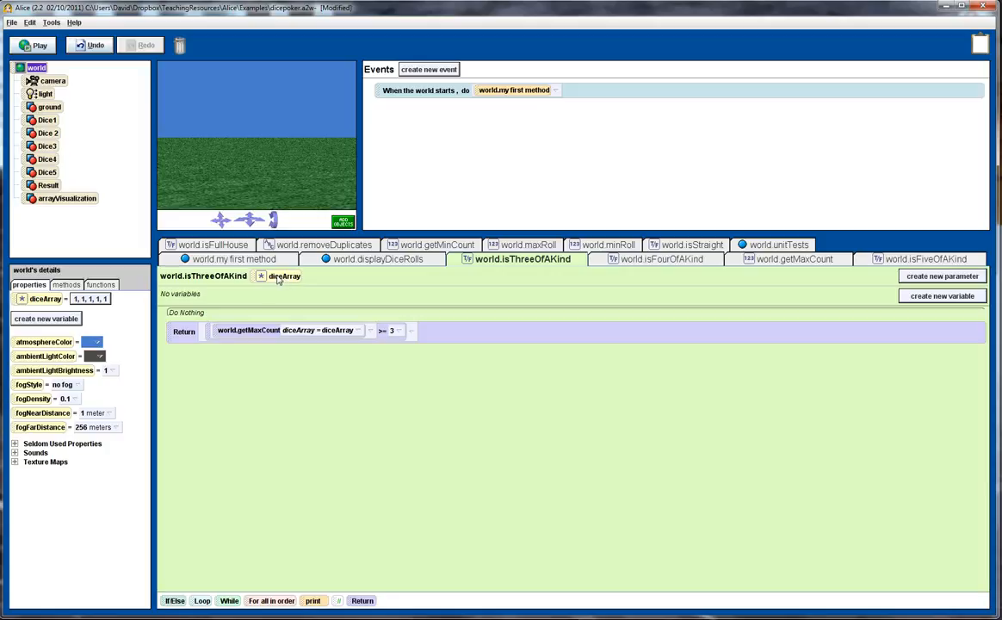
mouse_move(291, 278)
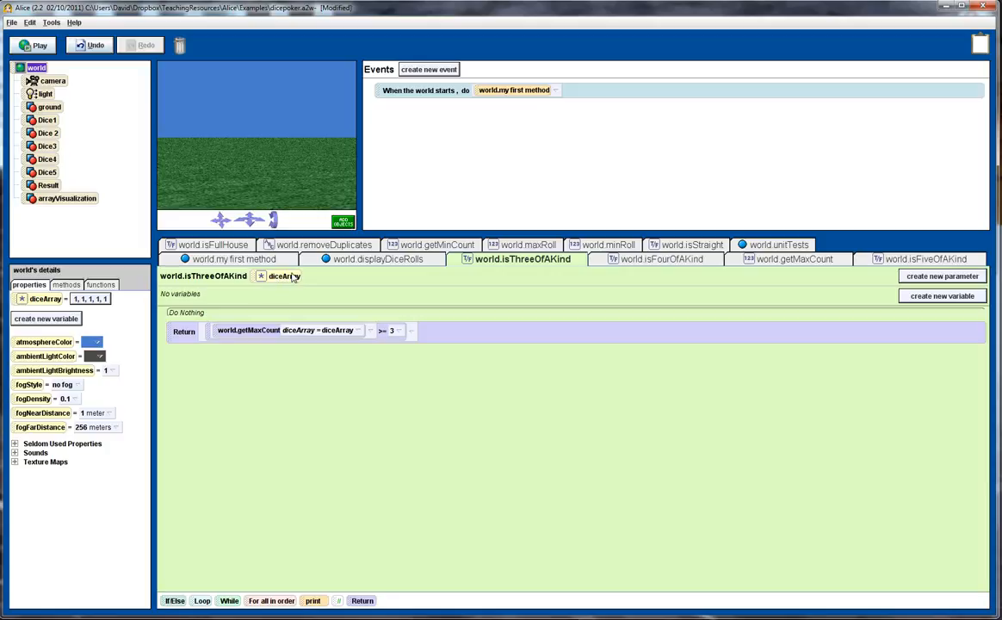
mouse_move(219, 277)
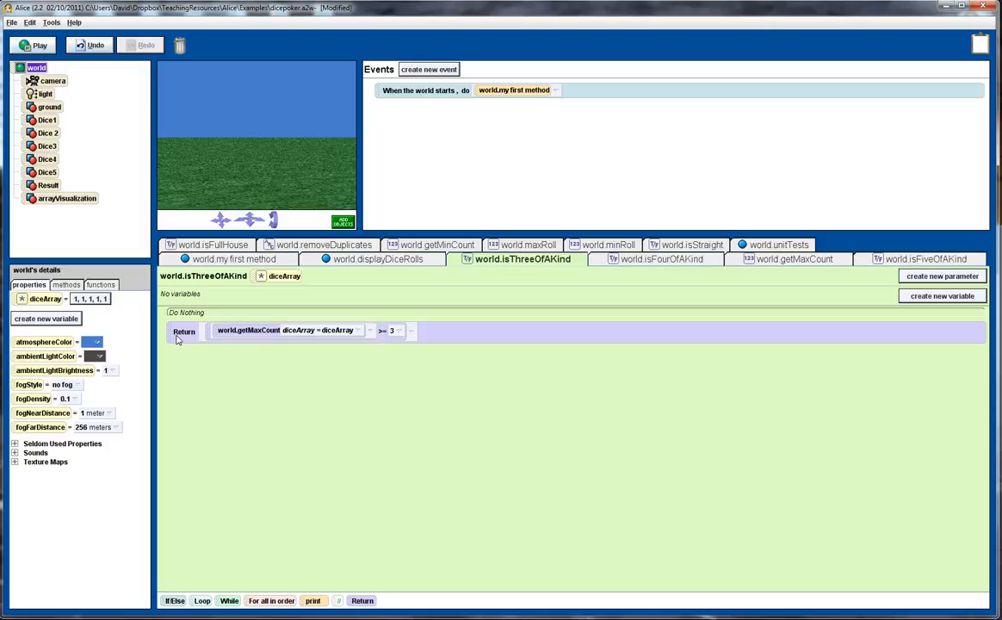
mouse_move(192, 341)
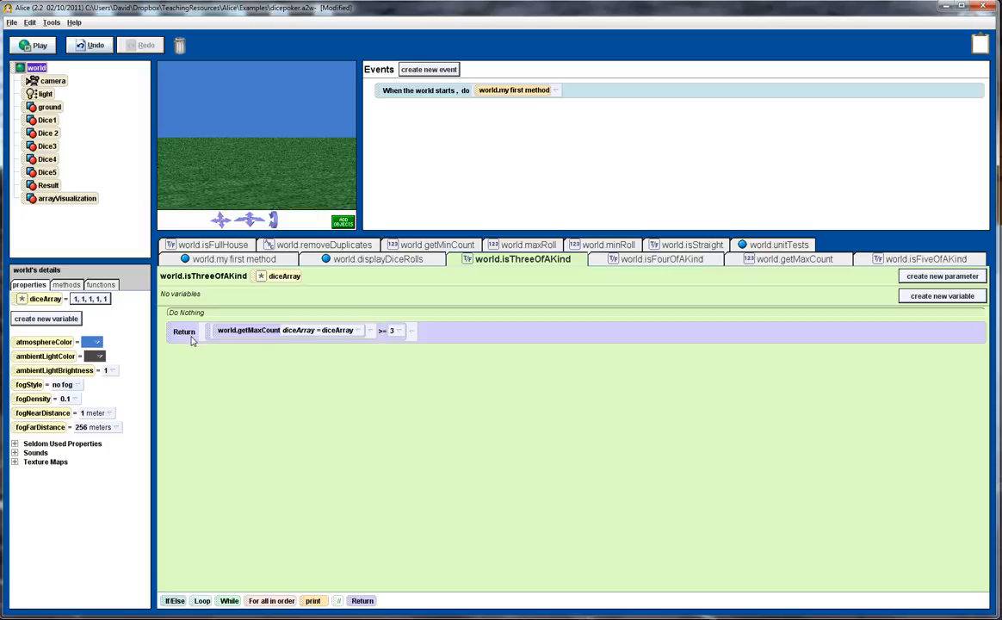
mouse_move(182, 344)
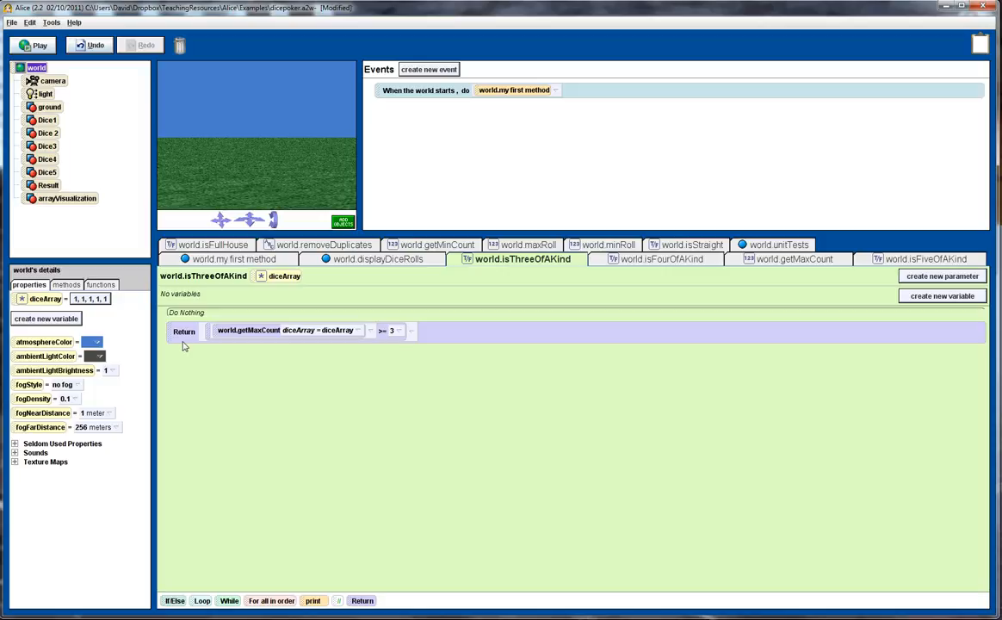
mouse_move(237, 335)
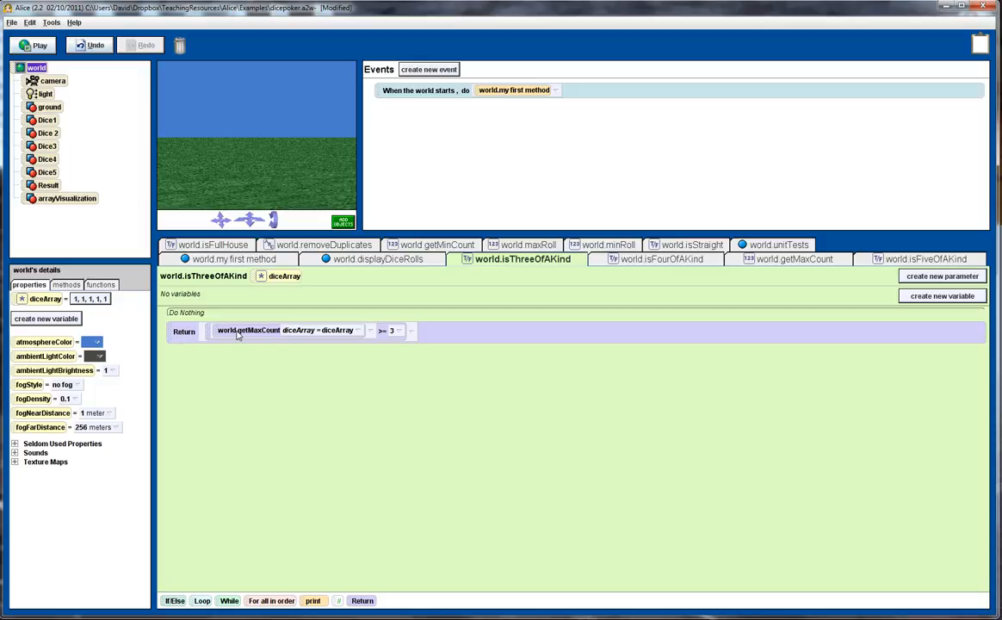
mouse_move(276, 336)
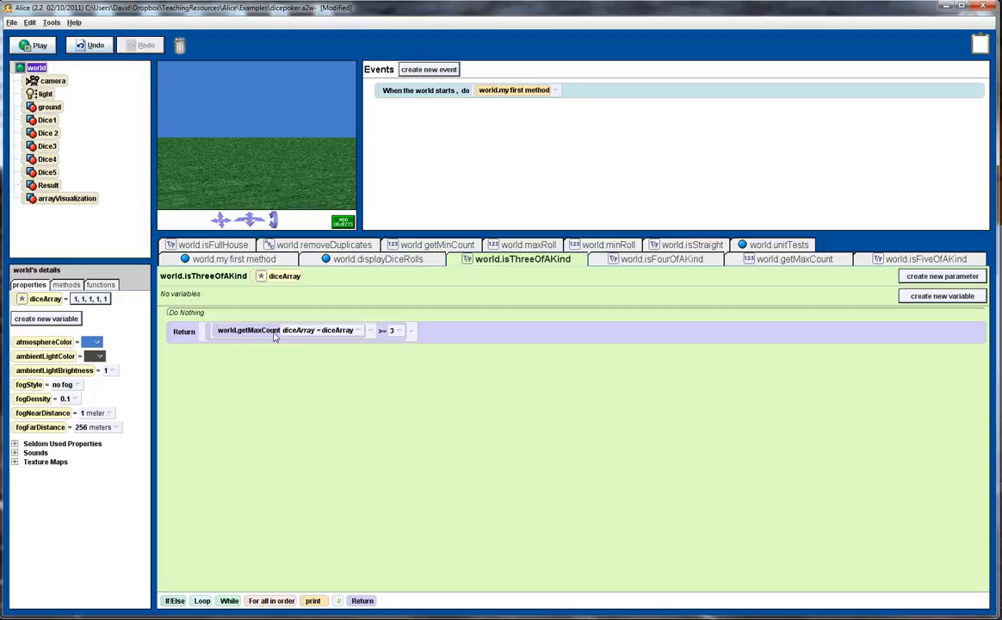
mouse_move(319, 341)
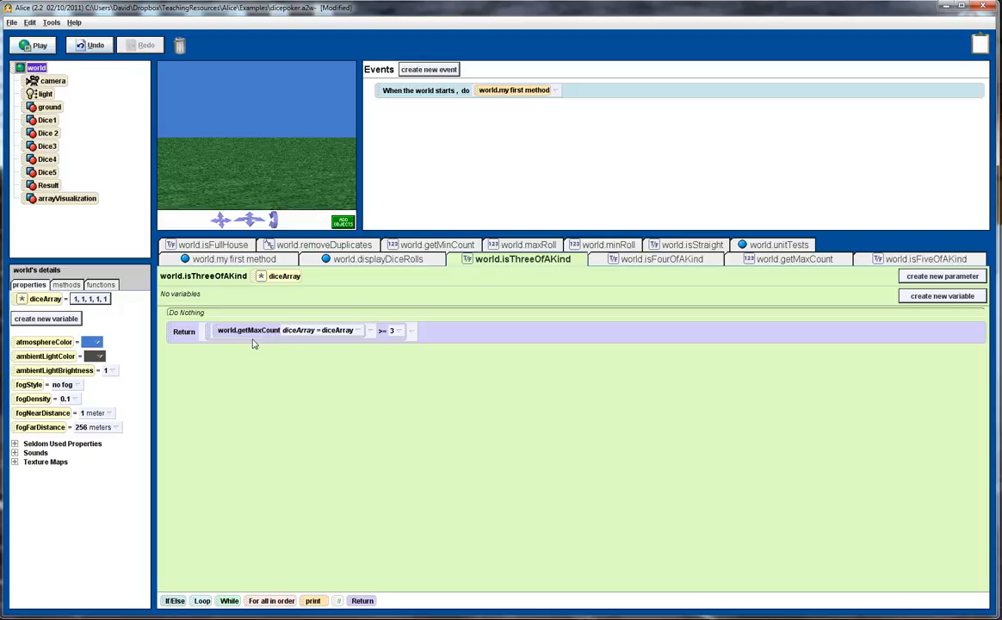
mouse_move(284, 341)
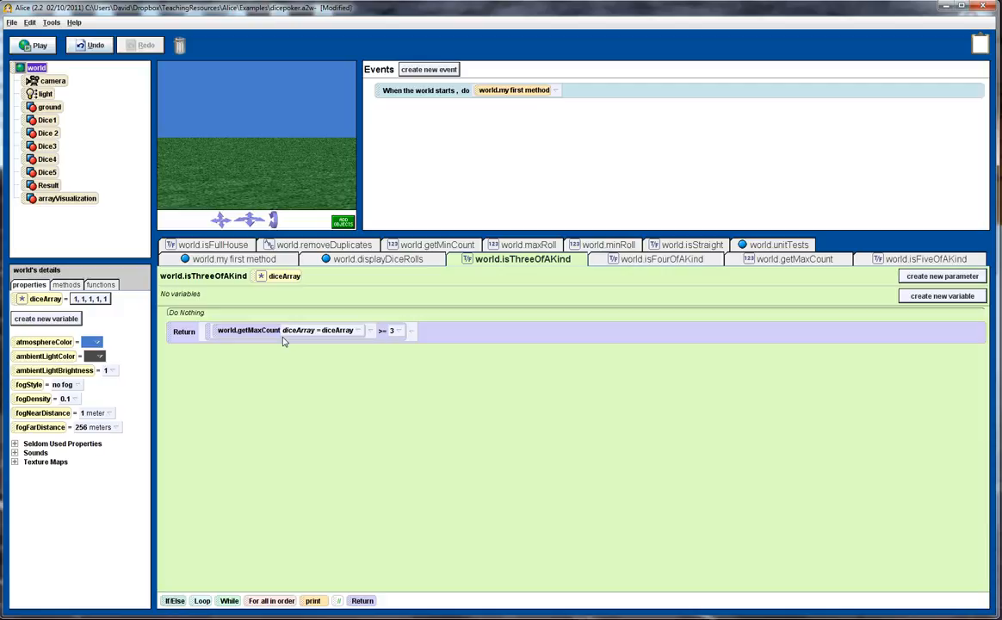
mouse_move(255, 337)
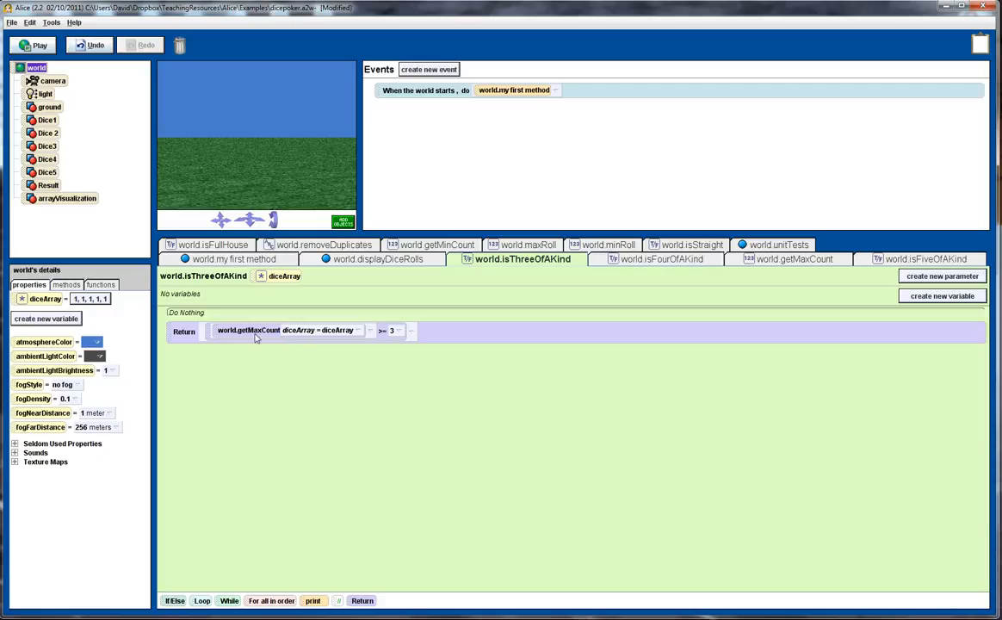
mouse_move(268, 337)
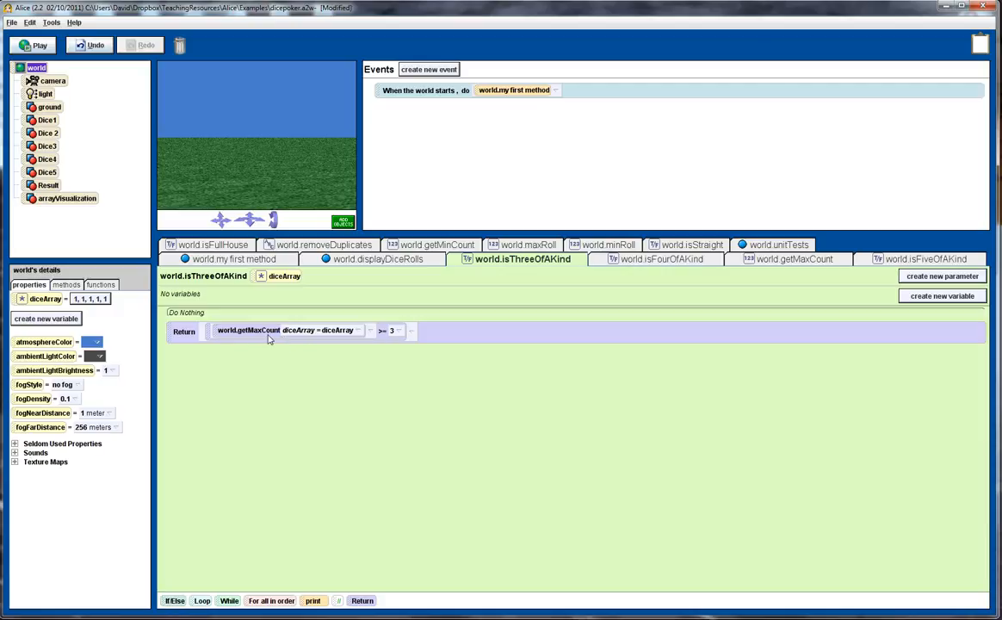
mouse_move(279, 336)
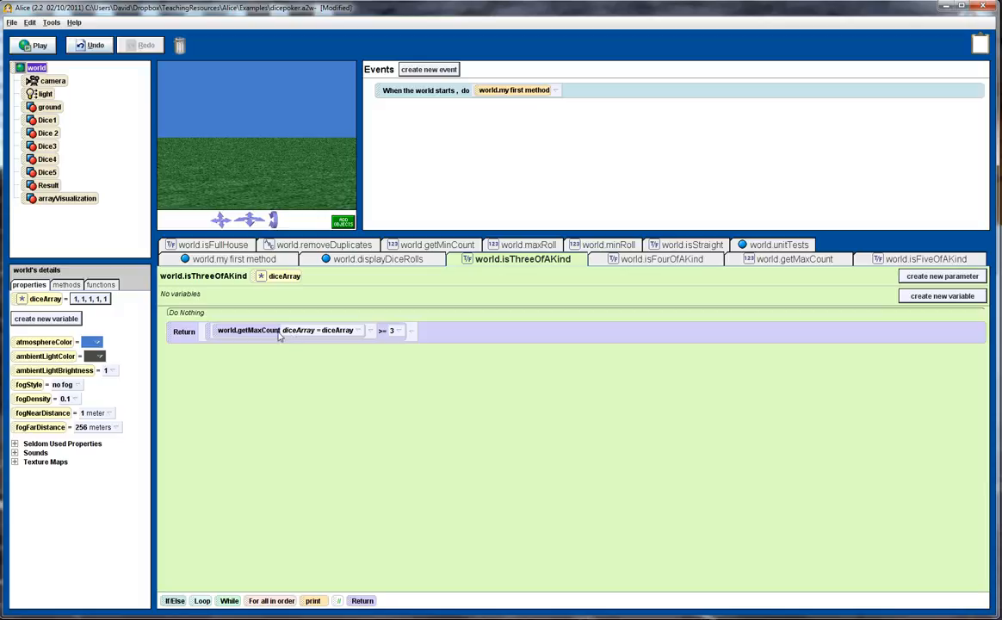
mouse_move(389, 330)
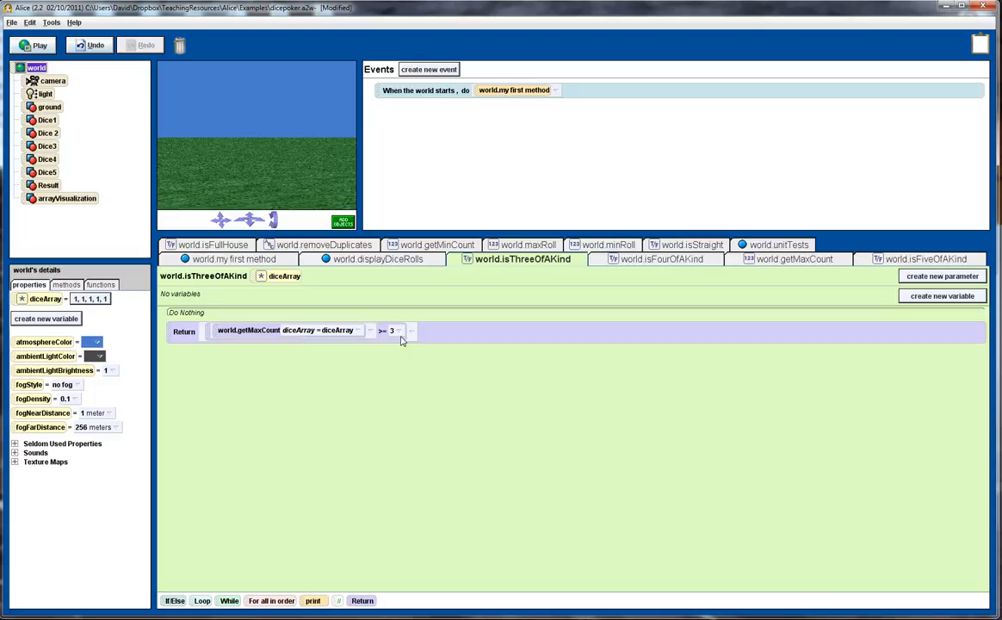
mouse_move(292, 330)
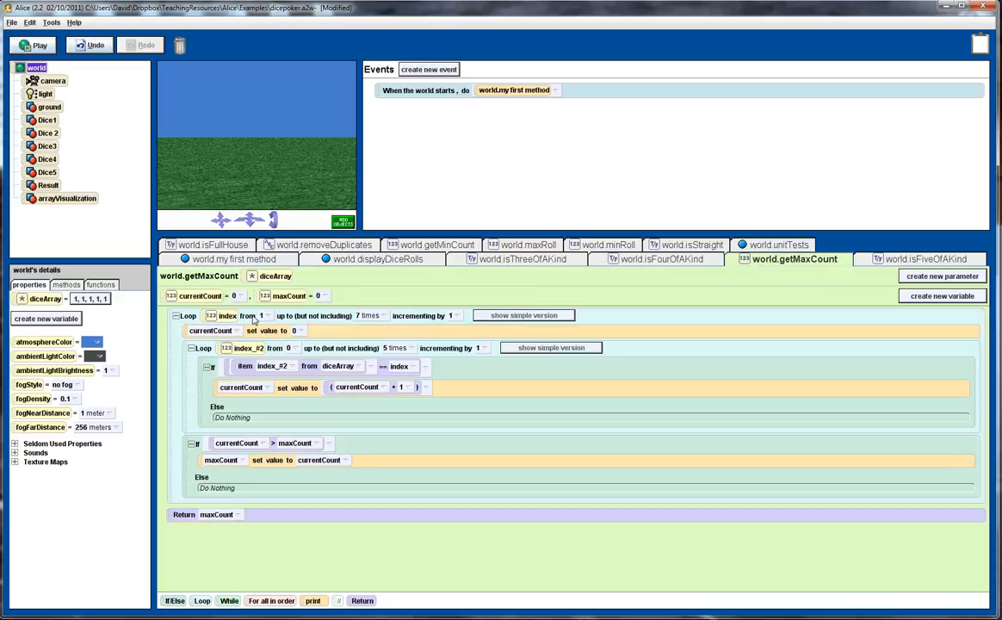
mouse_move(190, 318)
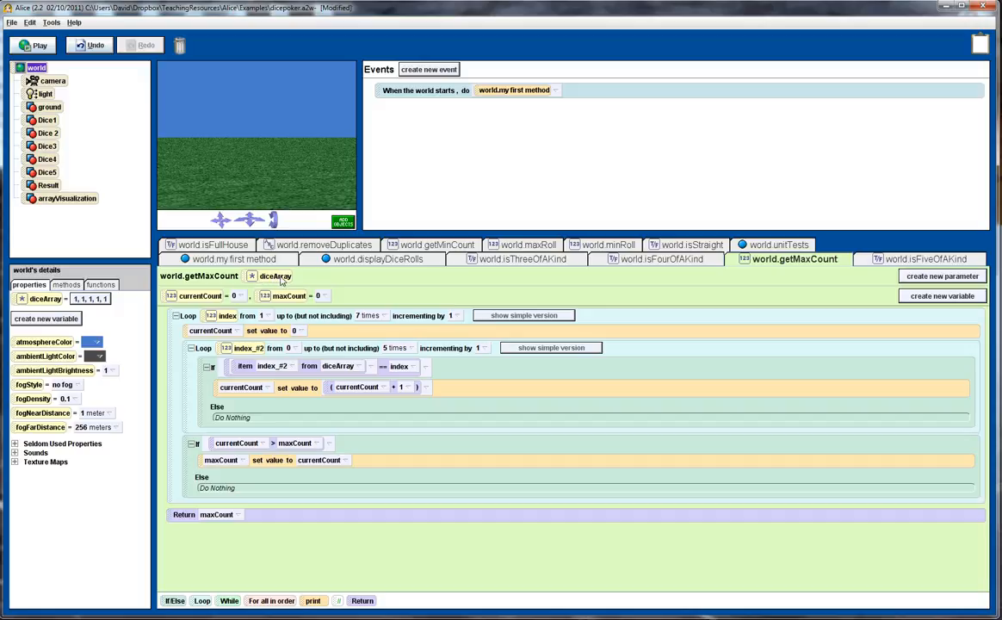
mouse_move(279, 282)
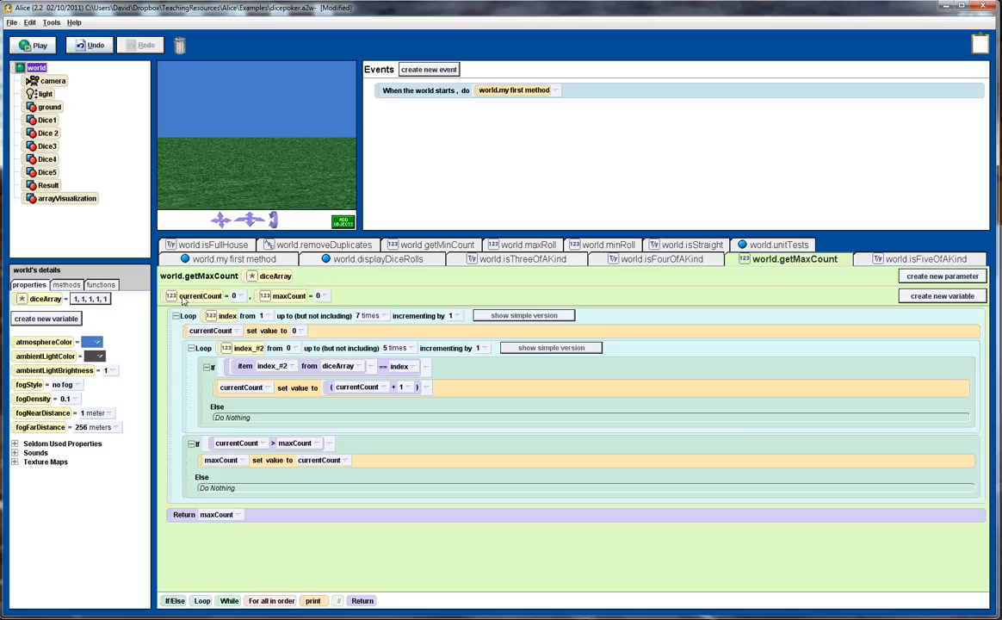
mouse_move(284, 301)
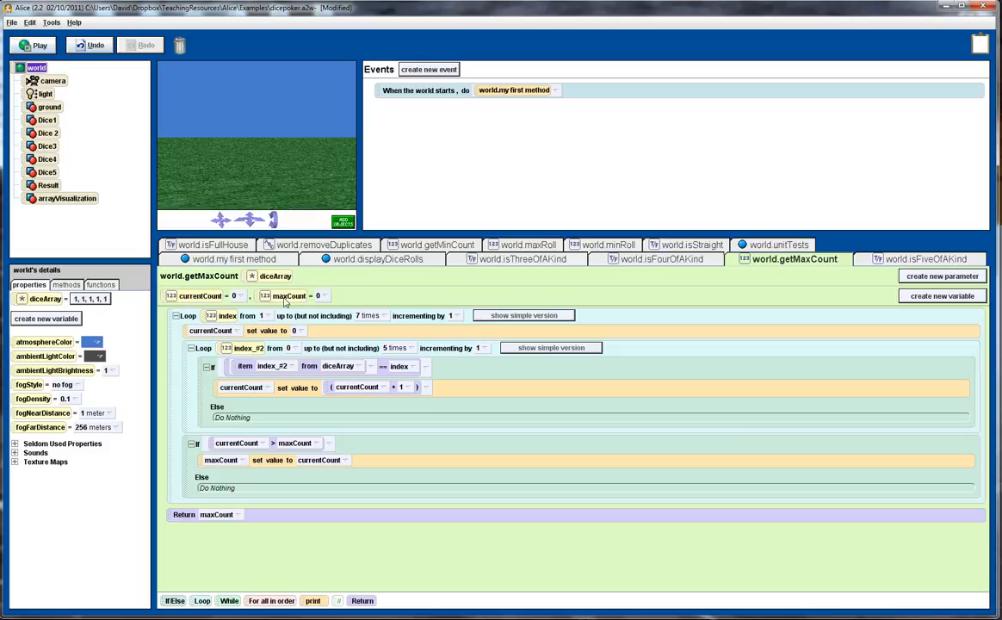
mouse_move(210, 367)
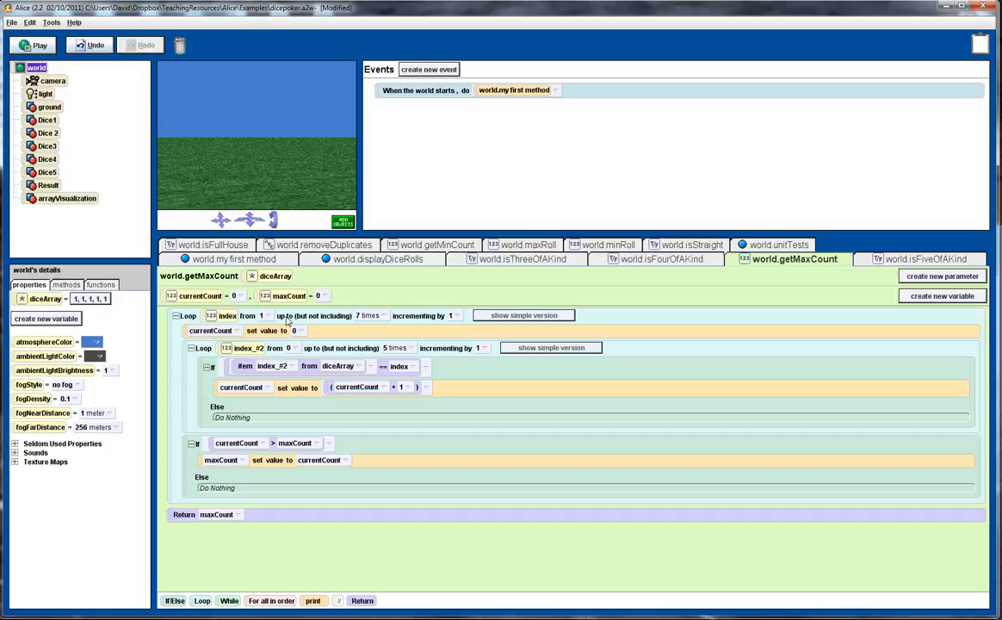
mouse_move(275, 322)
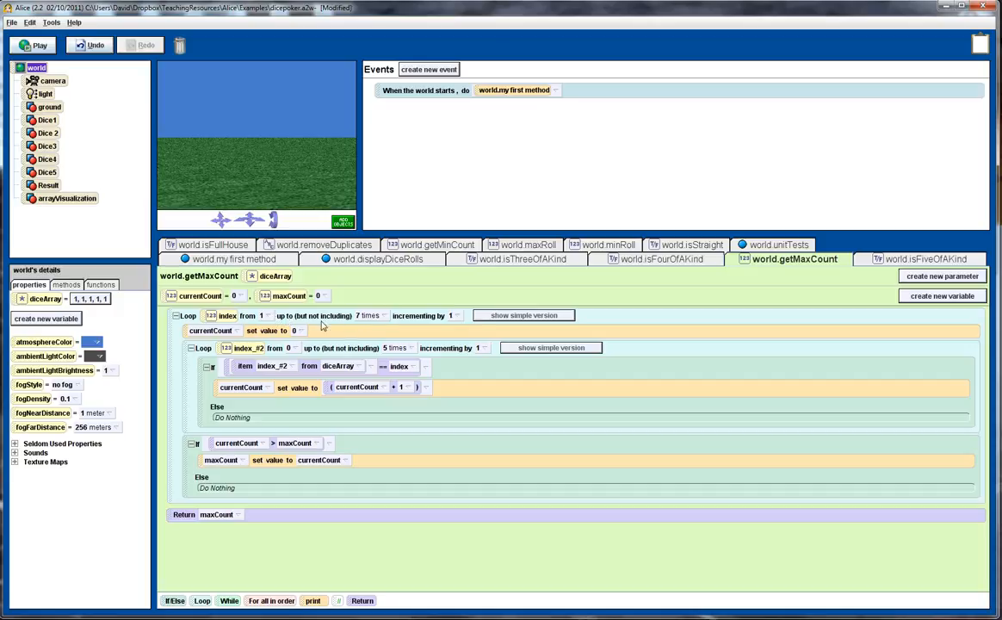
mouse_move(341, 323)
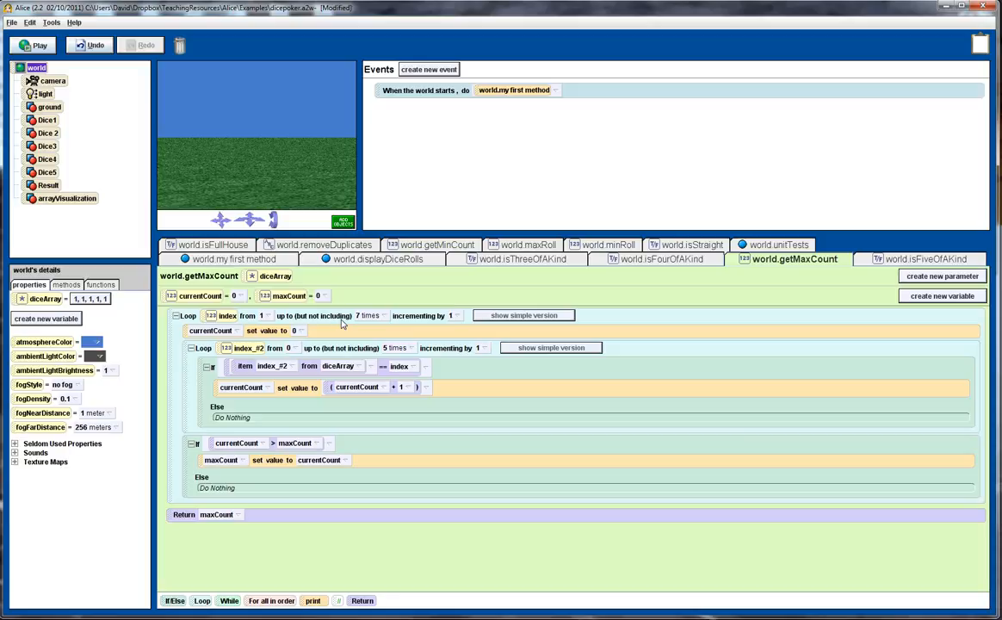
mouse_move(372, 321)
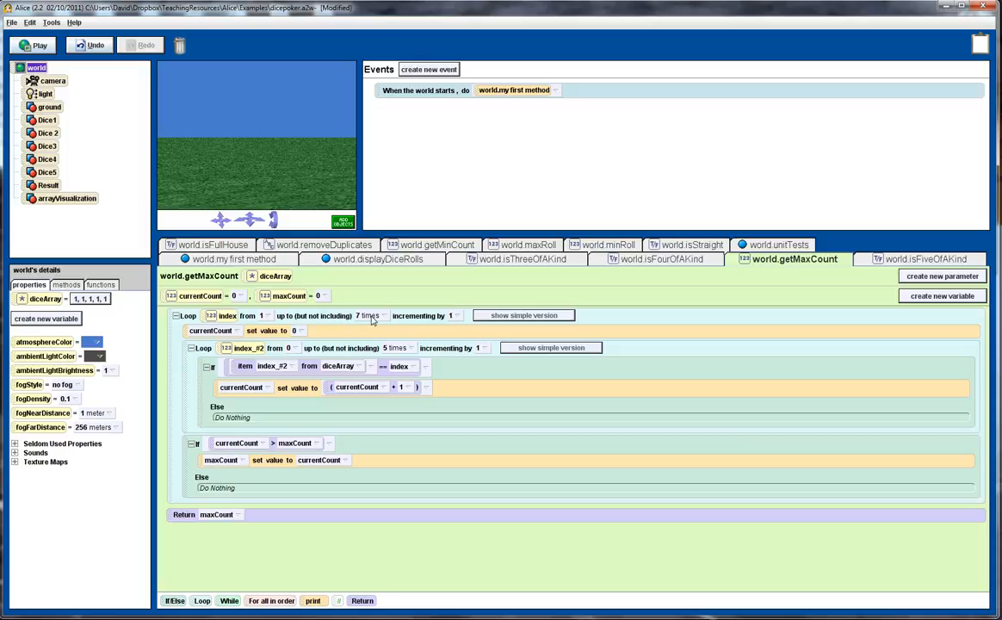
mouse_move(375, 322)
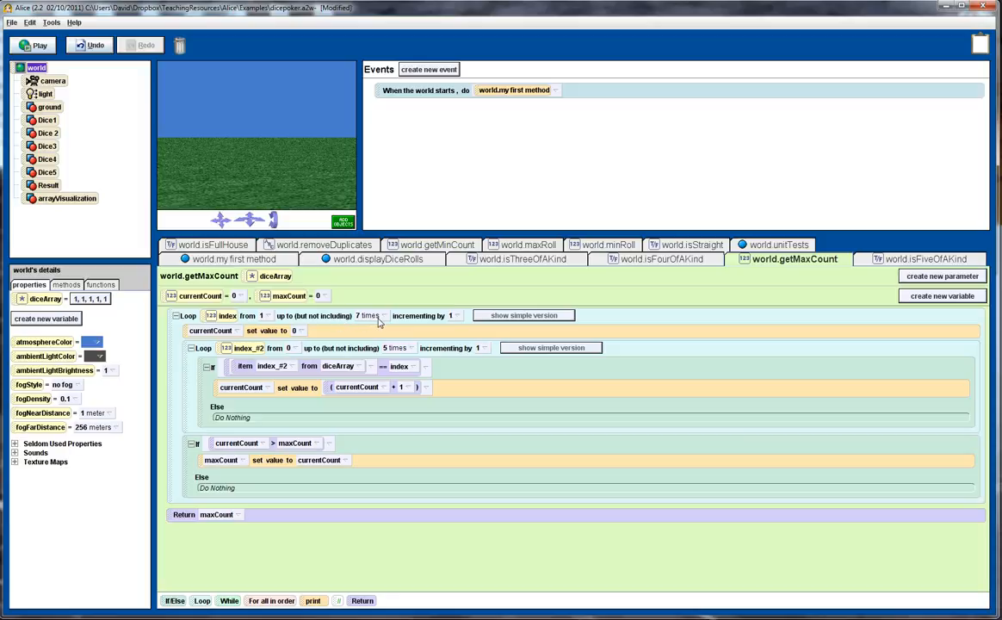
mouse_move(200, 336)
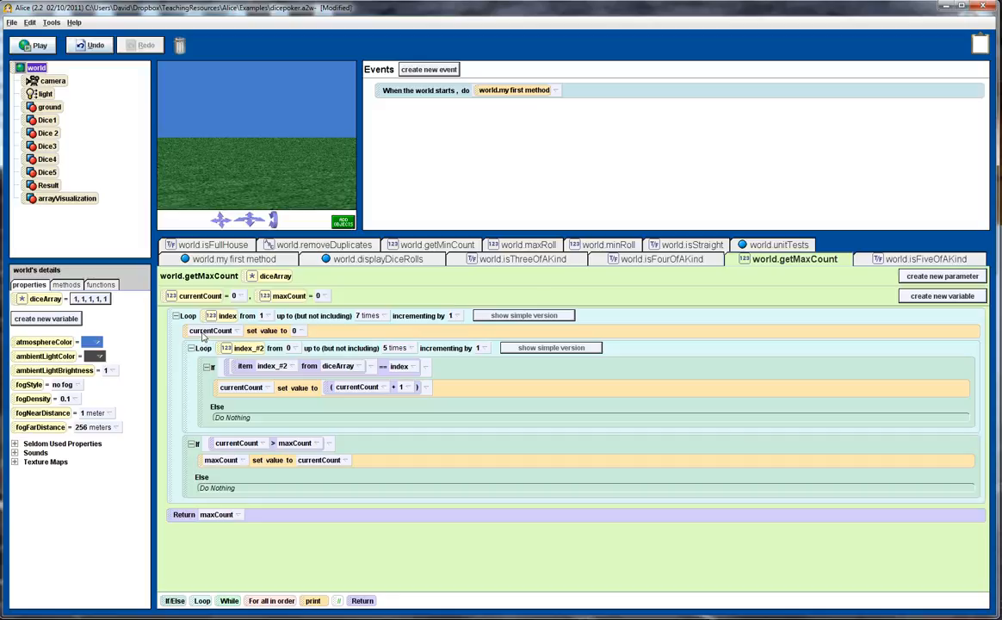
mouse_move(303, 335)
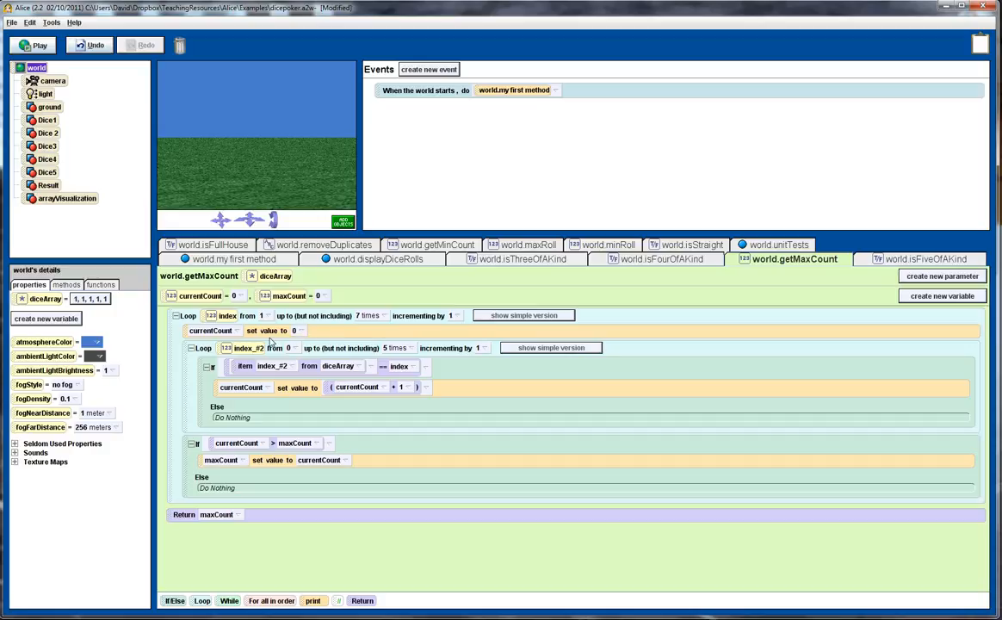
mouse_move(382, 348)
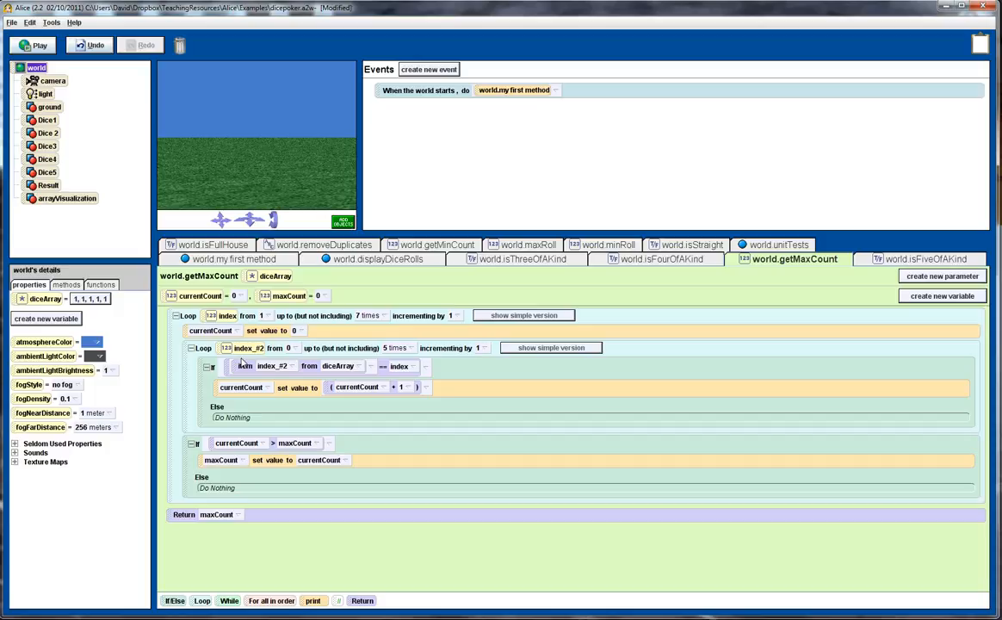
mouse_move(296, 321)
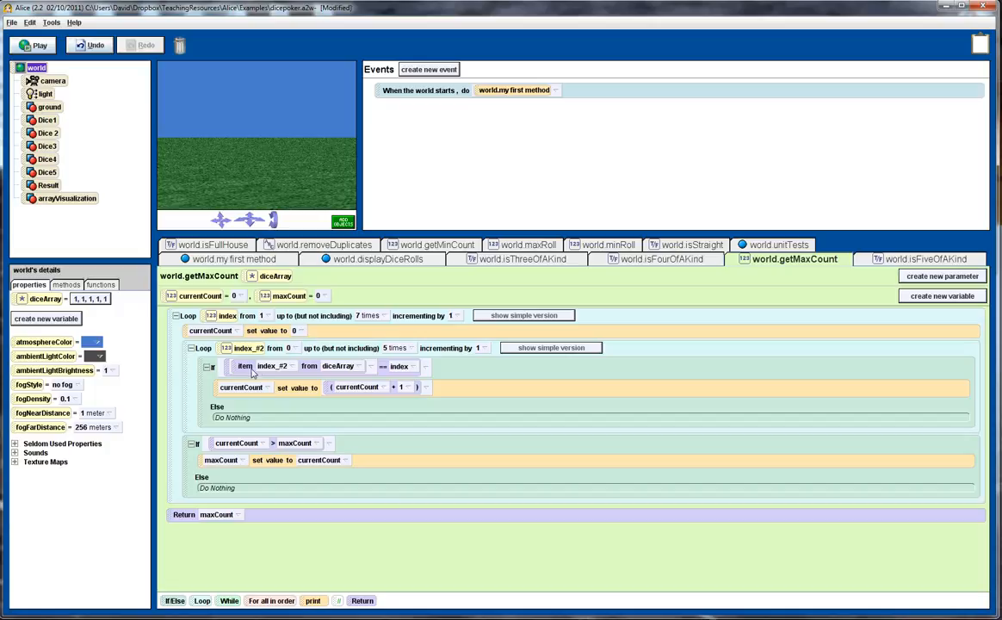
mouse_move(263, 392)
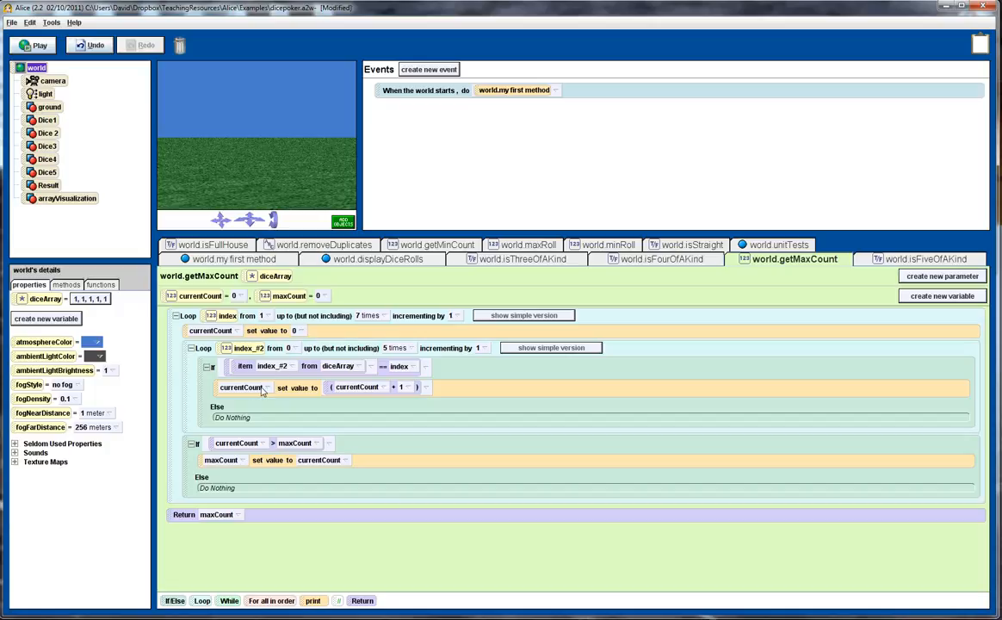
mouse_move(265, 386)
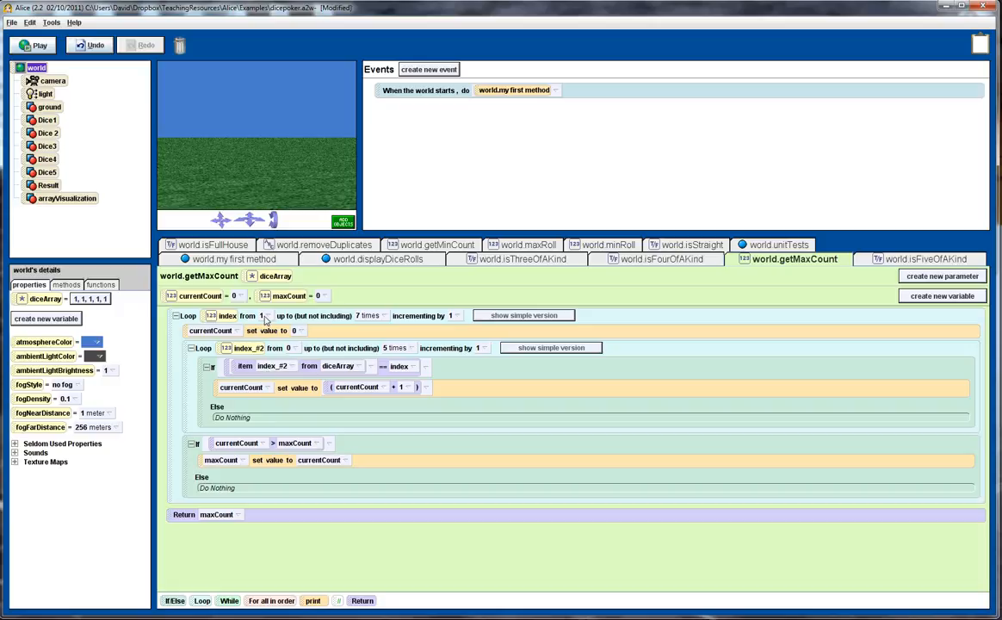
mouse_move(284, 372)
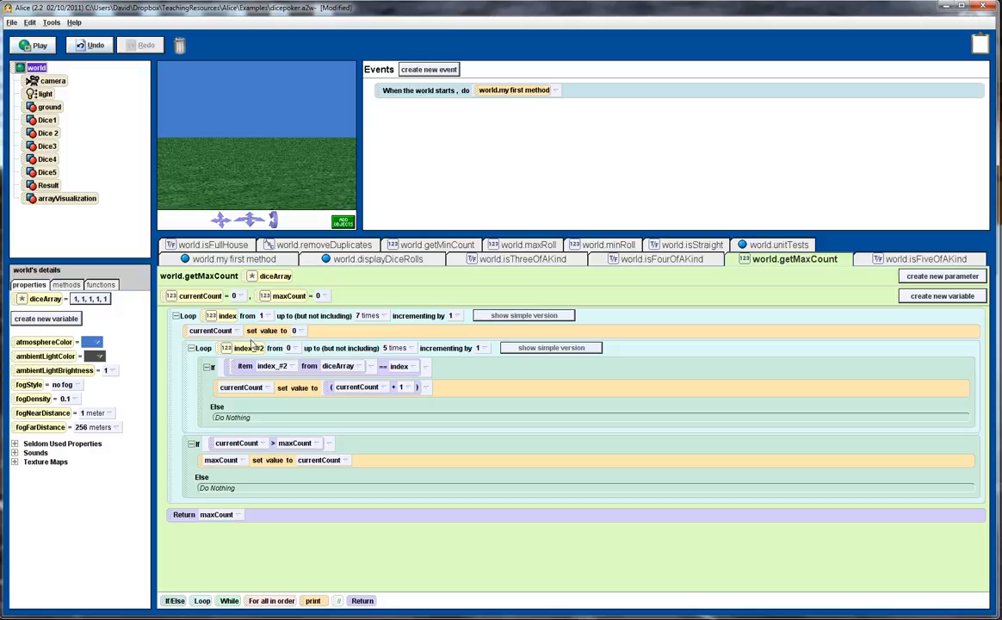
mouse_move(297, 377)
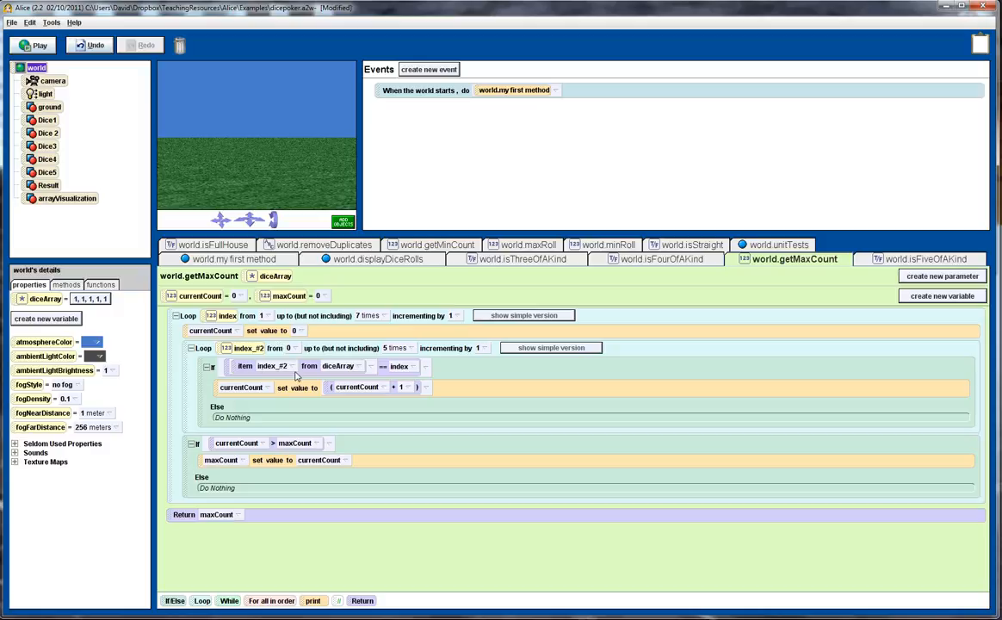
mouse_move(247, 399)
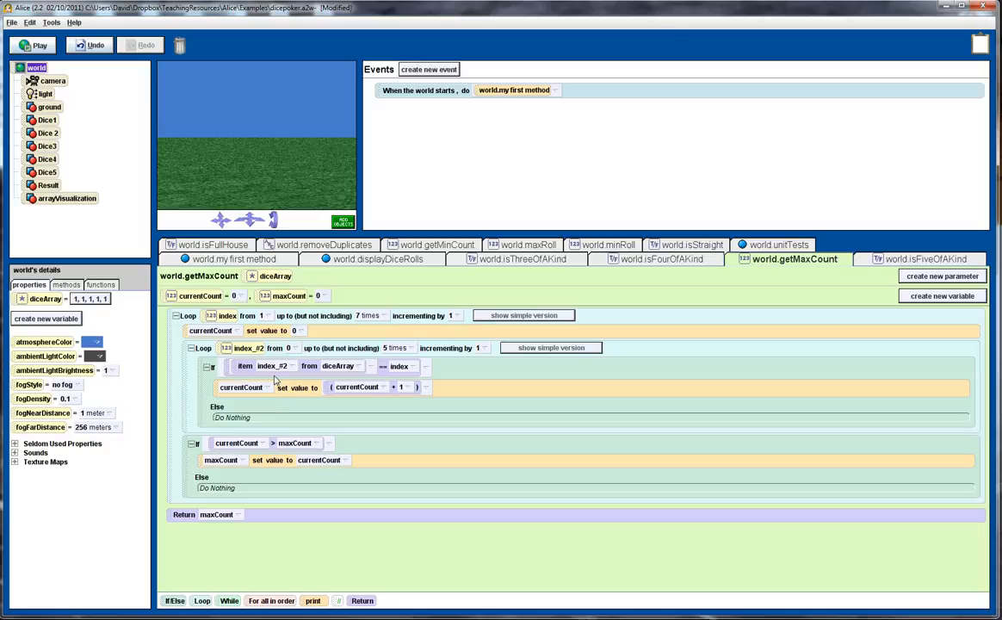
mouse_move(220, 449)
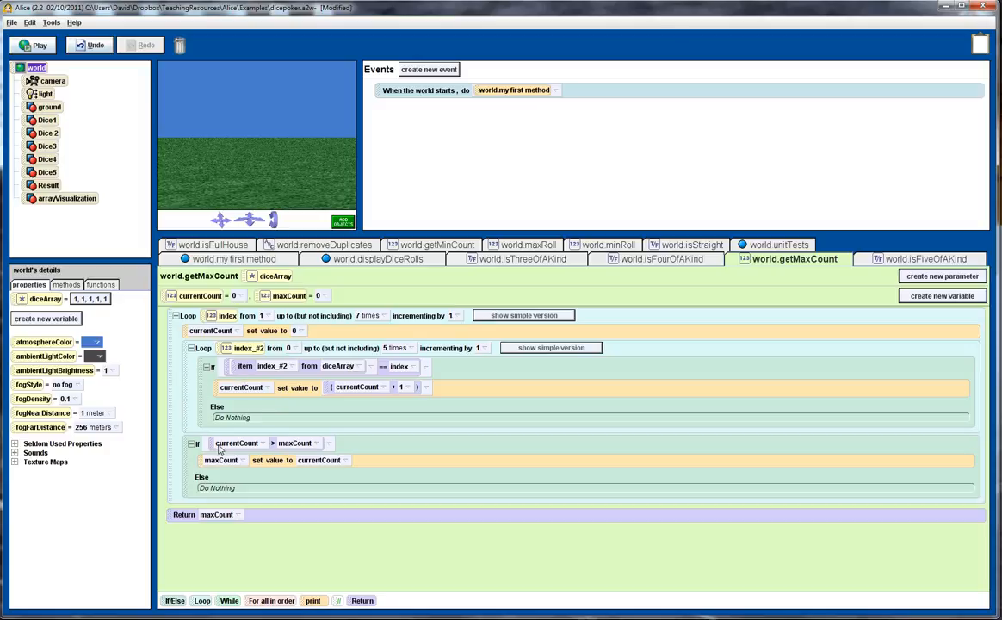
mouse_move(262, 448)
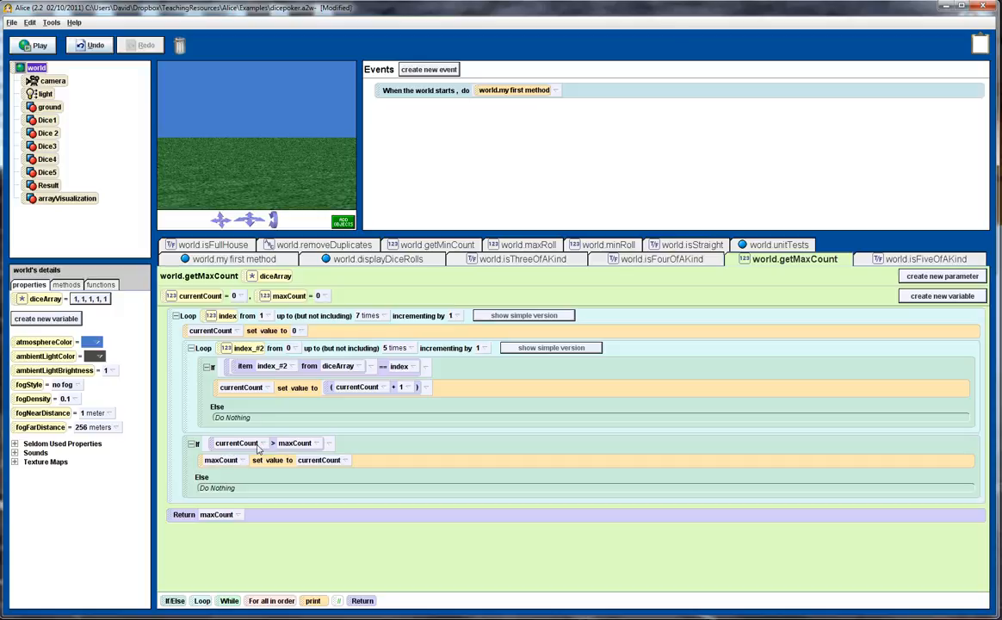
mouse_move(255, 461)
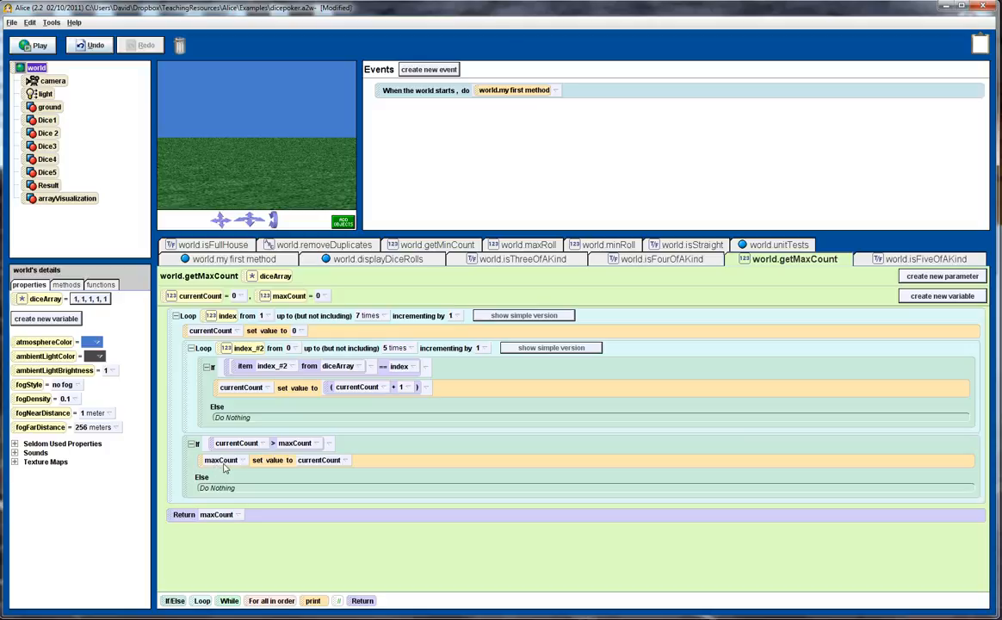
mouse_move(330, 465)
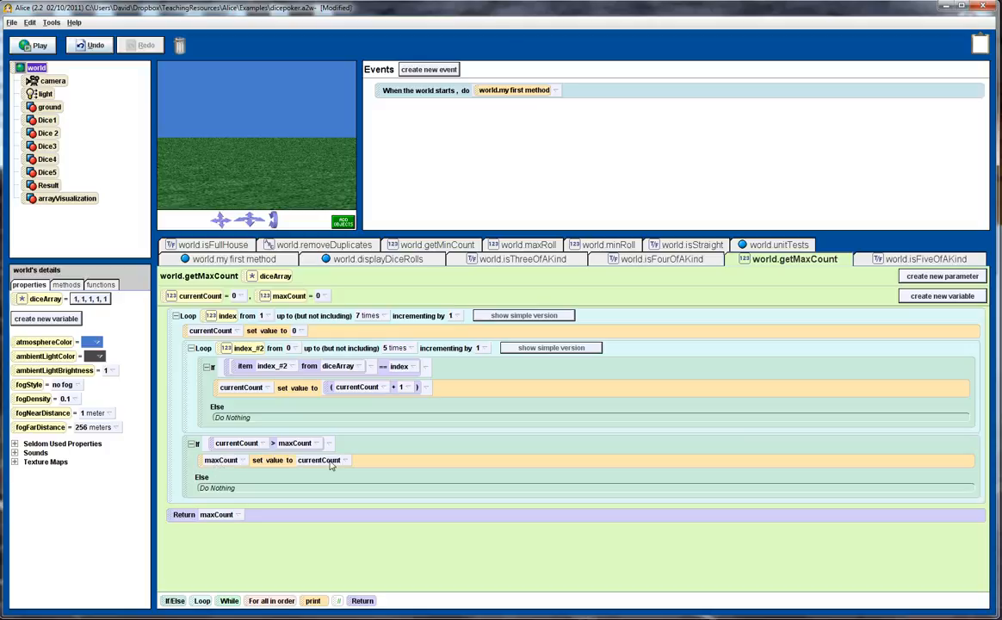
mouse_move(277, 461)
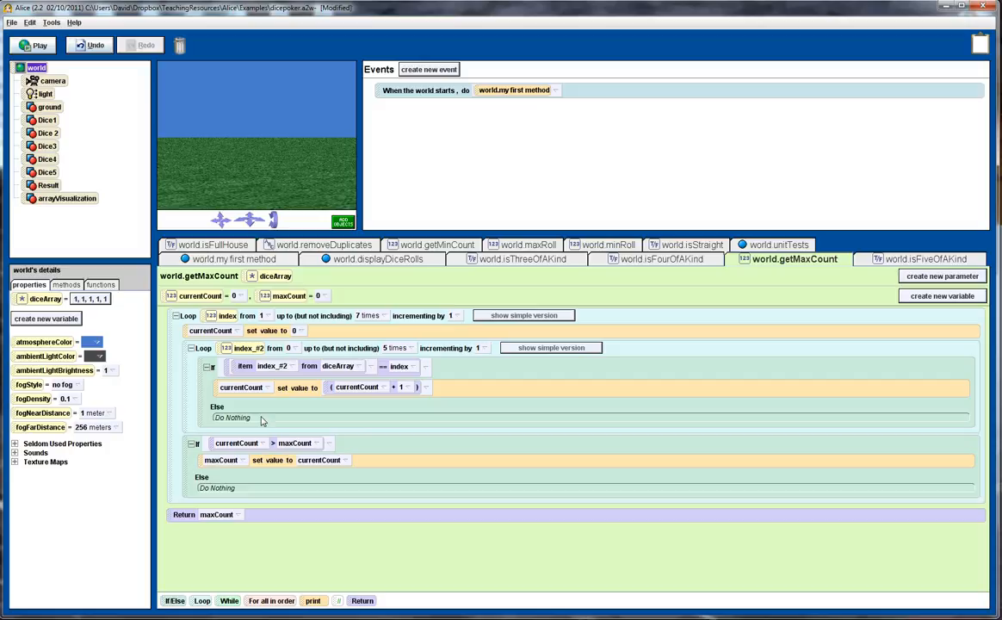
mouse_move(262, 427)
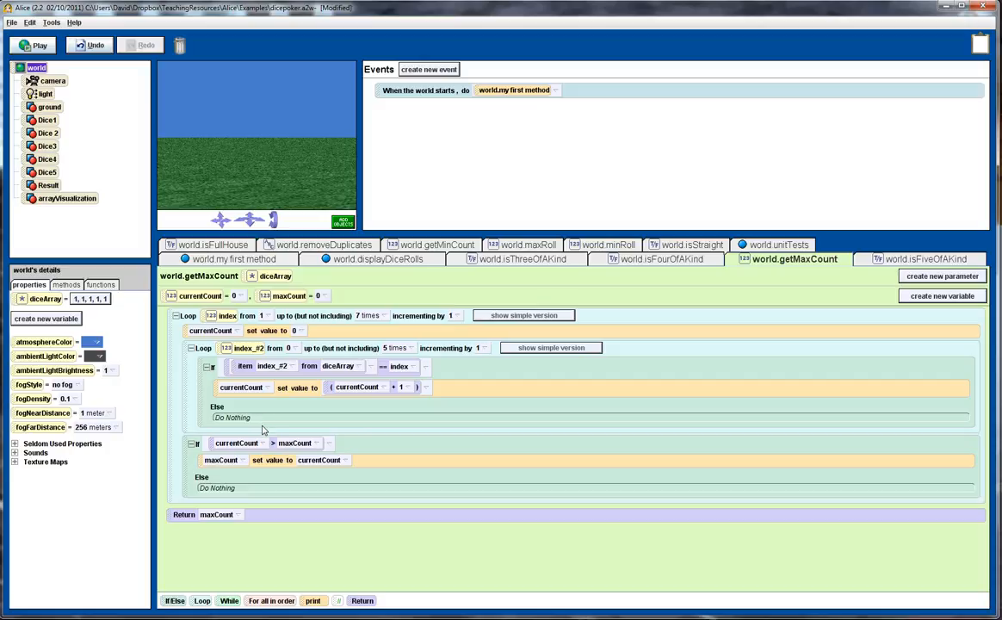
mouse_move(284, 444)
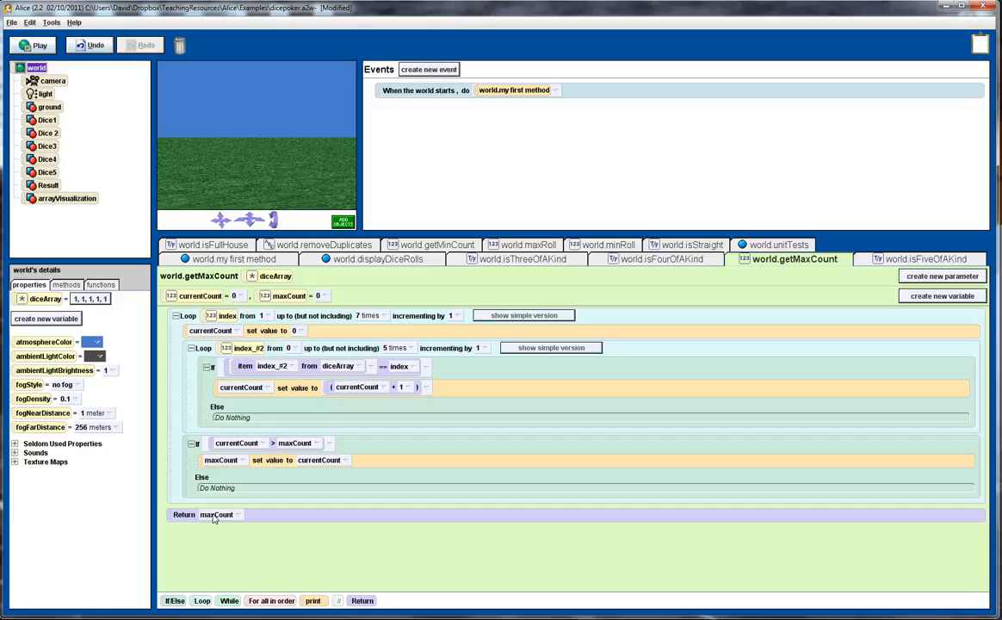
mouse_move(240, 513)
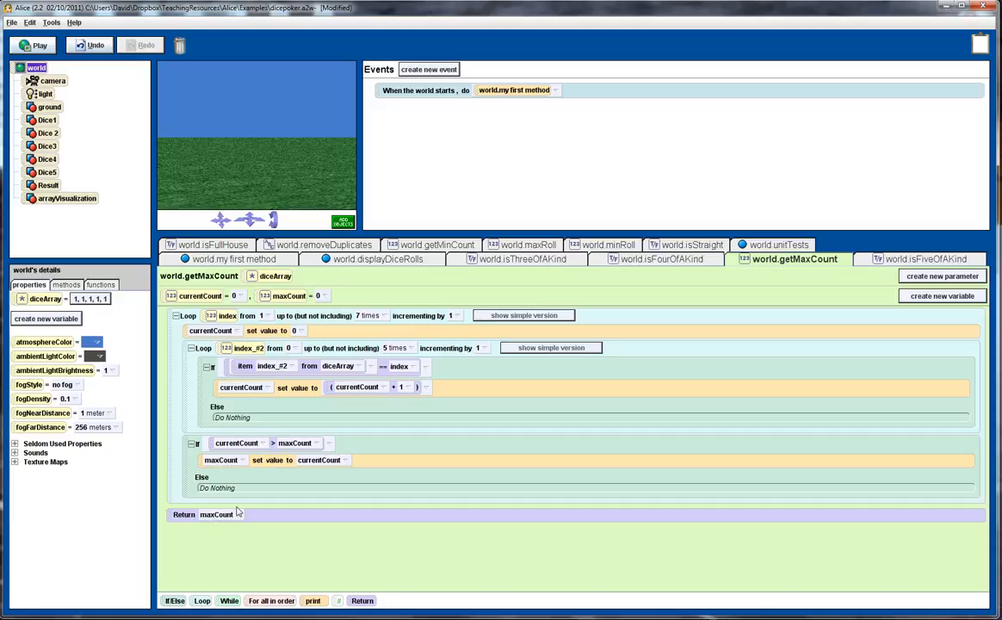
mouse_move(630, 262)
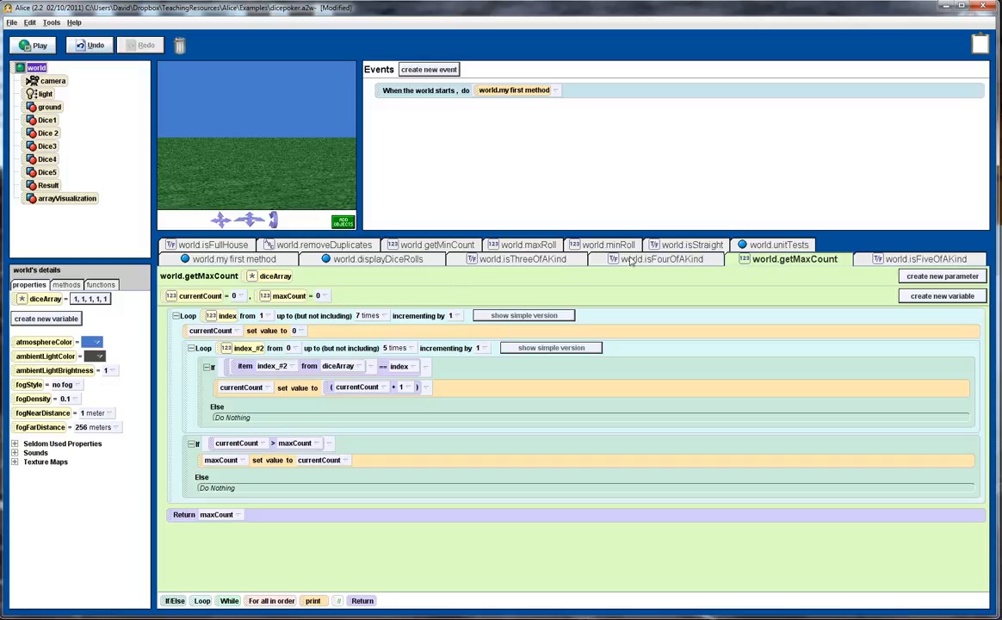
Review isFourOfAKind and isFiveOfAKind (getMaxCount at least 5), then isFullHouse's both-condition with isThreeOfAKind
click(661, 258)
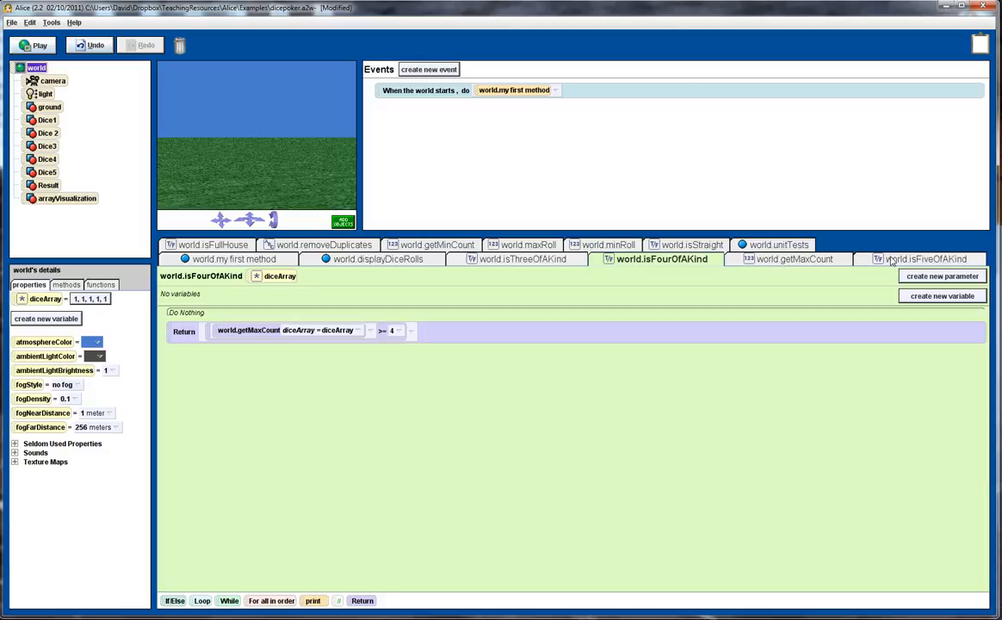
click(927, 258)
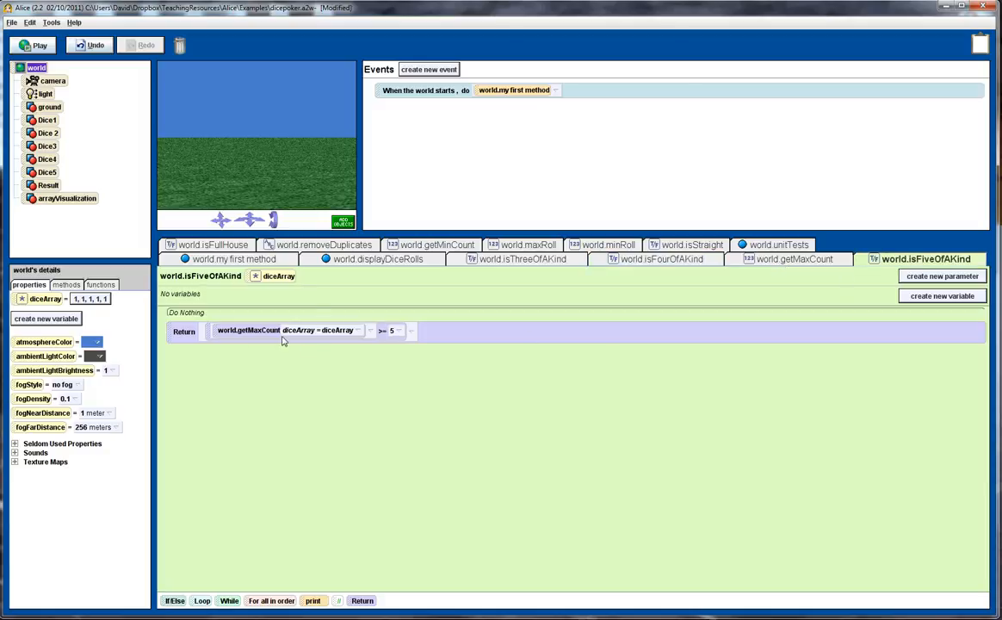
mouse_move(423, 282)
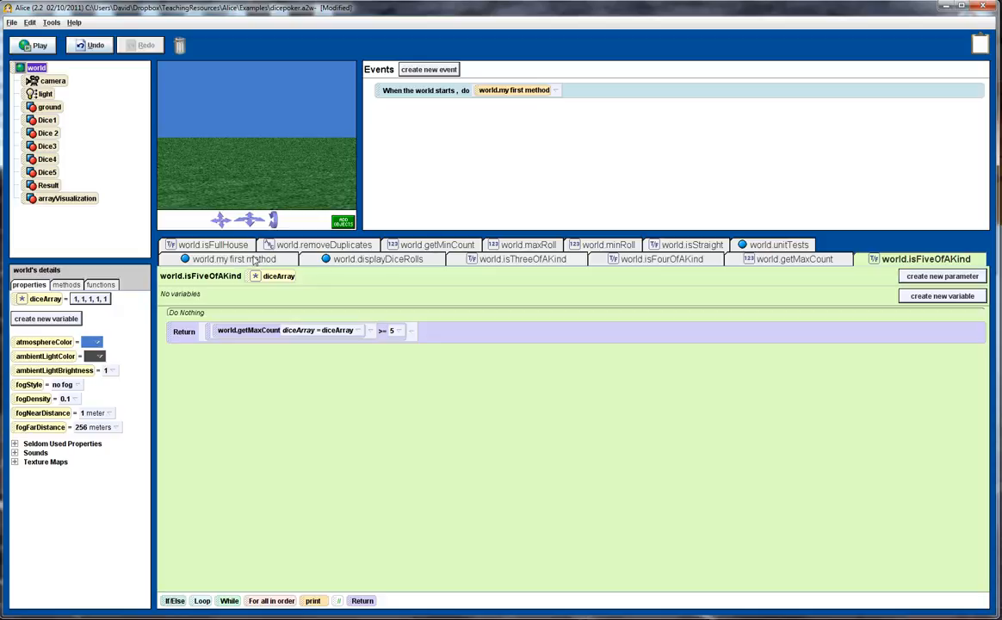
click(208, 245)
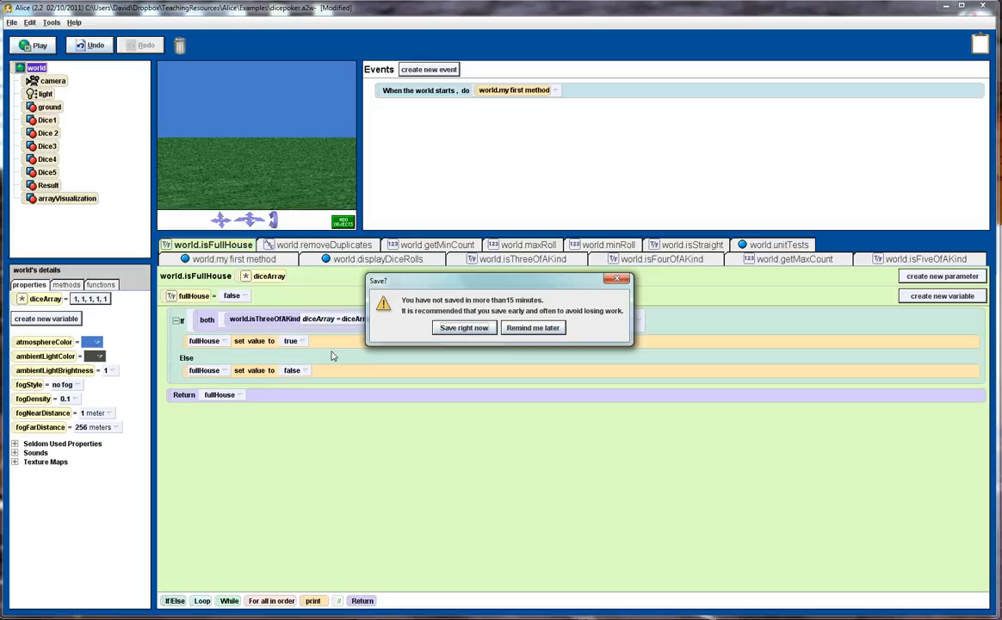
click(463, 327)
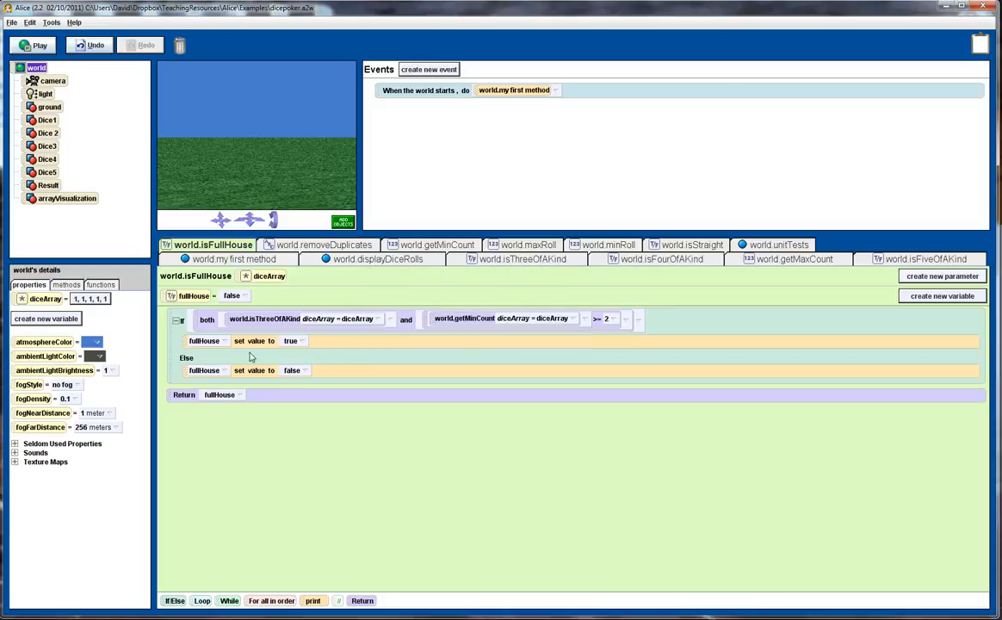
mouse_move(246, 325)
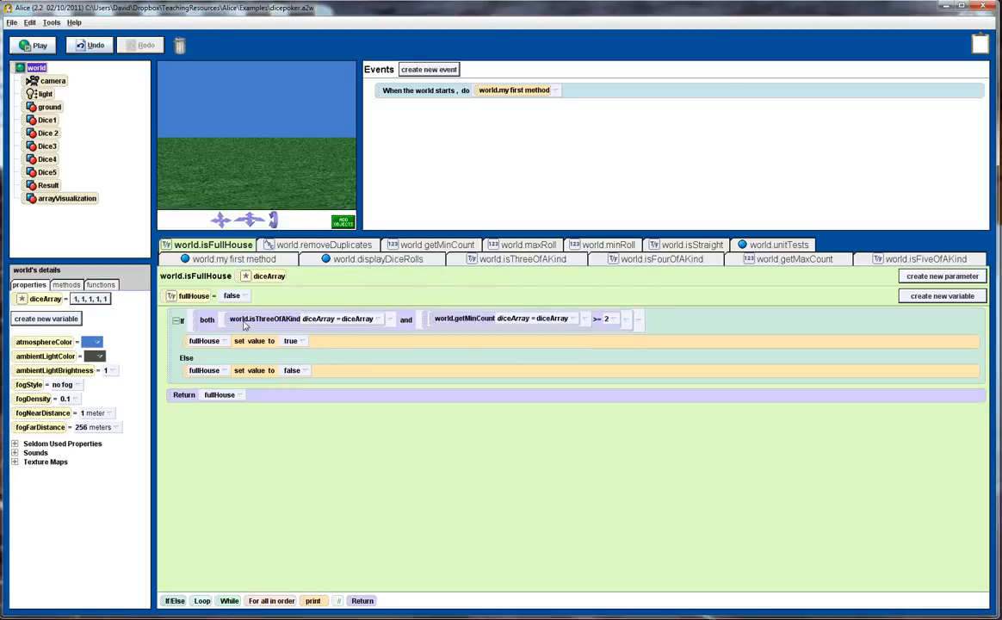
mouse_move(370, 327)
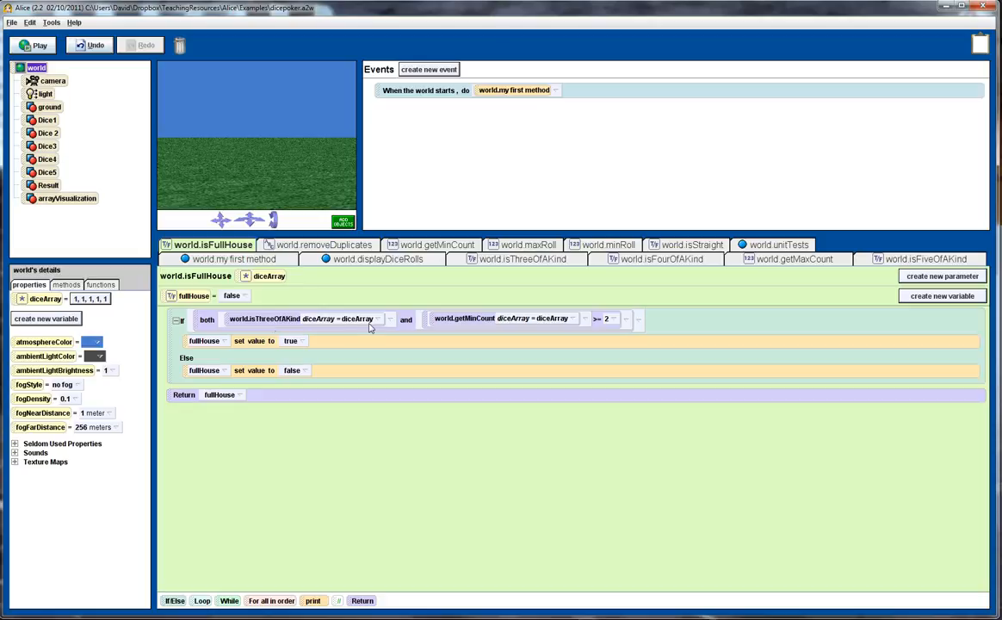
mouse_move(465, 320)
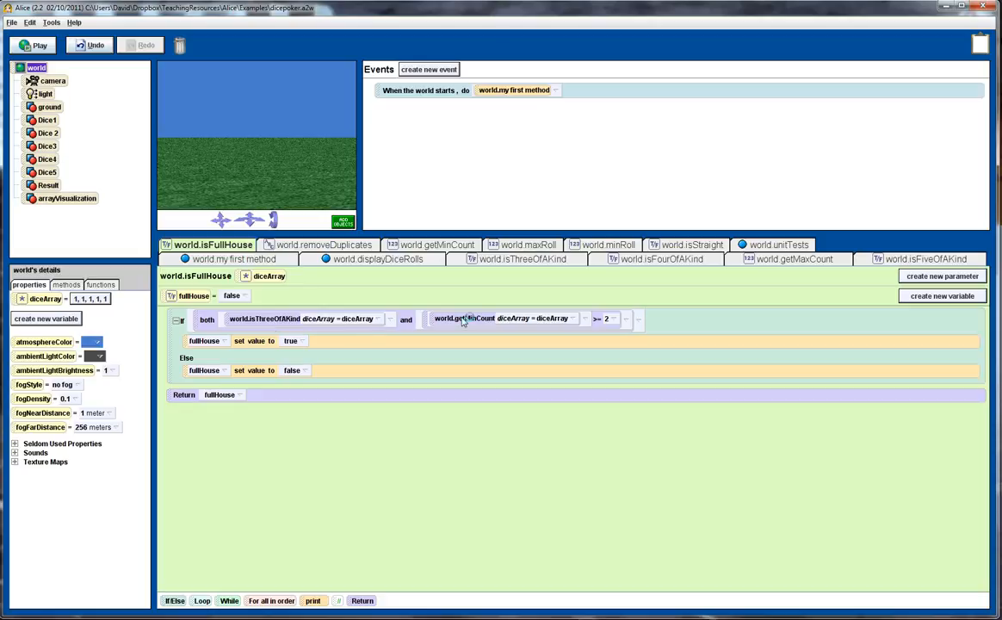
mouse_move(365, 326)
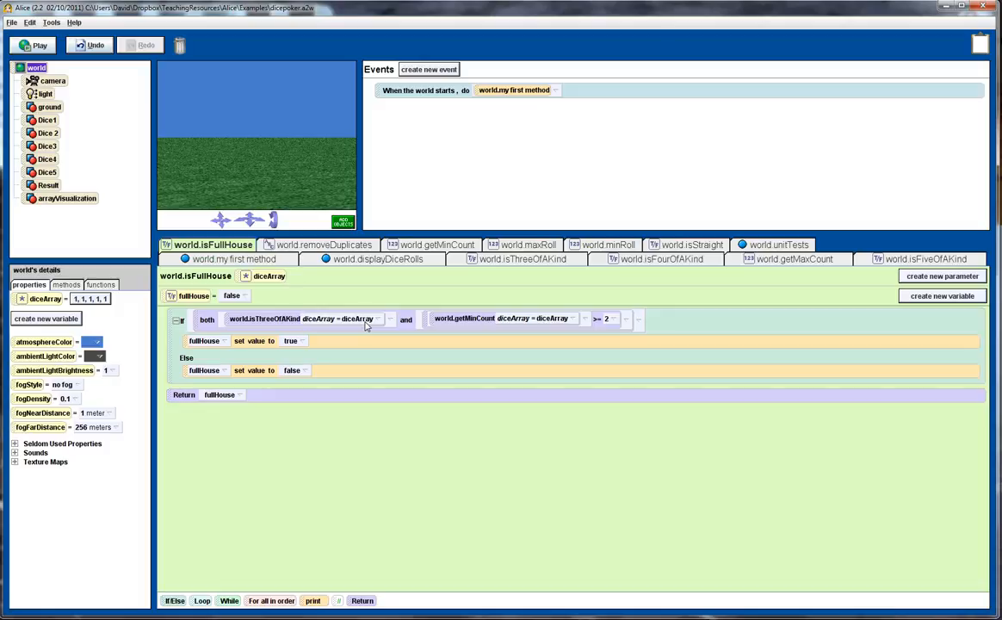
mouse_move(465, 321)
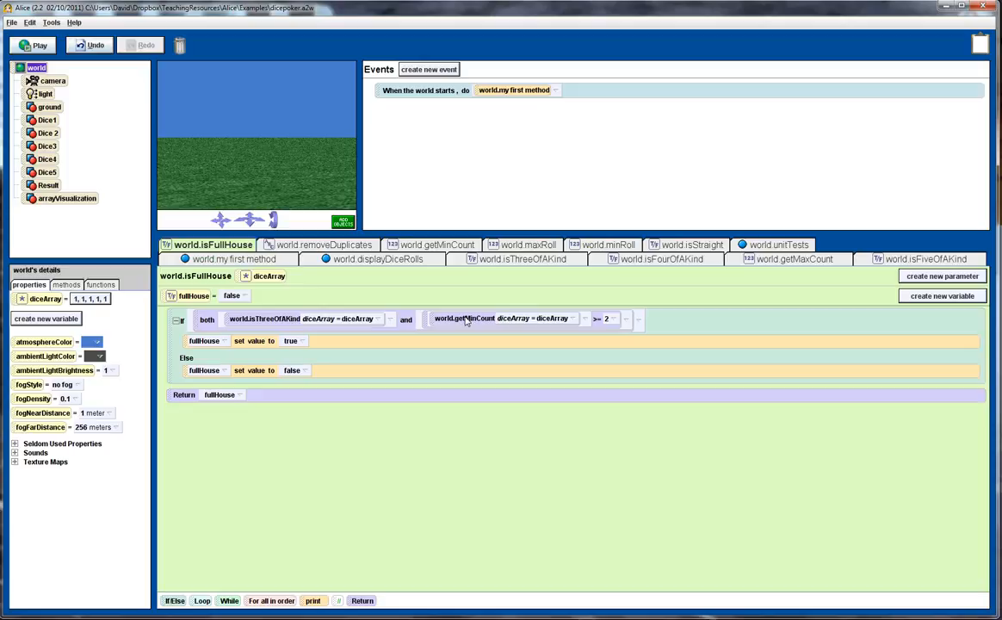
mouse_move(454, 325)
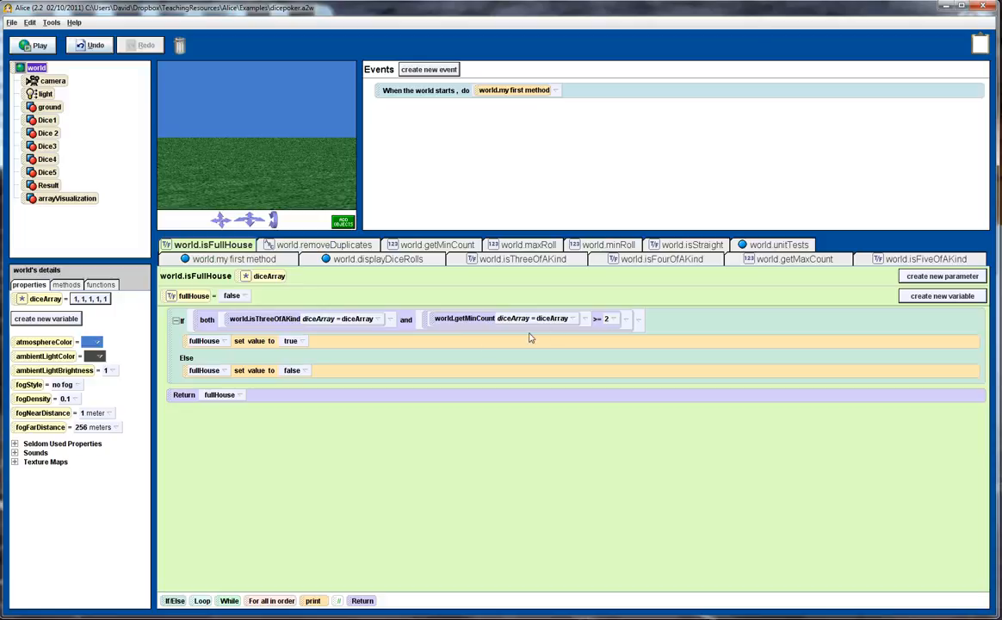
mouse_move(359, 327)
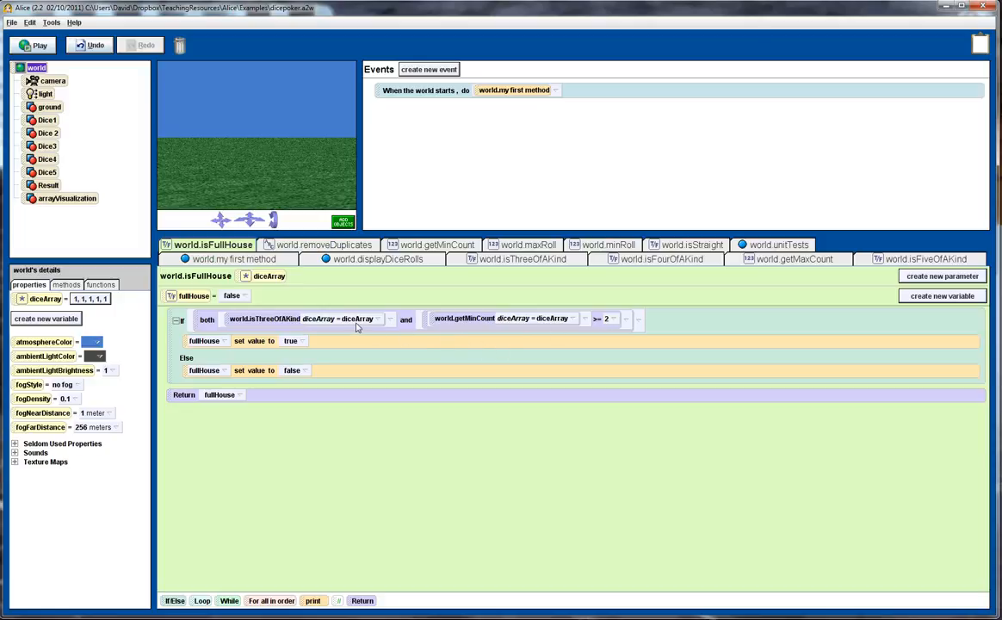
mouse_move(354, 327)
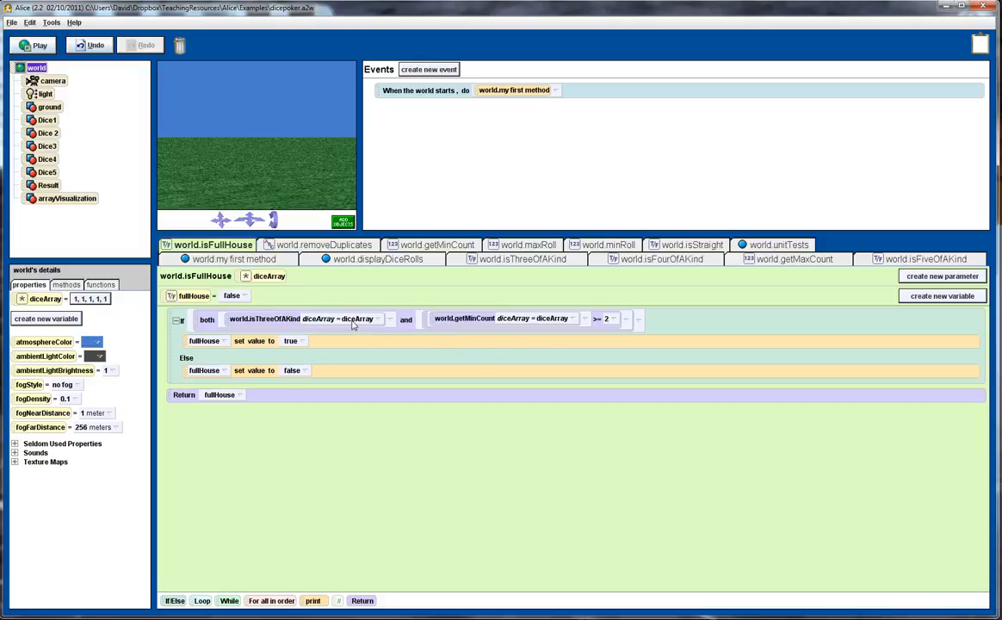
mouse_move(486, 326)
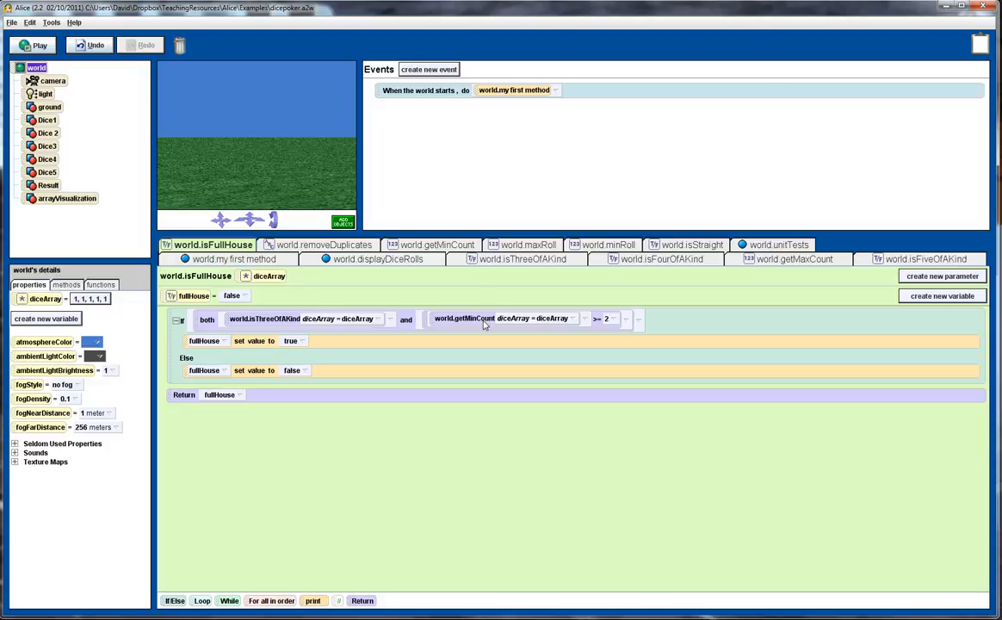
mouse_move(463, 329)
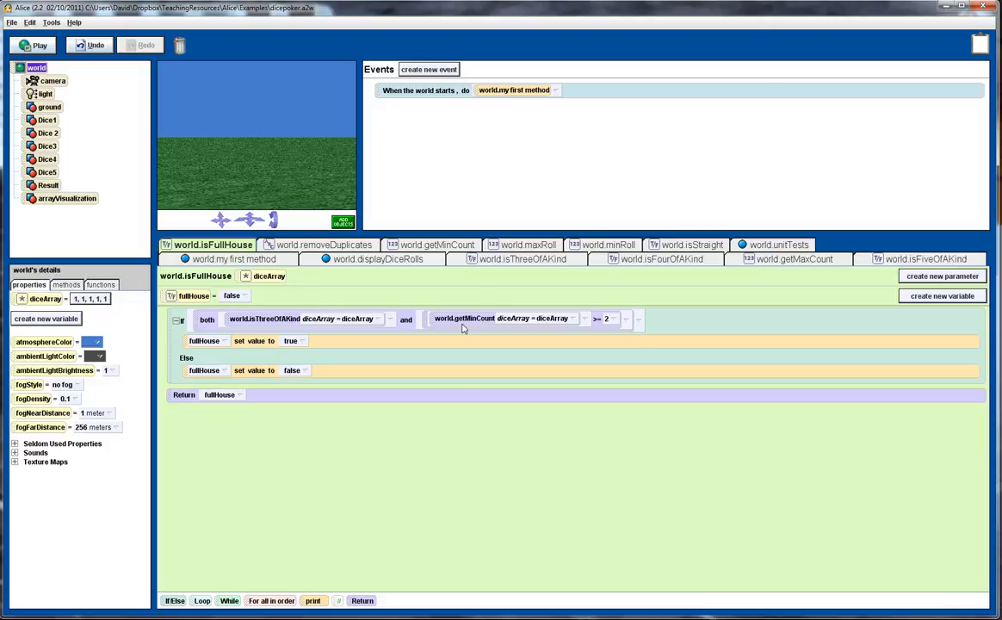
mouse_move(448, 327)
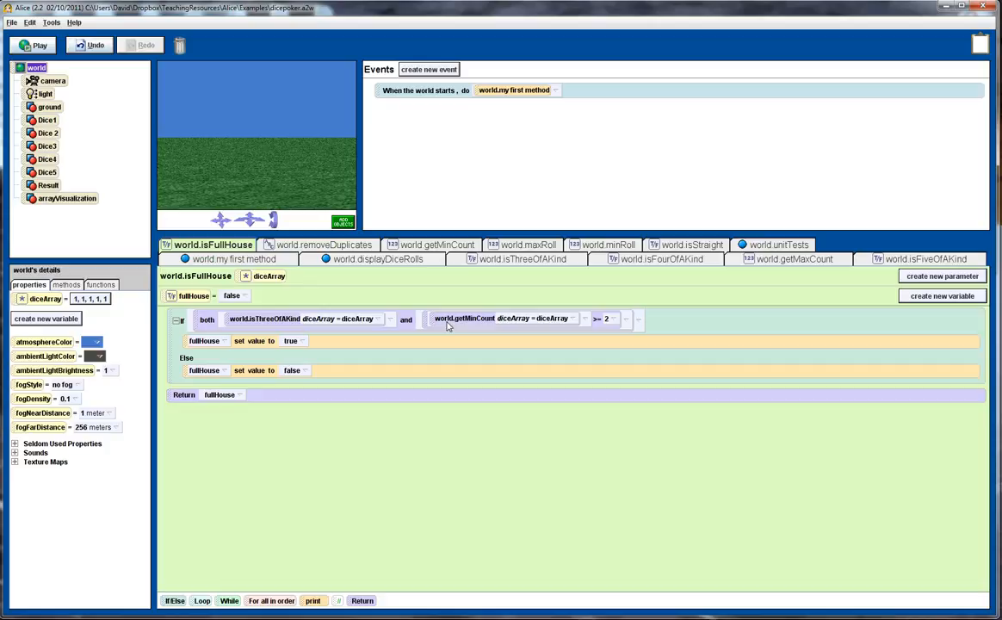
mouse_move(447, 326)
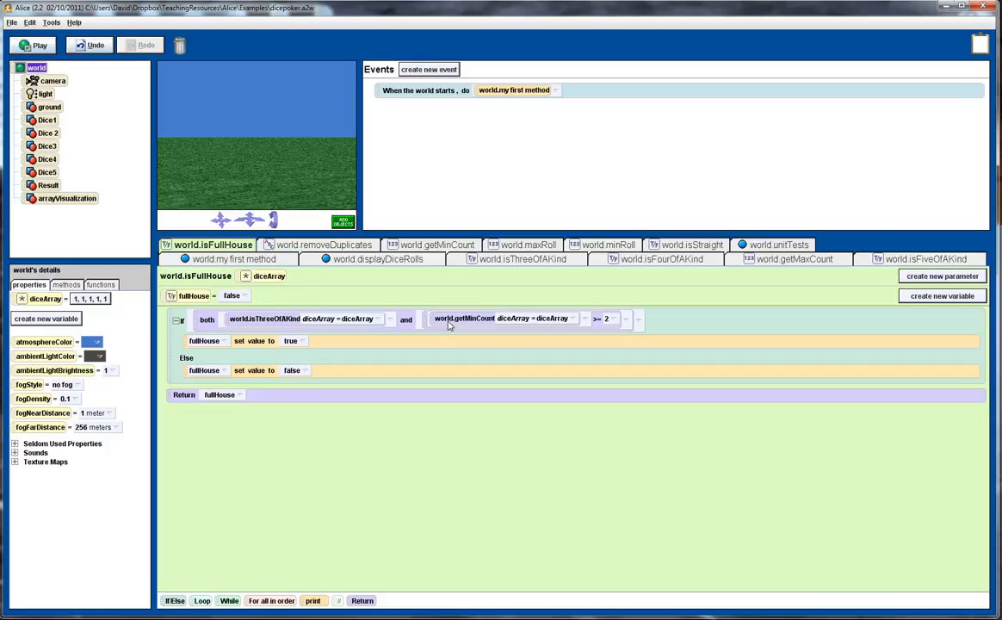
mouse_move(301, 326)
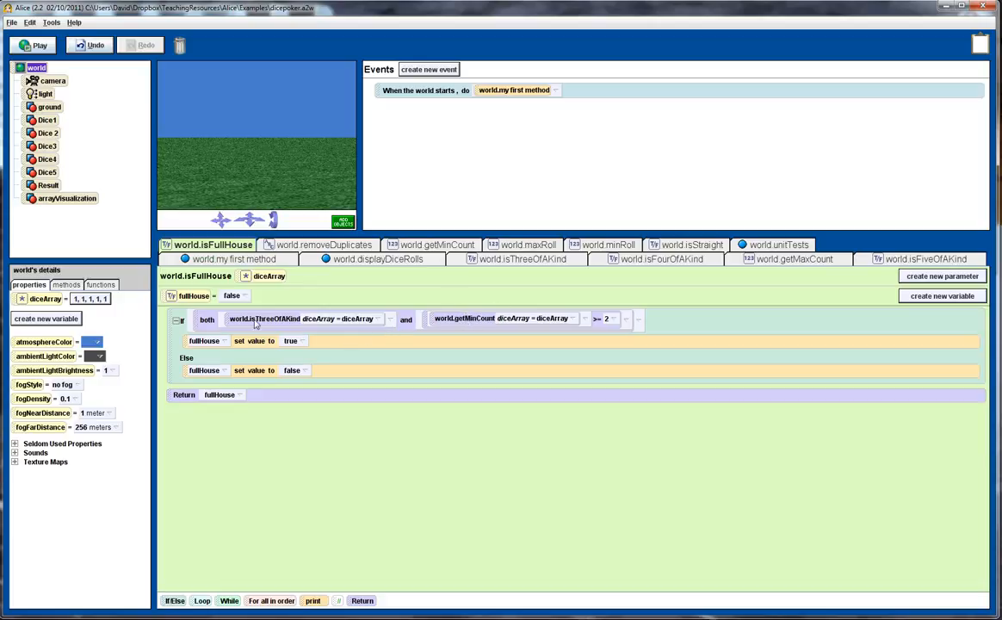
mouse_move(498, 324)
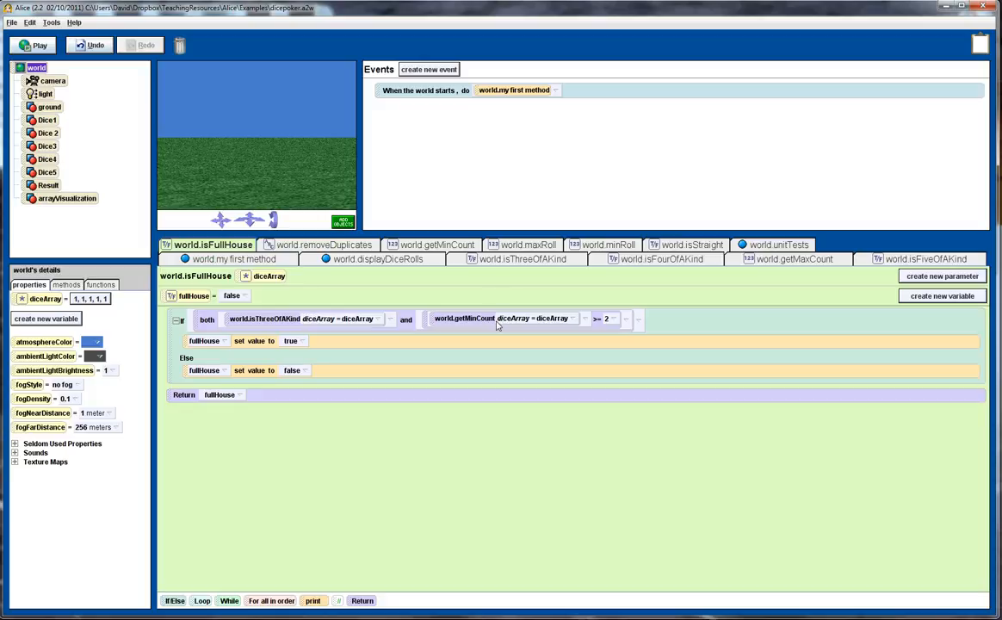
mouse_move(201, 348)
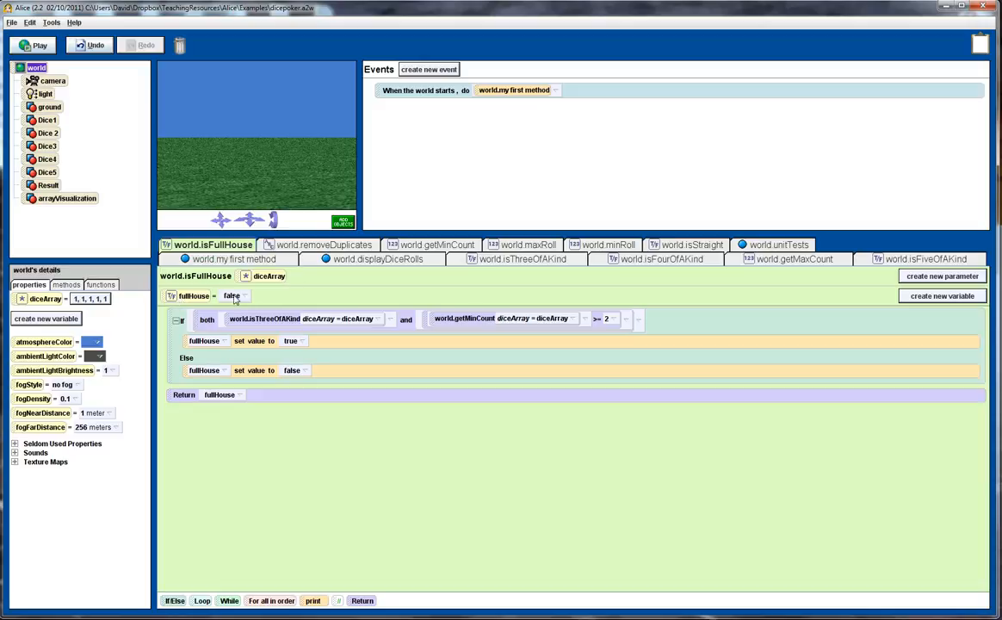
mouse_move(231, 300)
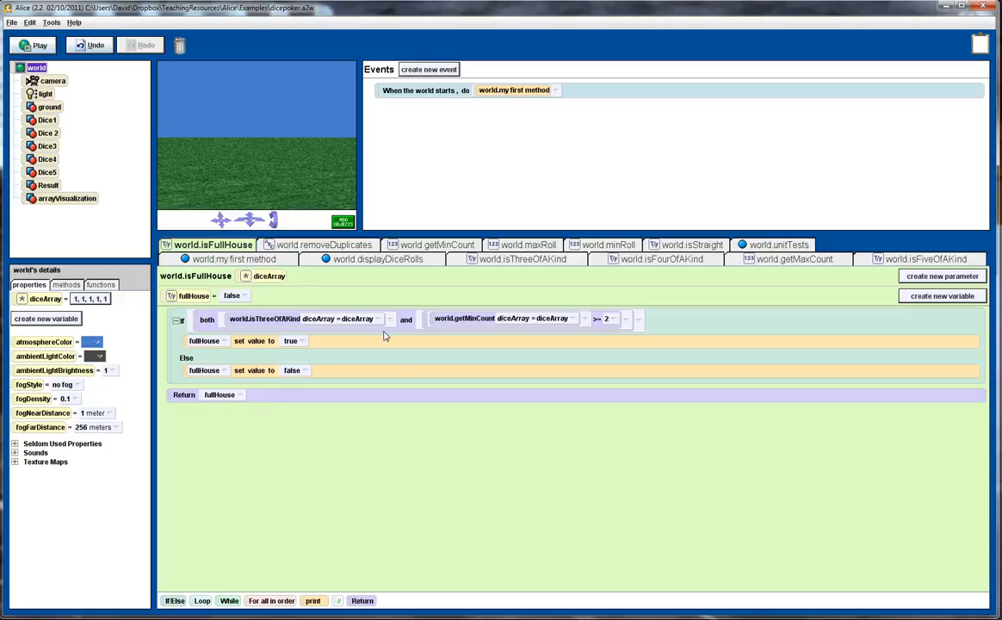
View world.getMinCount, whose nested loops count matches and return minCount
click(437, 244)
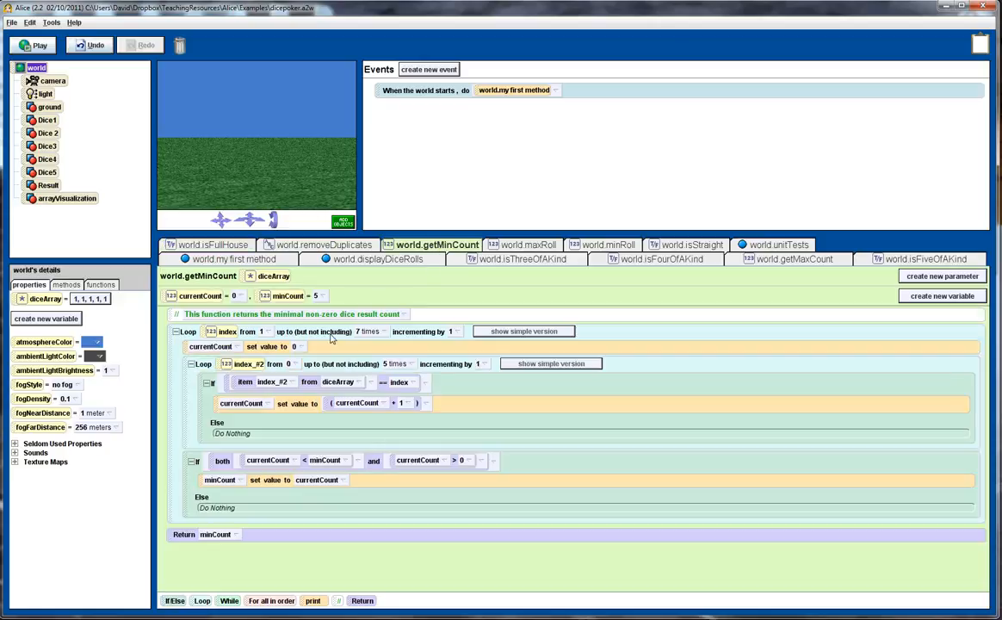
mouse_move(214, 320)
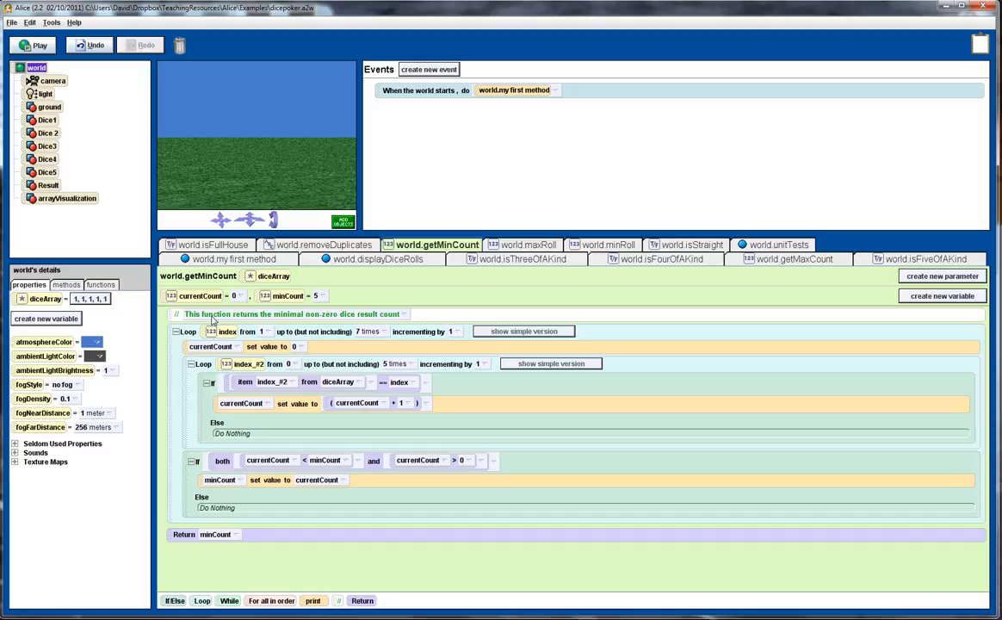
mouse_move(264, 355)
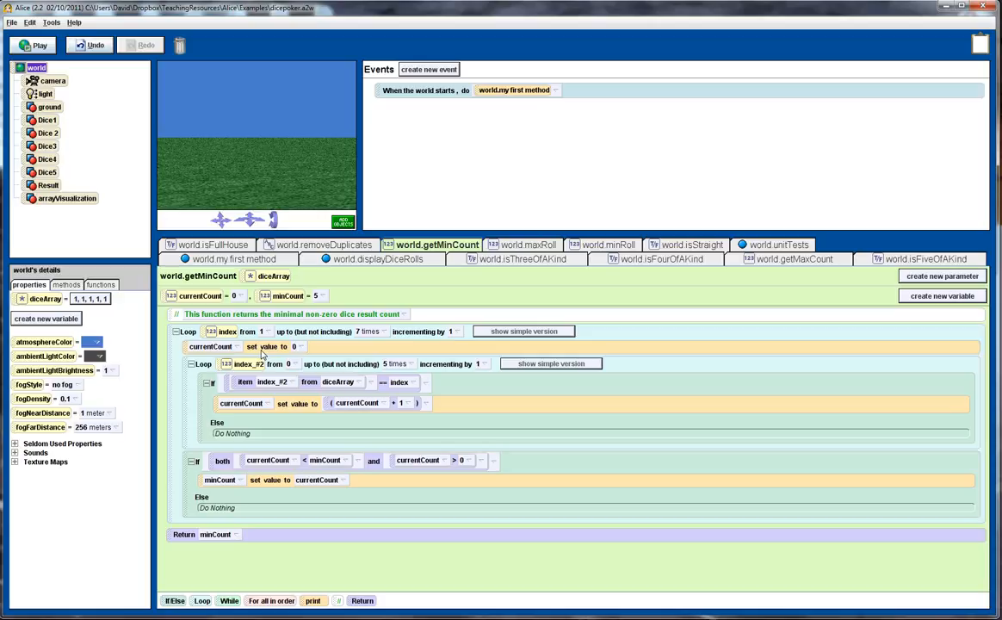
mouse_move(302, 321)
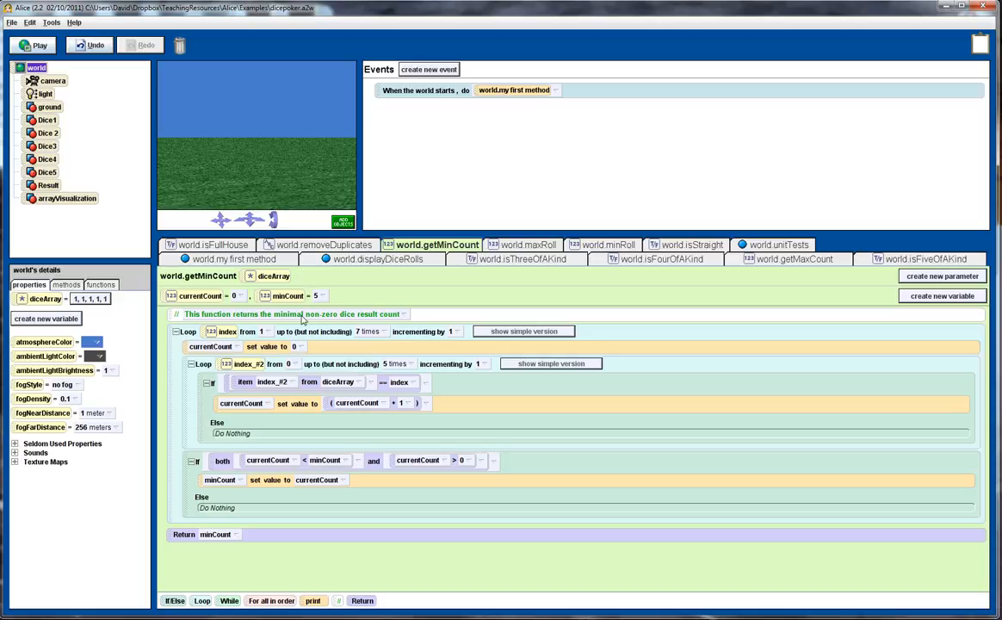
mouse_move(389, 320)
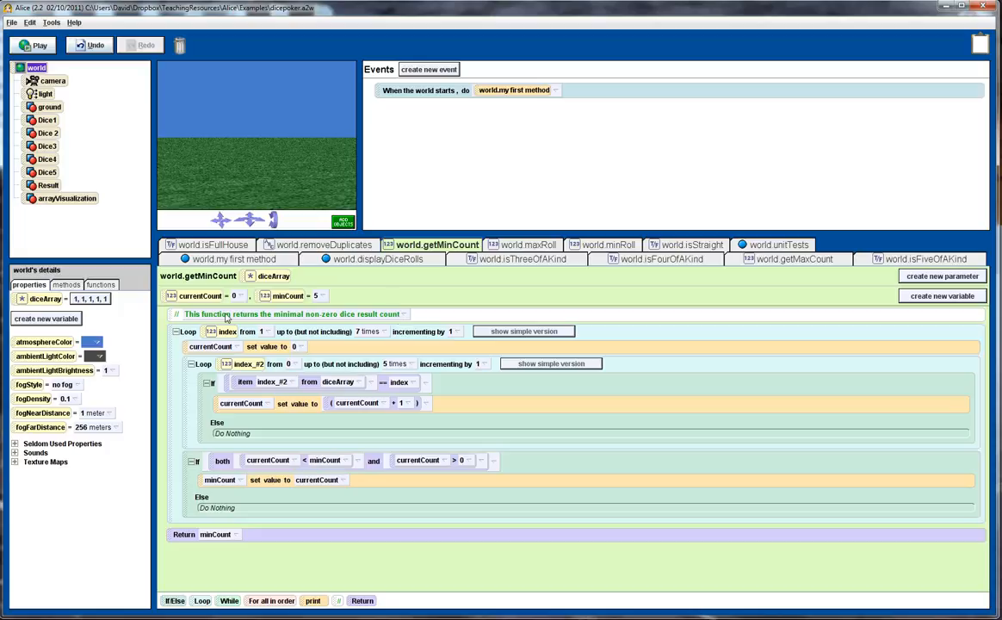
mouse_move(351, 318)
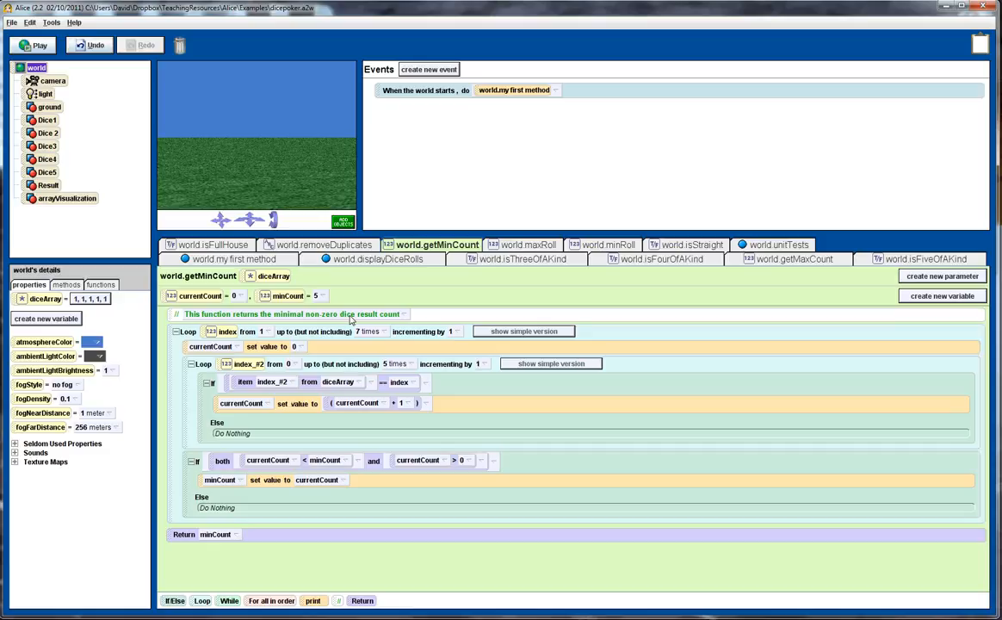
mouse_move(336, 473)
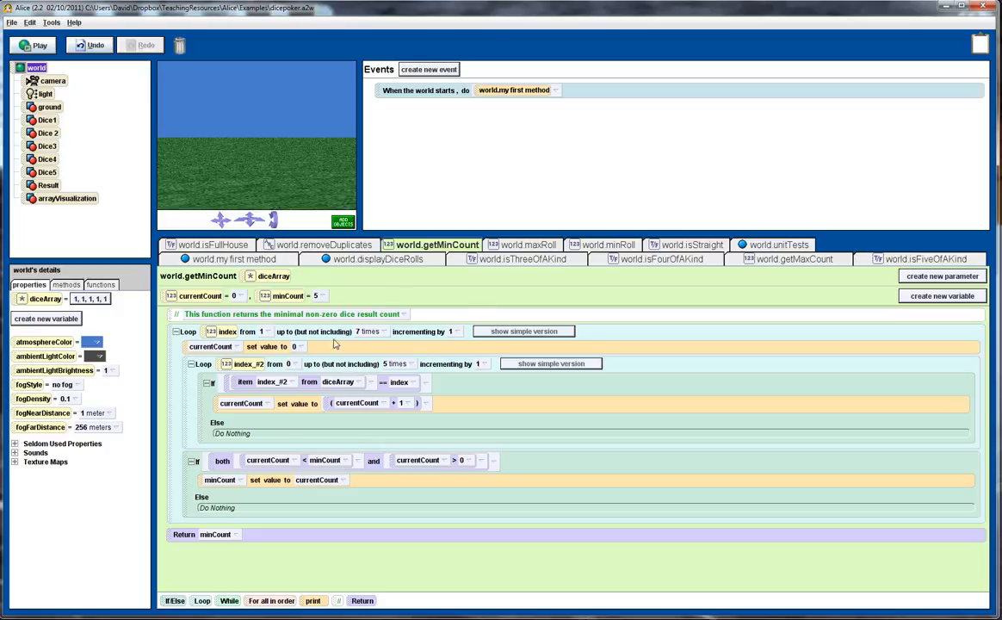
mouse_move(441, 335)
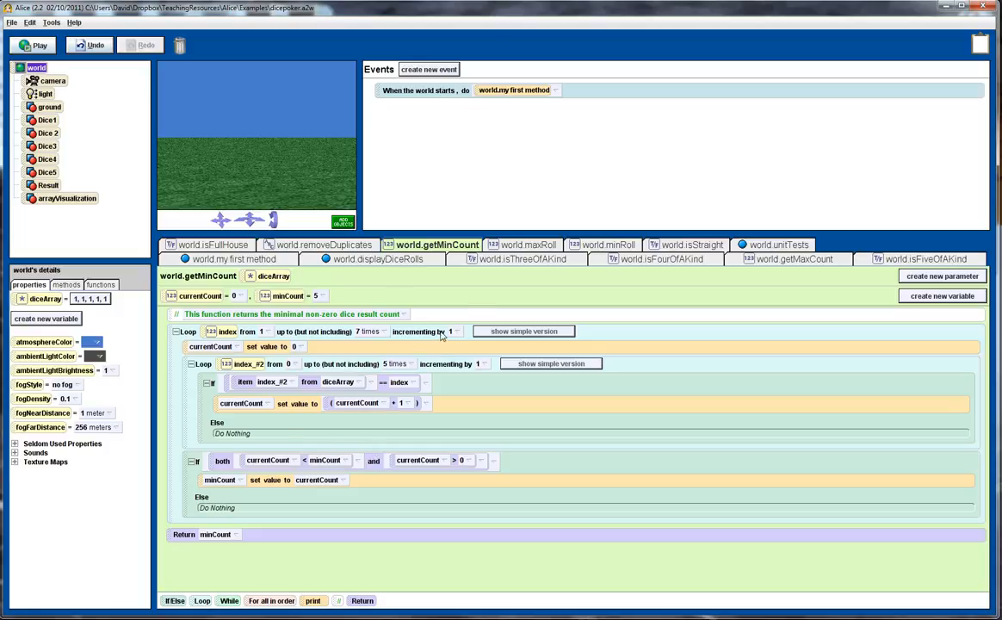
View world.isStraight, setting diff from maxRoll minus minRoll and returning the combined condition
click(692, 245)
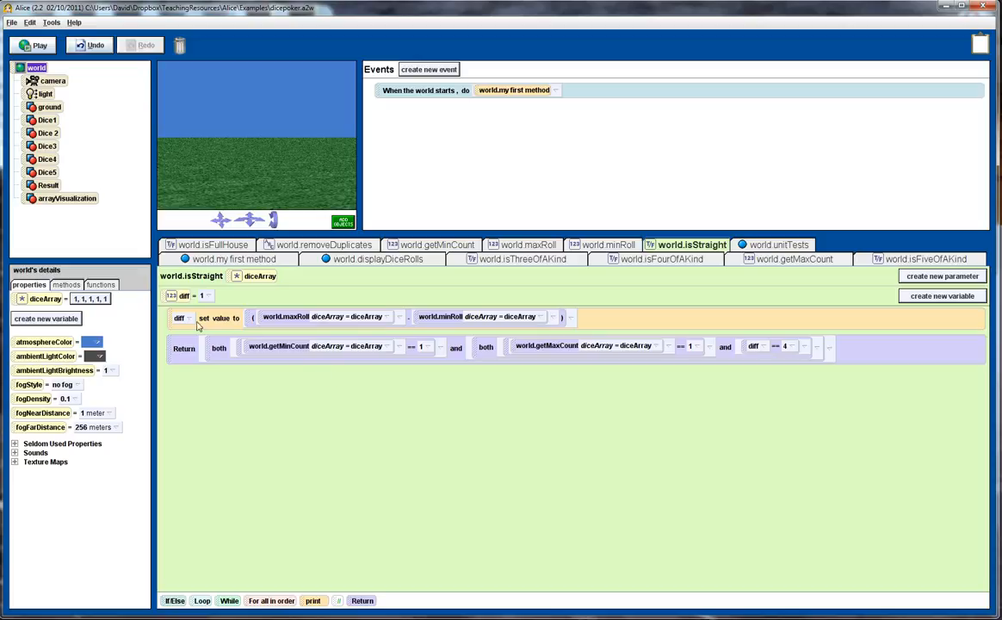
mouse_move(191, 324)
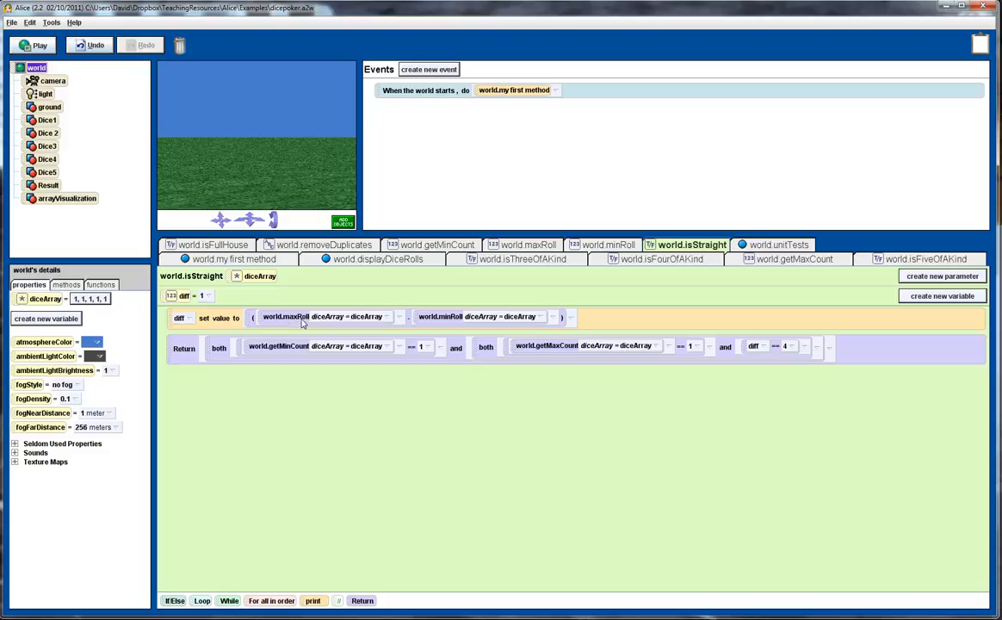
mouse_move(407, 323)
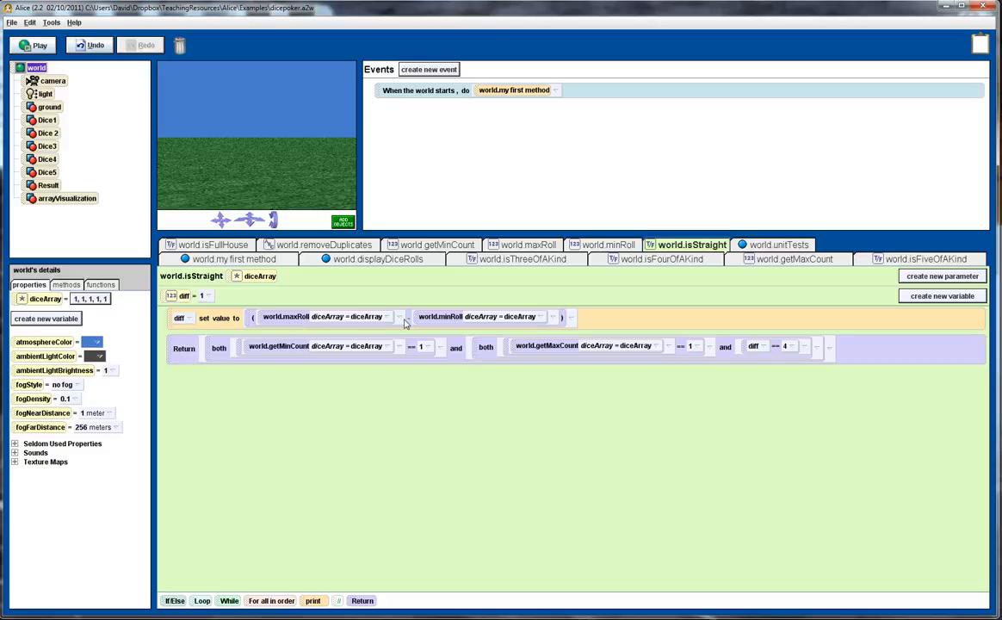
mouse_move(502, 292)
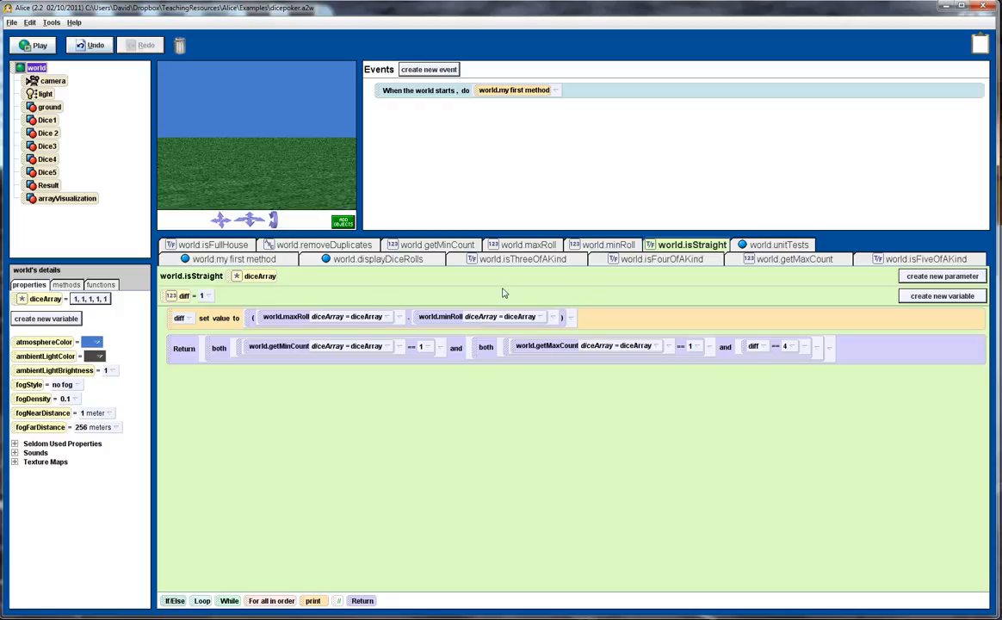
mouse_move(313, 355)
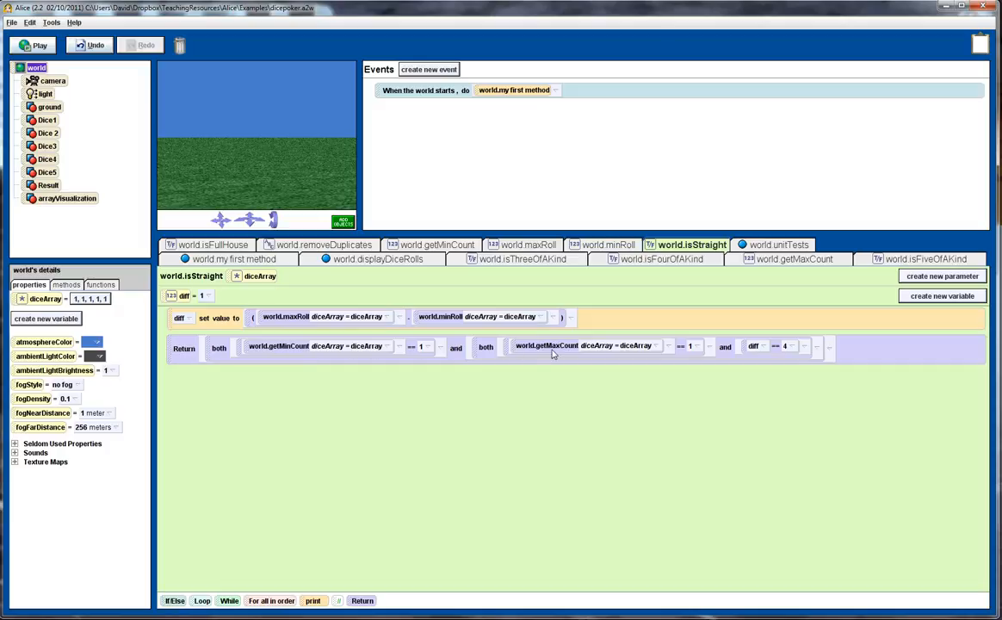
mouse_move(629, 355)
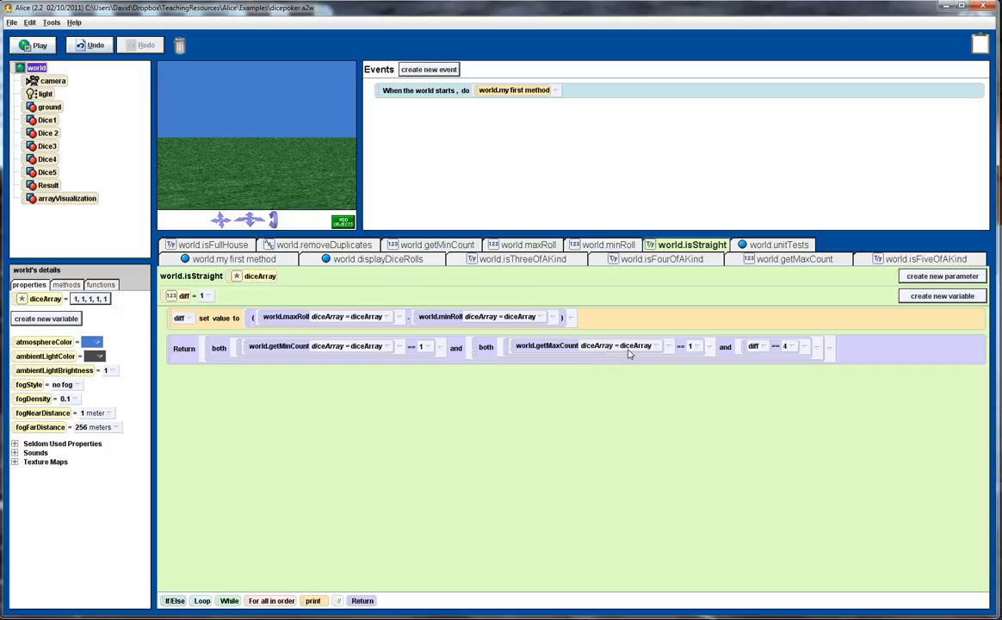
mouse_move(699, 351)
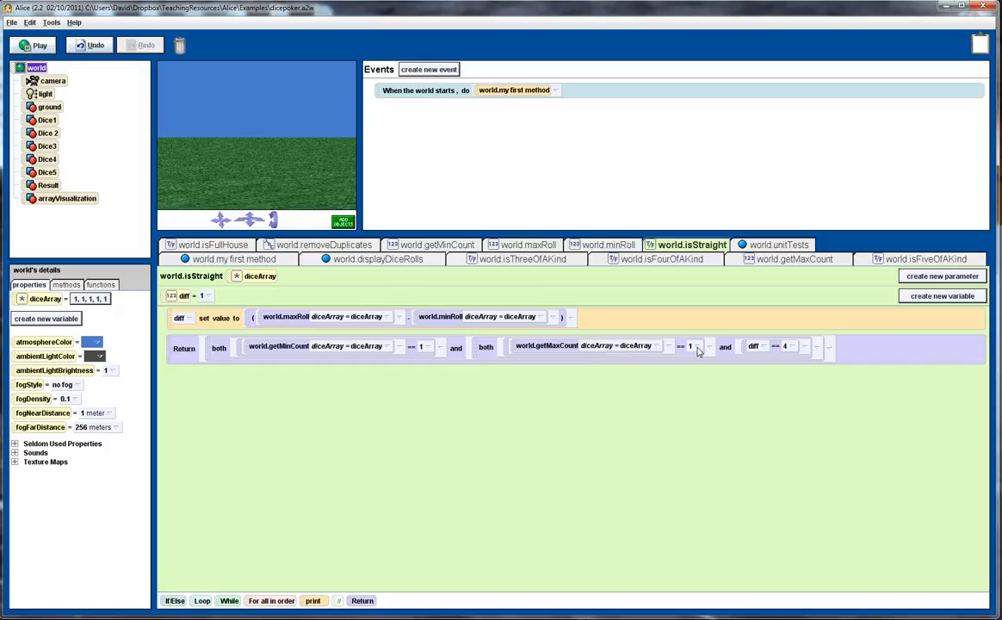
mouse_move(670, 351)
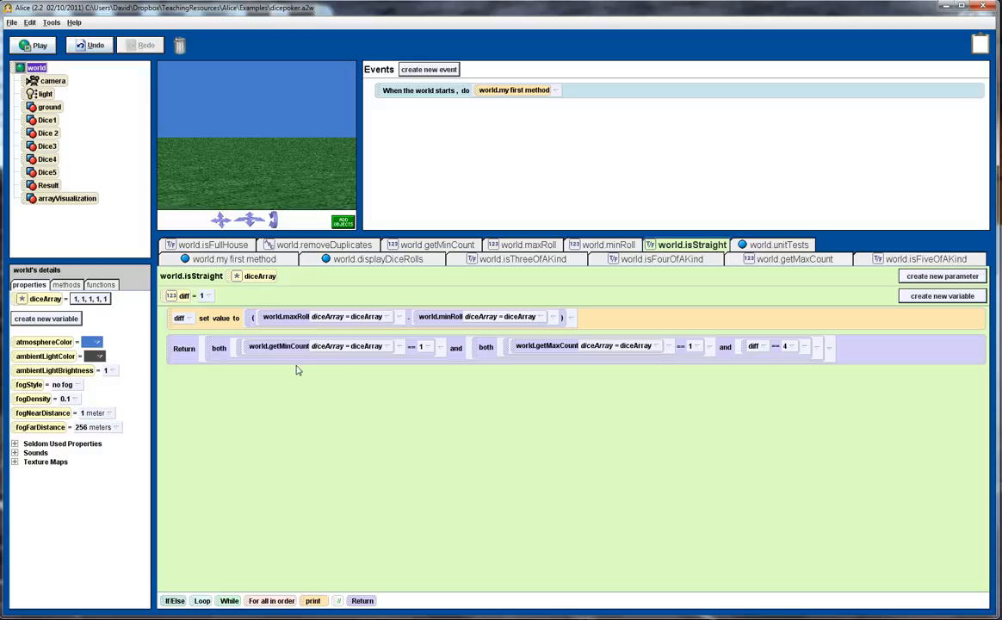
mouse_move(434, 353)
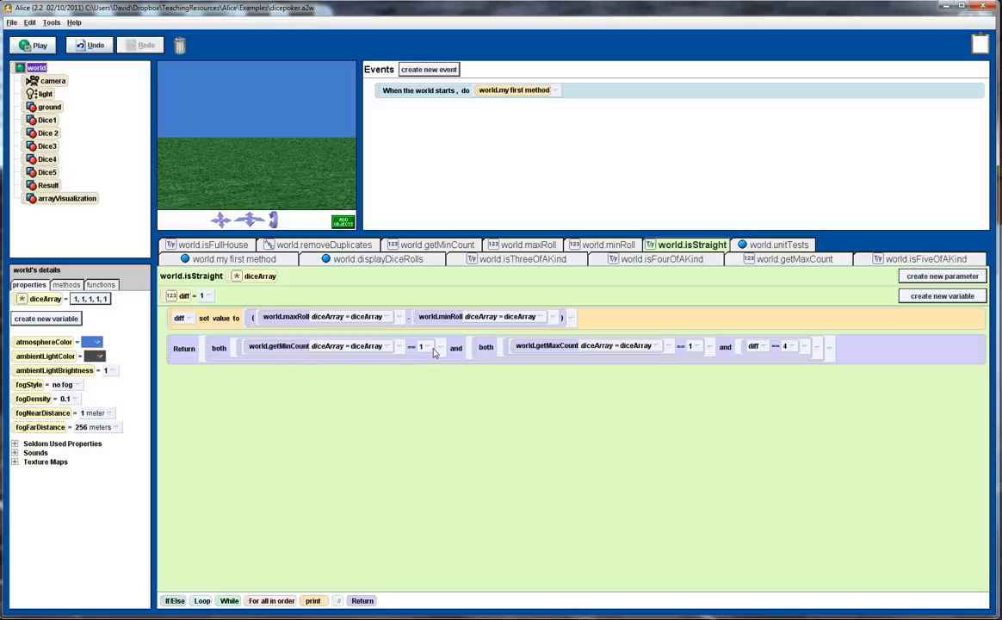
mouse_move(769, 354)
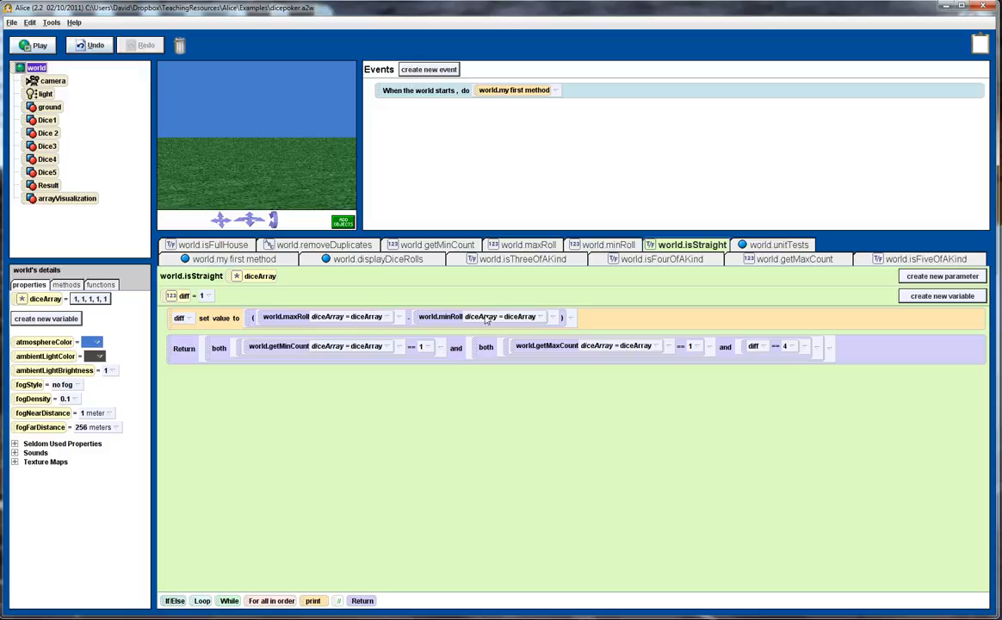
mouse_move(795, 354)
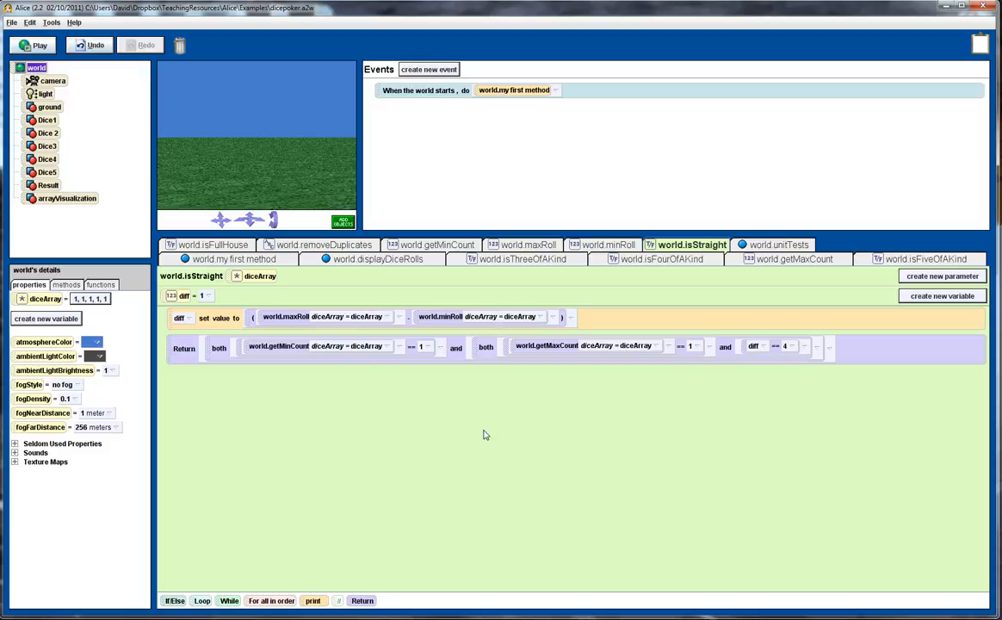
mouse_move(489, 430)
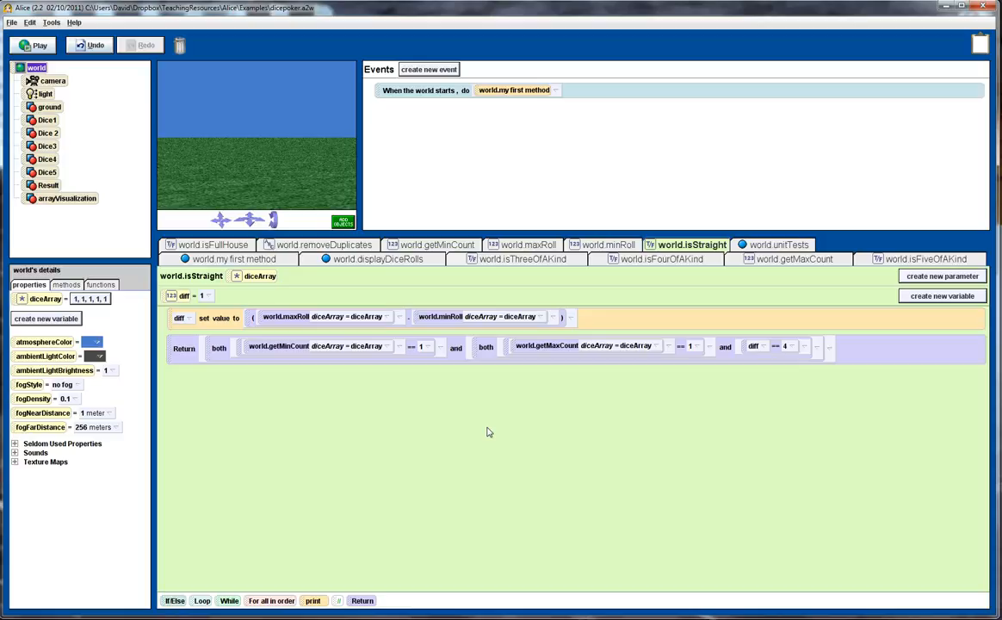
mouse_move(381, 401)
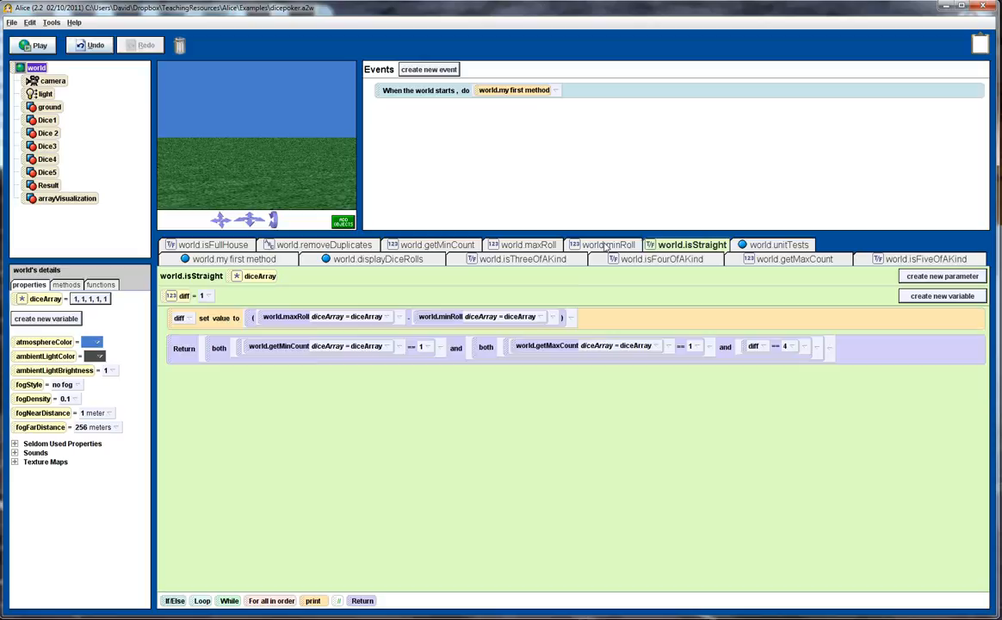
View world.minRoll, looping over diceArray to keep and return the smallest value
click(606, 244)
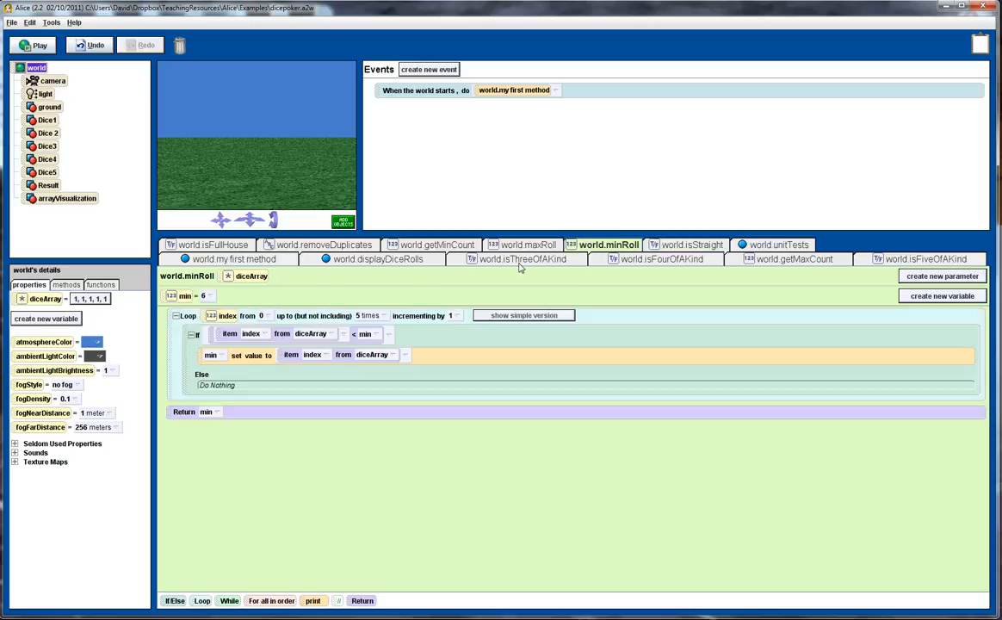
mouse_move(329, 356)
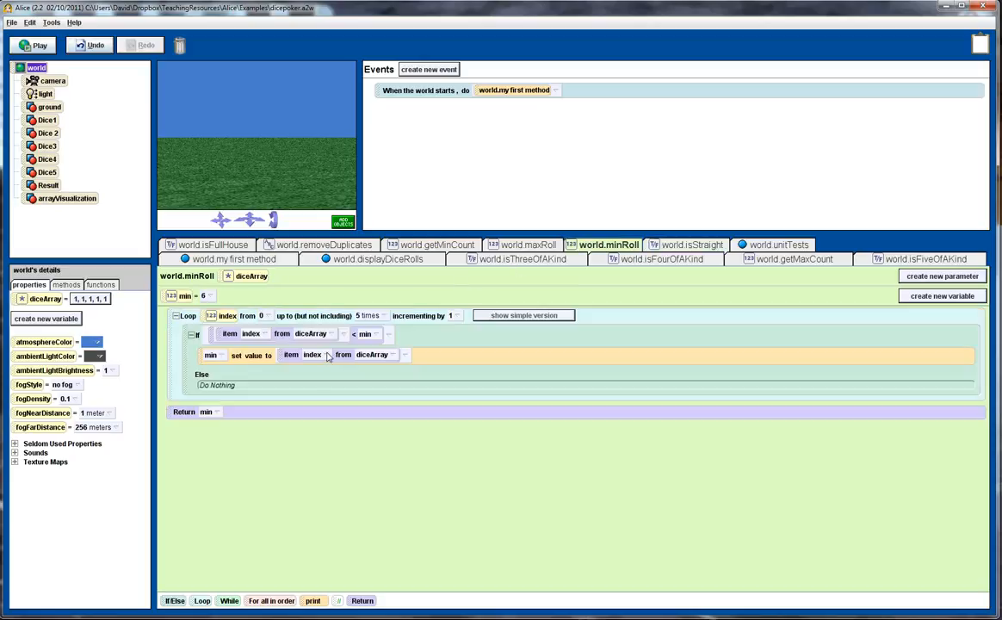
mouse_move(292, 392)
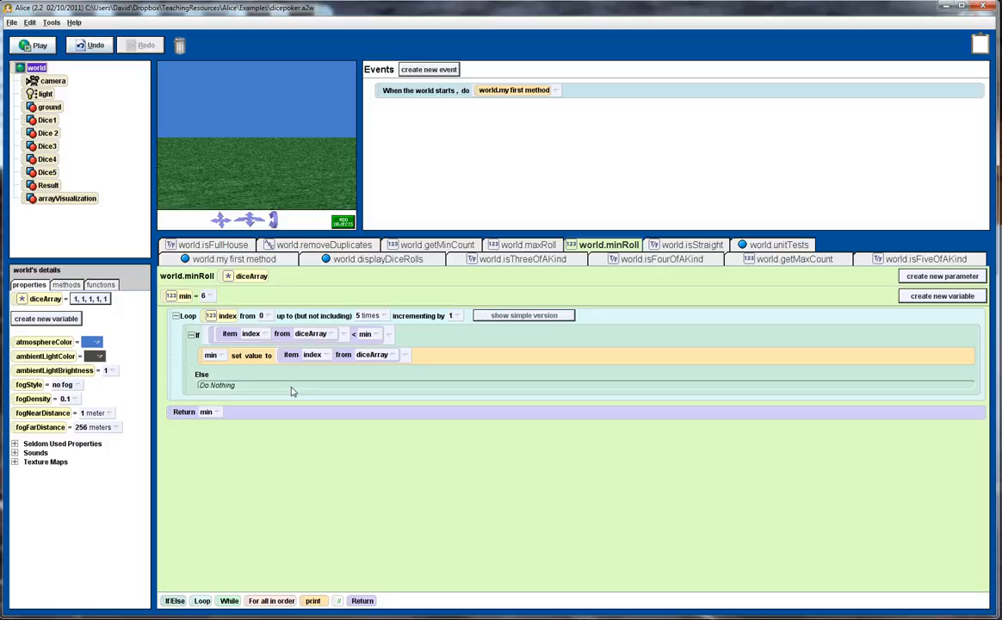
mouse_move(432, 356)
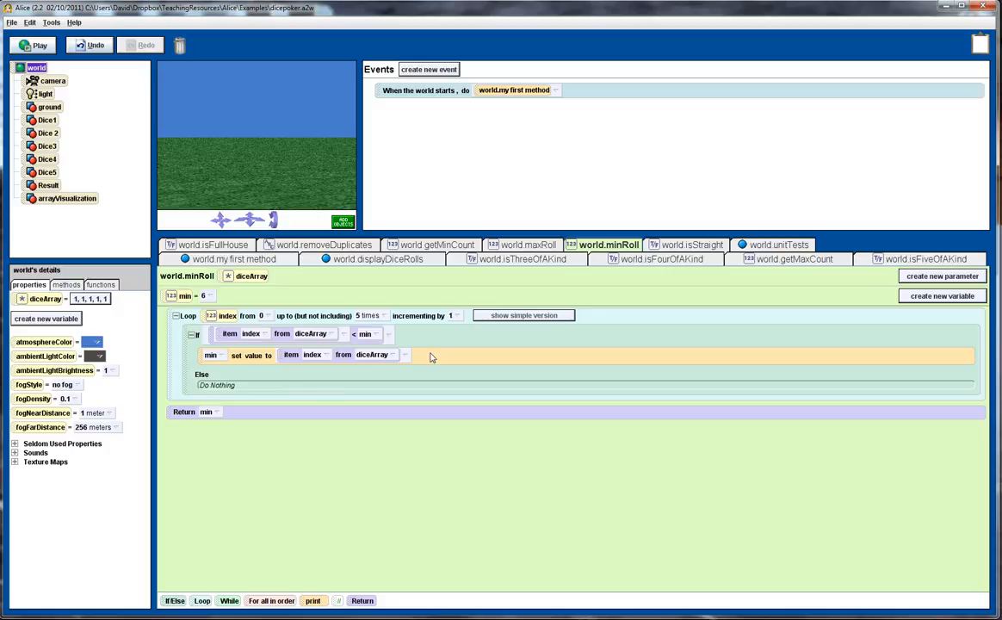